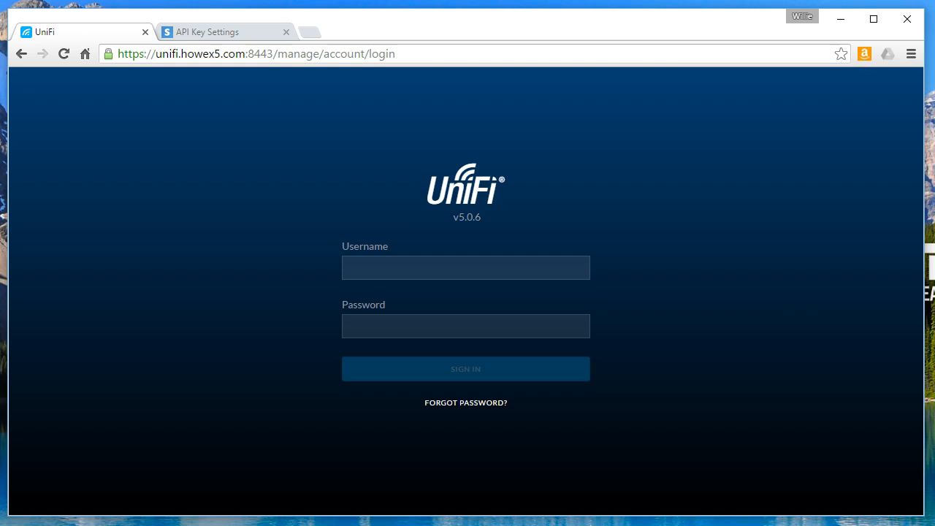
mouse_move(107, 438)
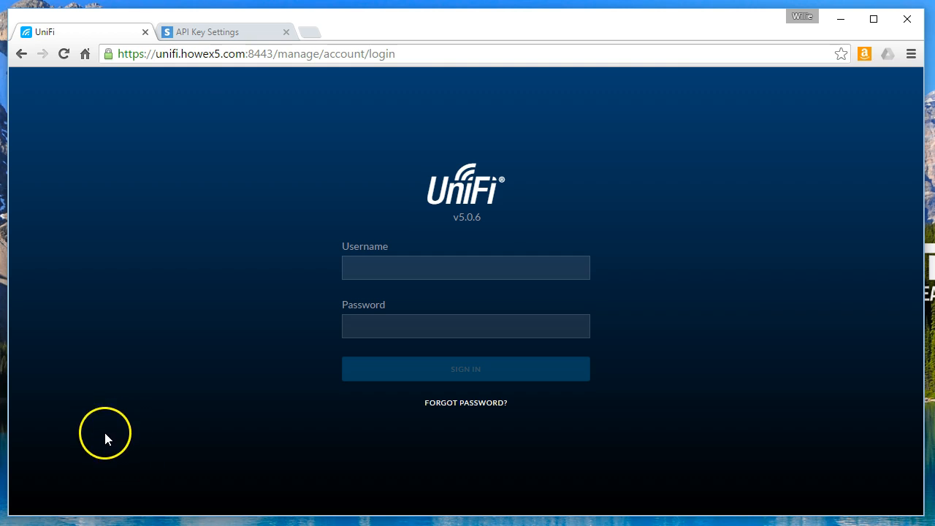
mouse_move(212, 35)
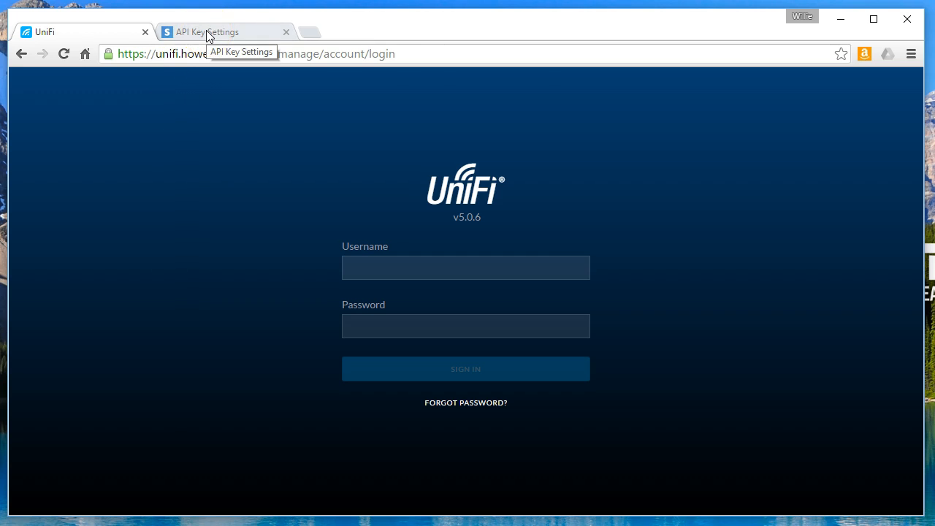
Switch to Stripe's API Keys page listing test and live secret and publishable keys
left_click(219, 32)
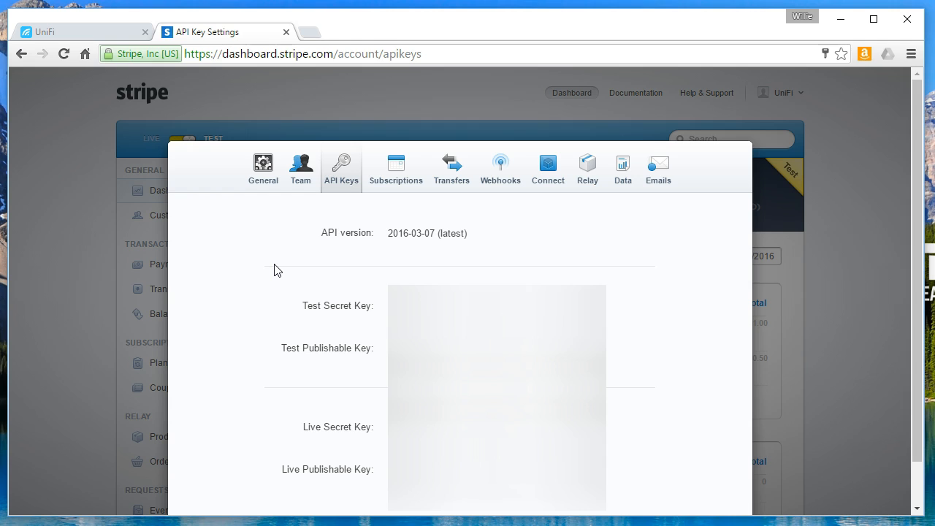
mouse_move(309, 343)
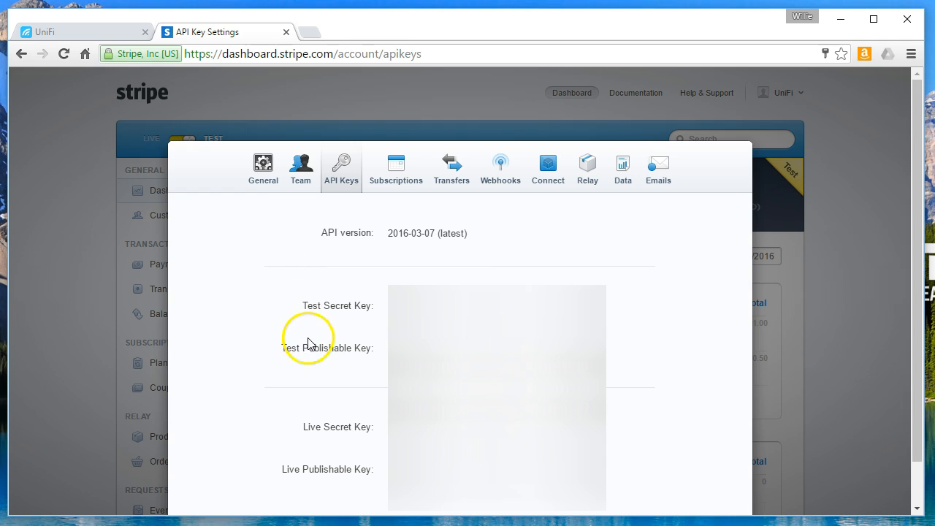
mouse_move(260, 464)
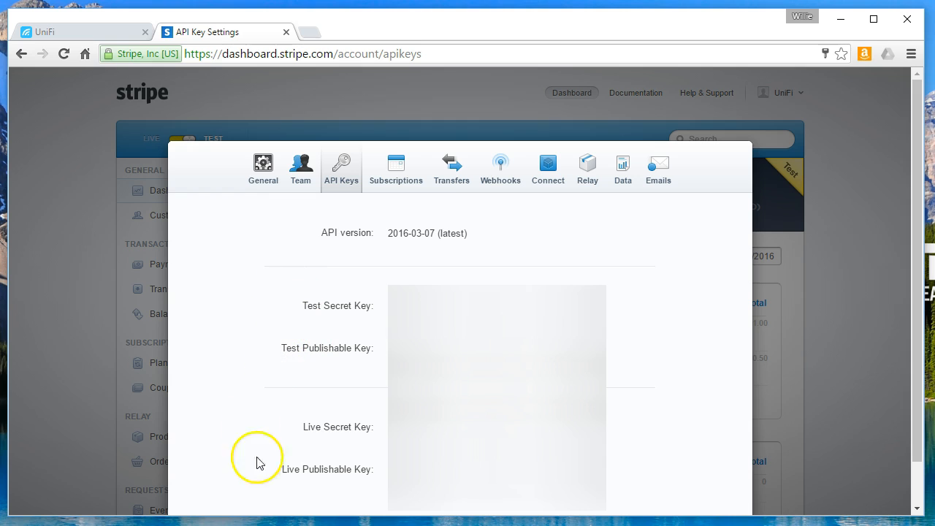
mouse_move(358, 357)
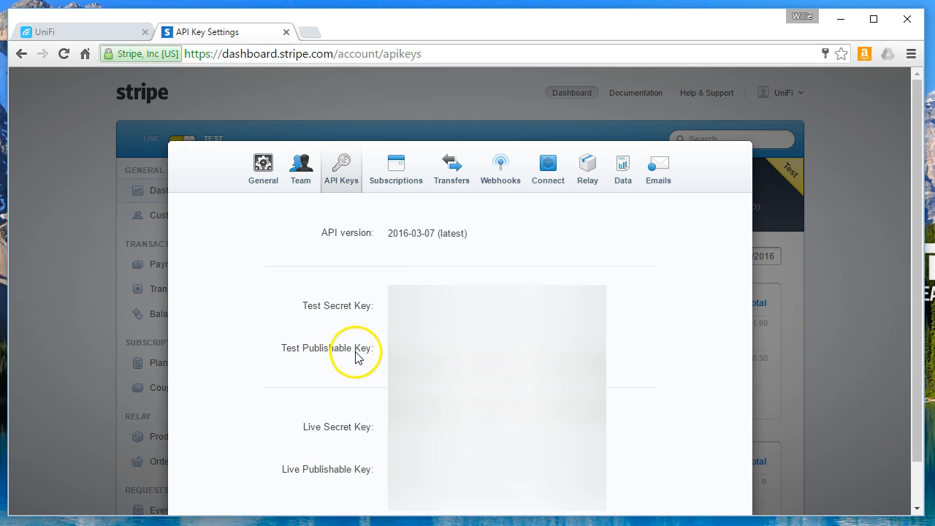
mouse_move(368, 475)
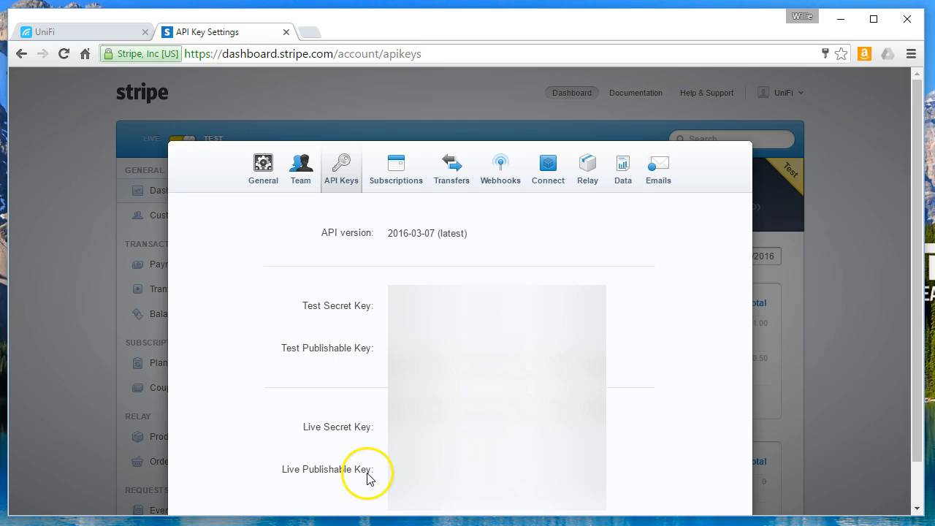
mouse_move(319, 476)
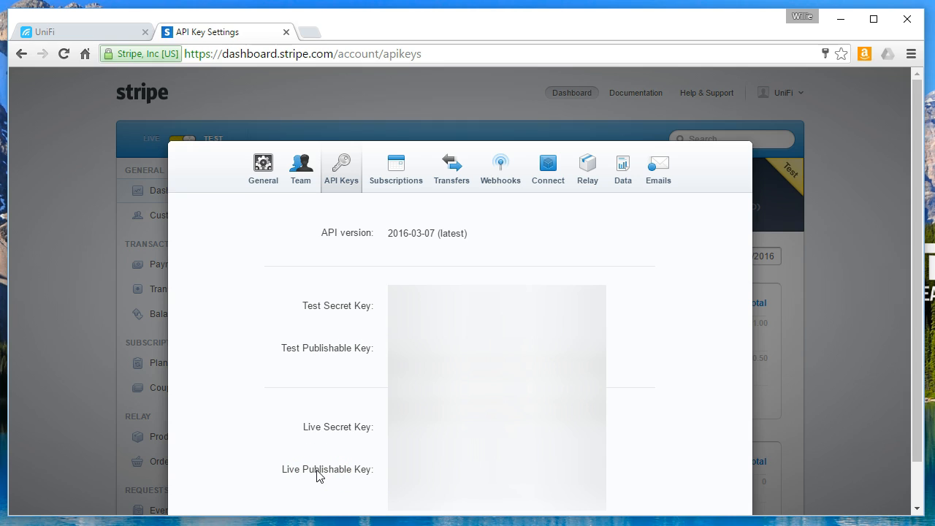
mouse_move(325, 305)
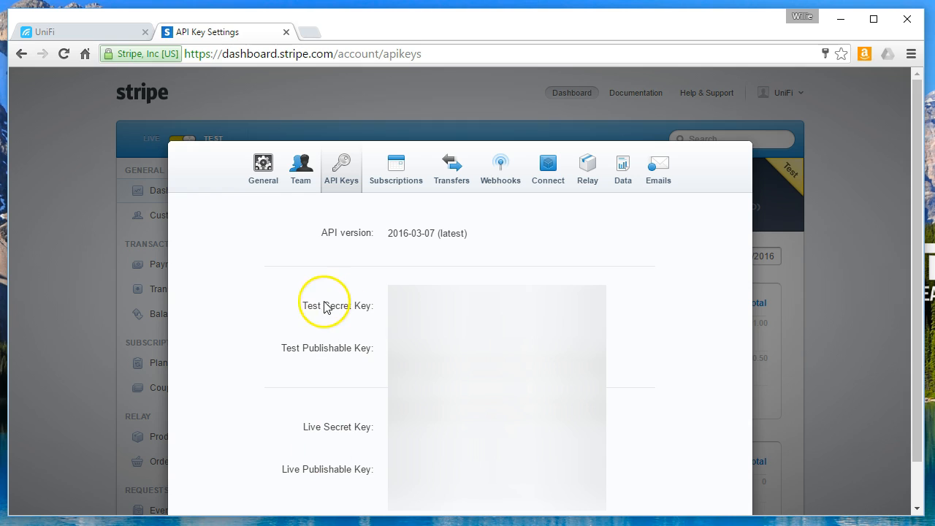
mouse_move(313, 336)
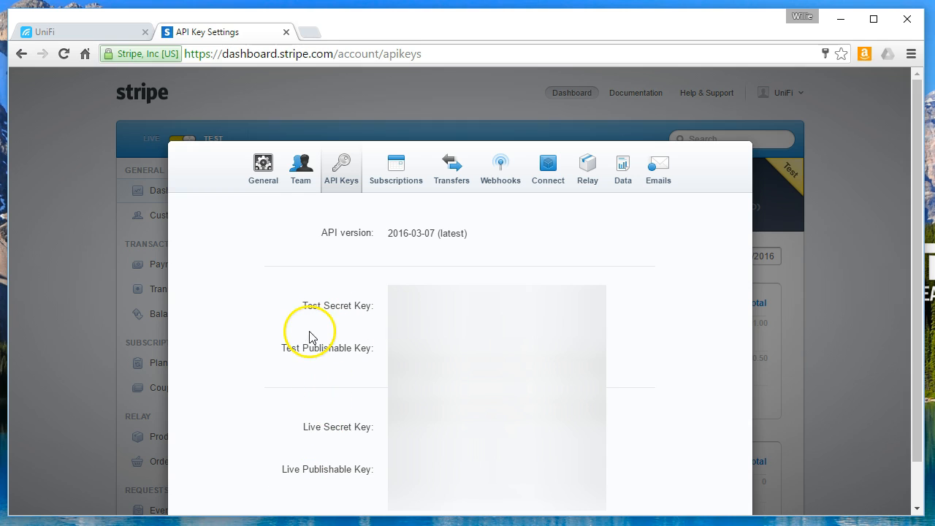
mouse_move(339, 307)
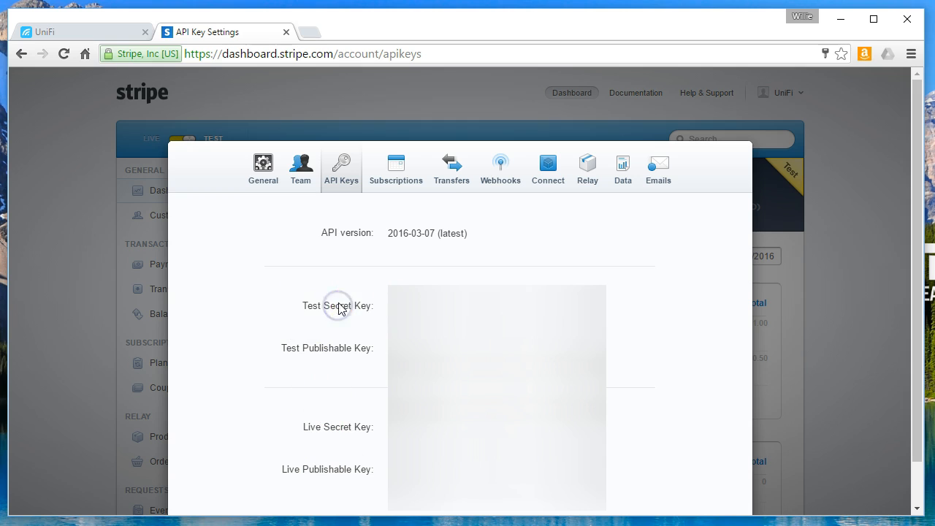
mouse_move(300, 424)
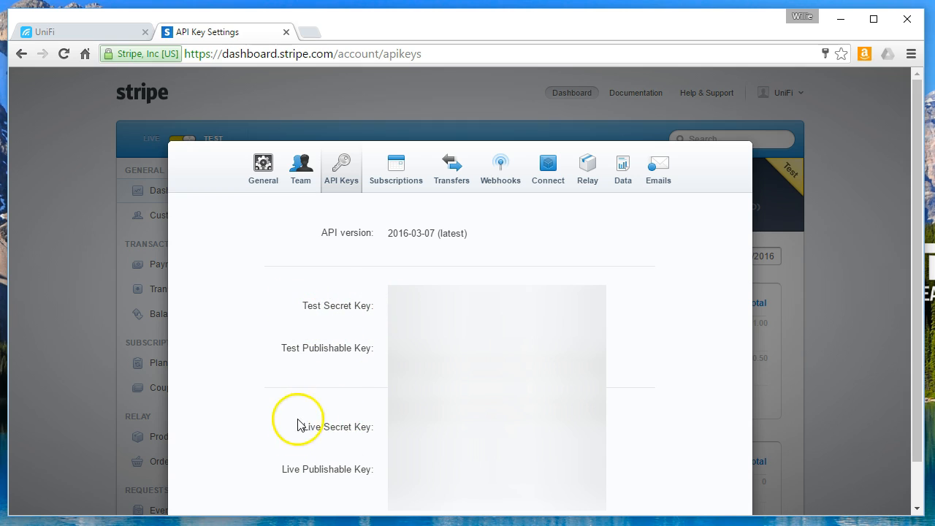
mouse_move(284, 425)
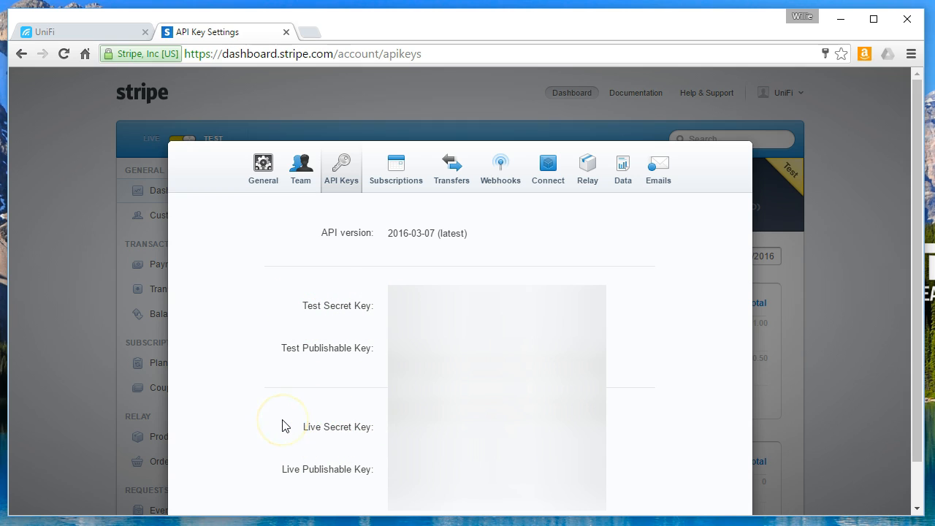
mouse_move(368, 324)
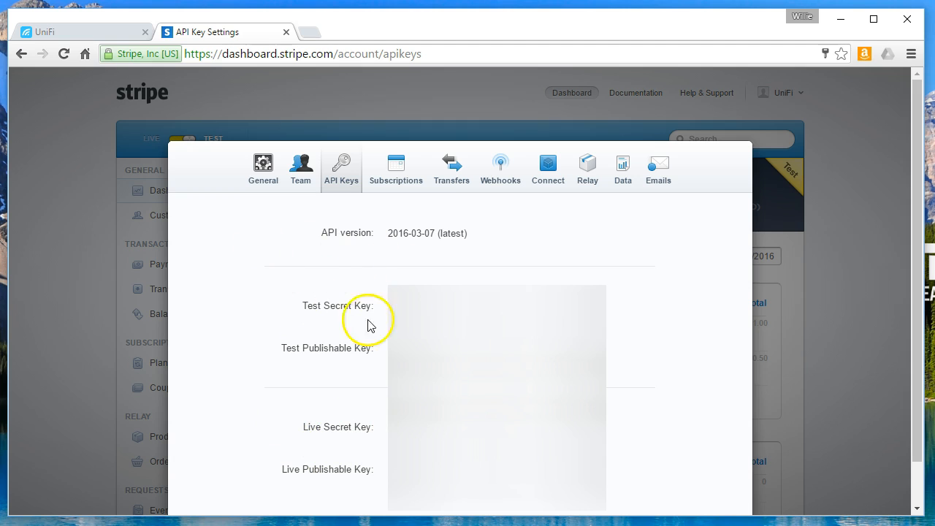
mouse_move(564, 309)
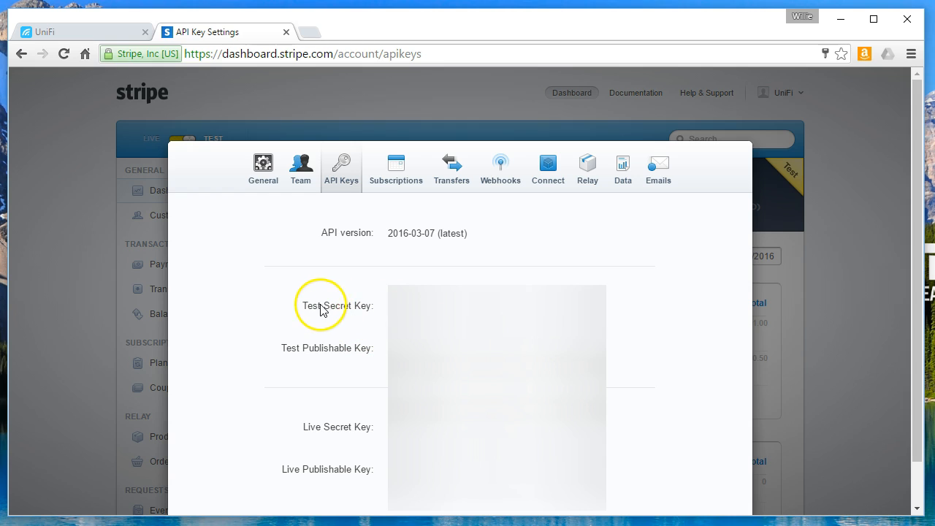
mouse_move(359, 313)
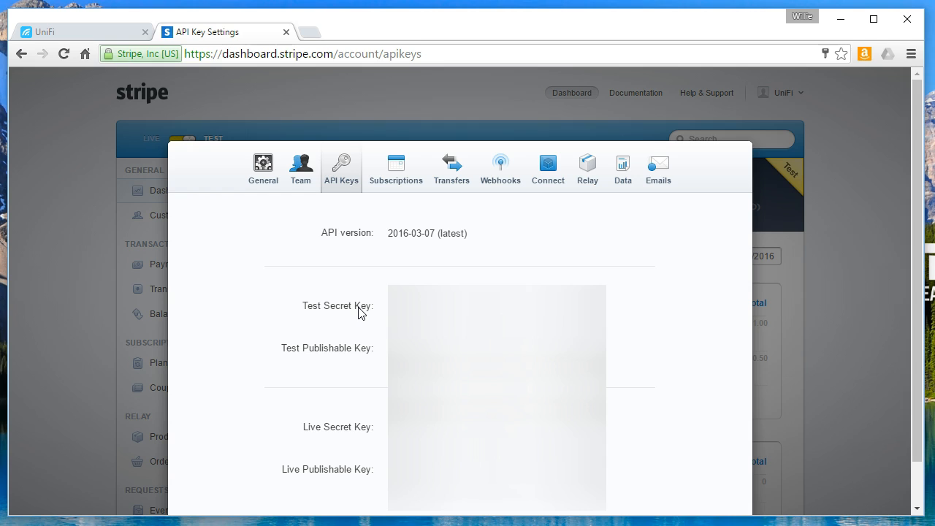
mouse_move(359, 436)
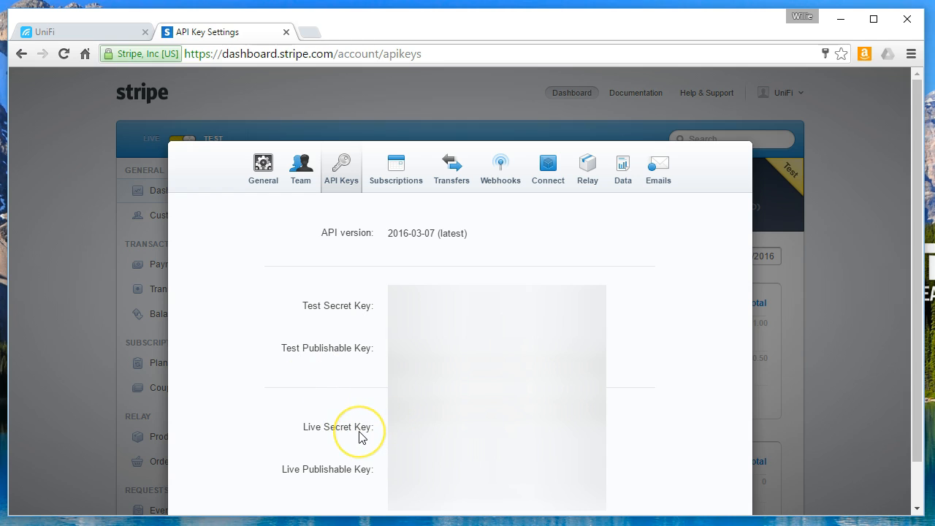
mouse_move(319, 306)
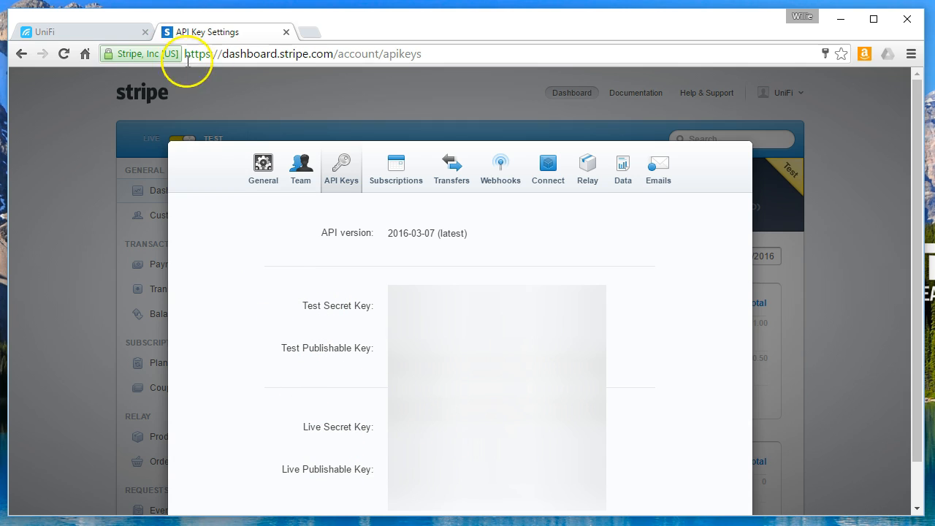
Sign in to the UniFi controller as 'whowe' with the administrator password
left_click(43, 32)
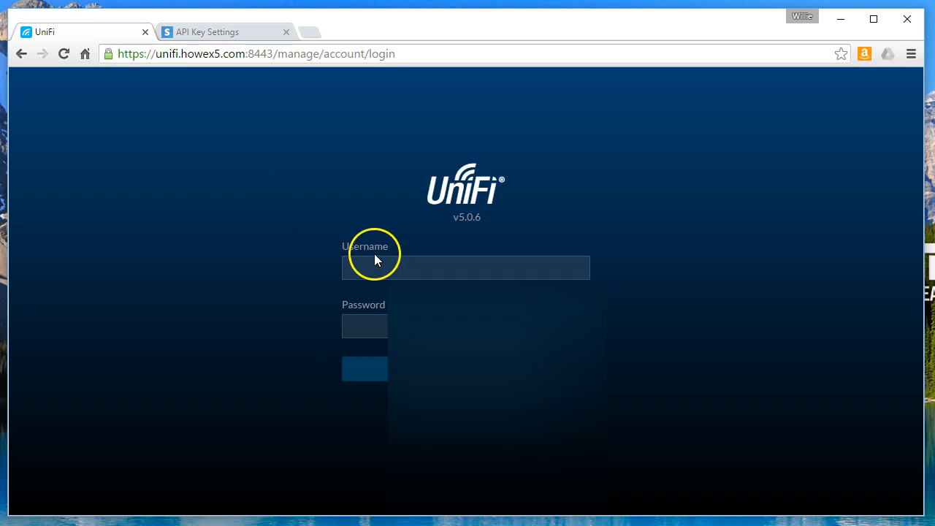
left_click(465, 268)
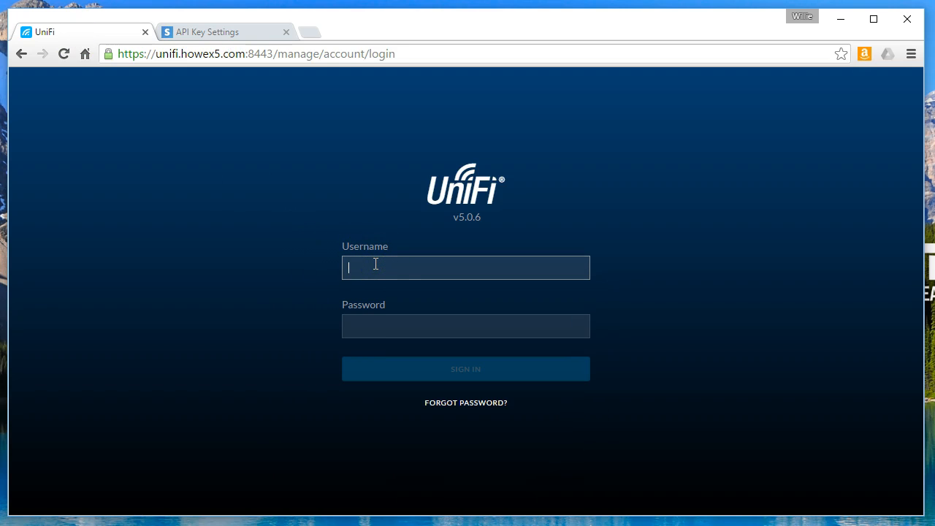
type("whowe")
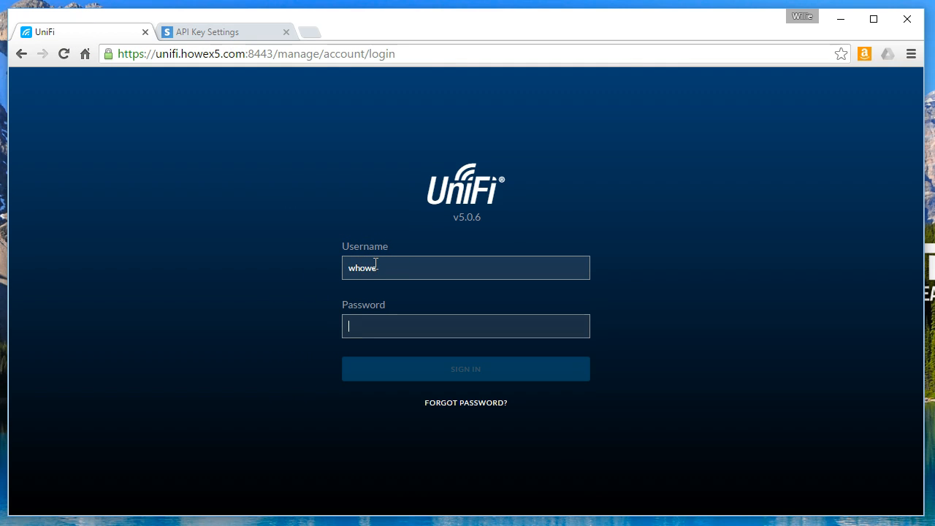
type("password")
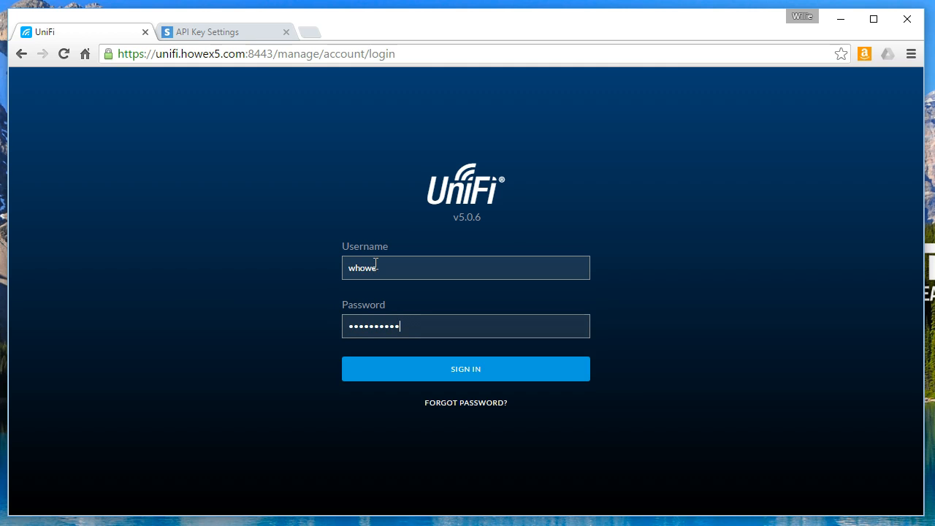
left_click(465, 369)
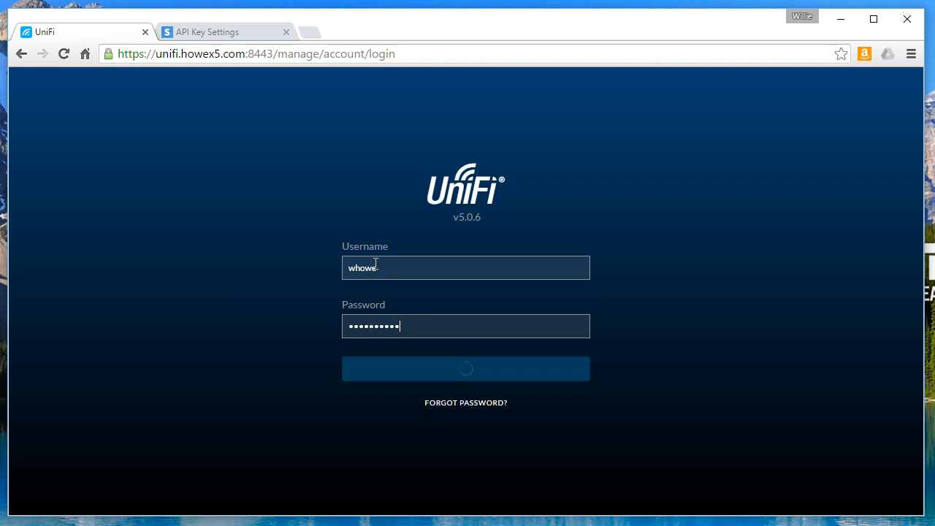
left_click(465, 368)
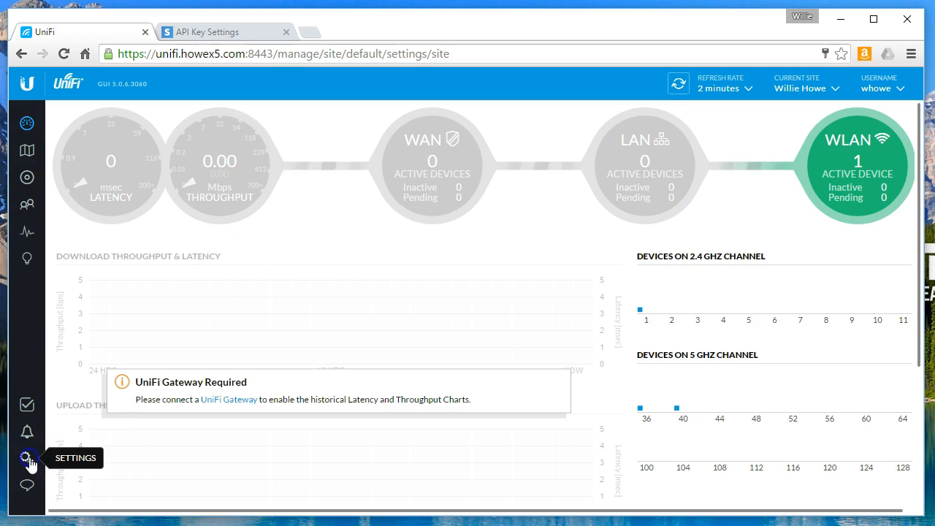
Open the controller's site Settings from the sidebar to reach Guest Control
left_click(26, 459)
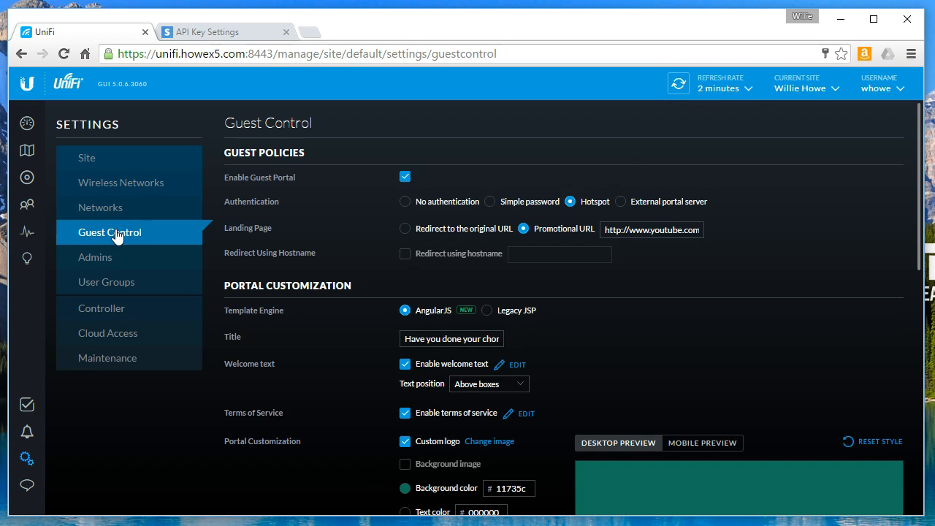
mouse_move(348, 237)
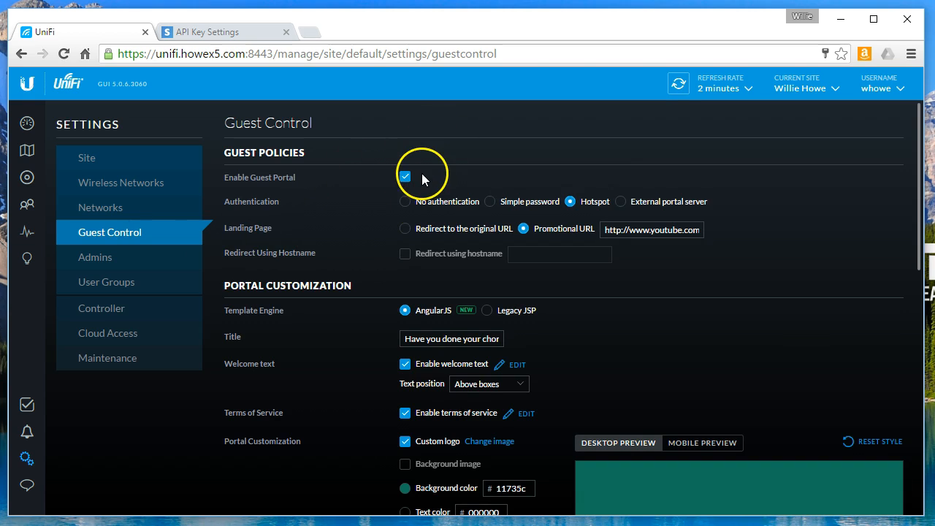
mouse_move(329, 241)
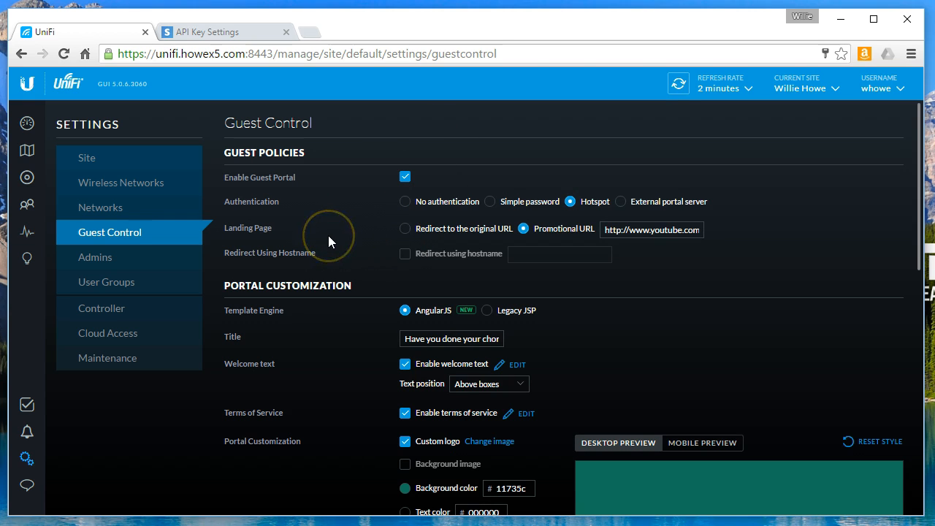
mouse_move(329, 241)
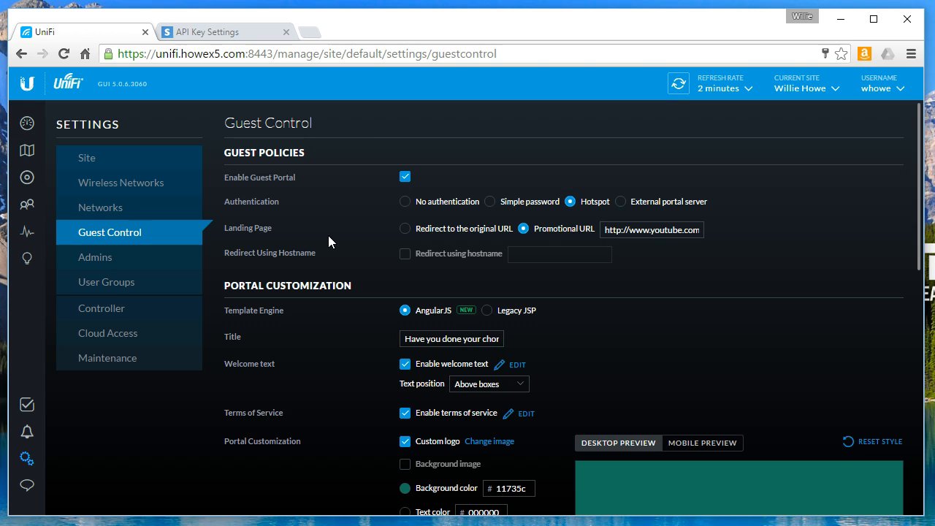
mouse_move(327, 249)
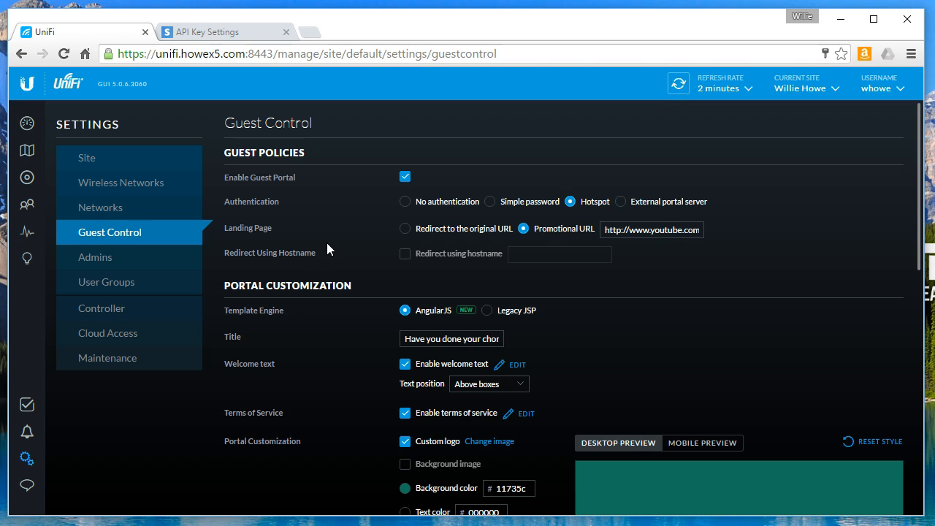
mouse_move(501, 219)
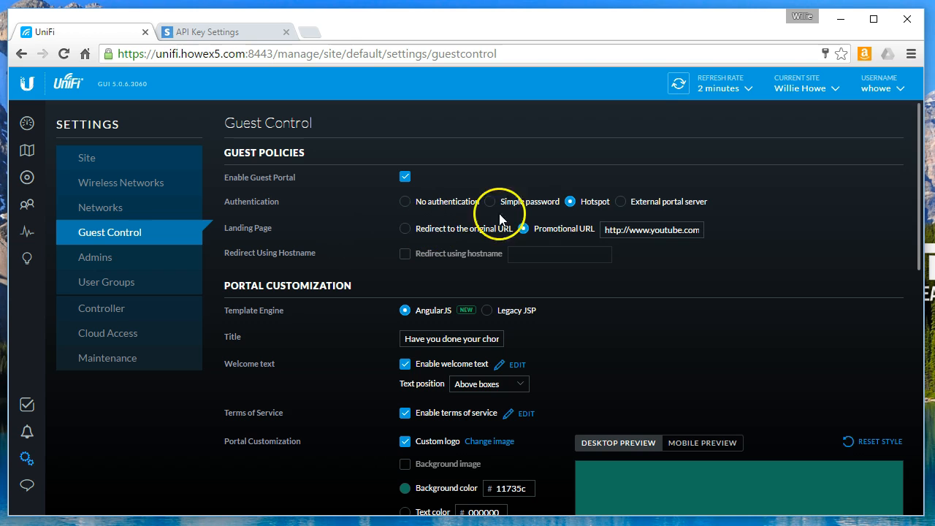
mouse_move(563, 222)
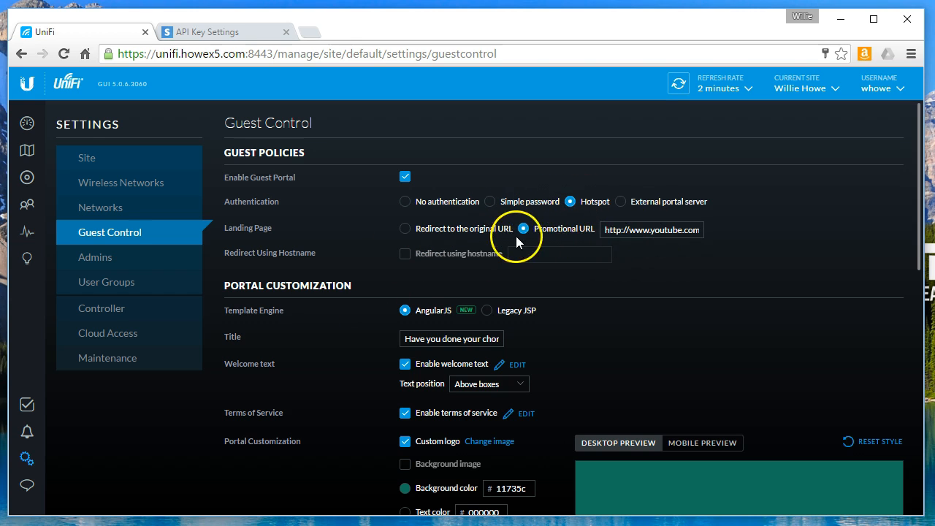
scroll("down", 3)
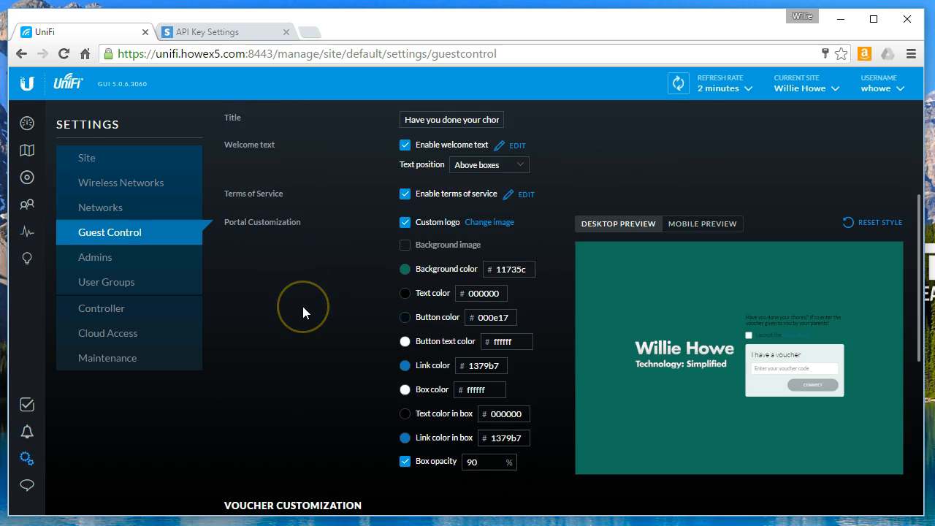
scroll("down", 3)
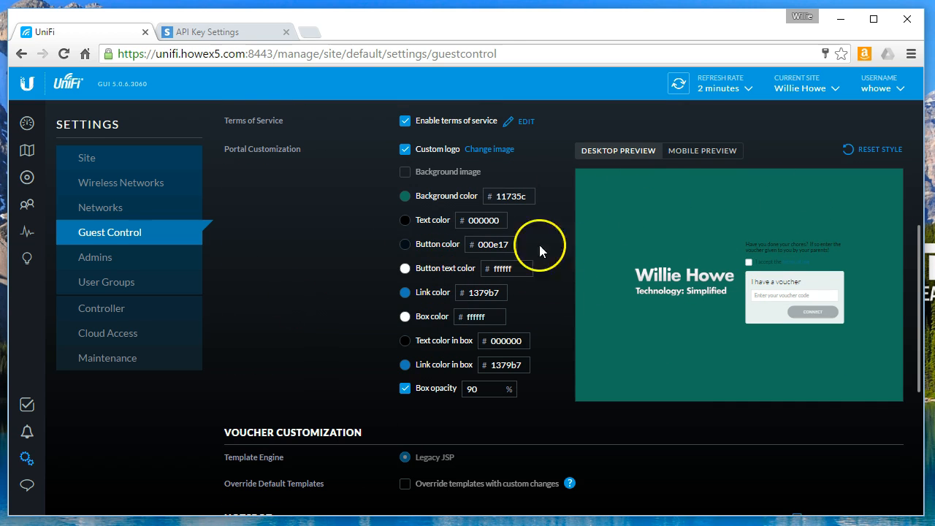
scroll("down", 3)
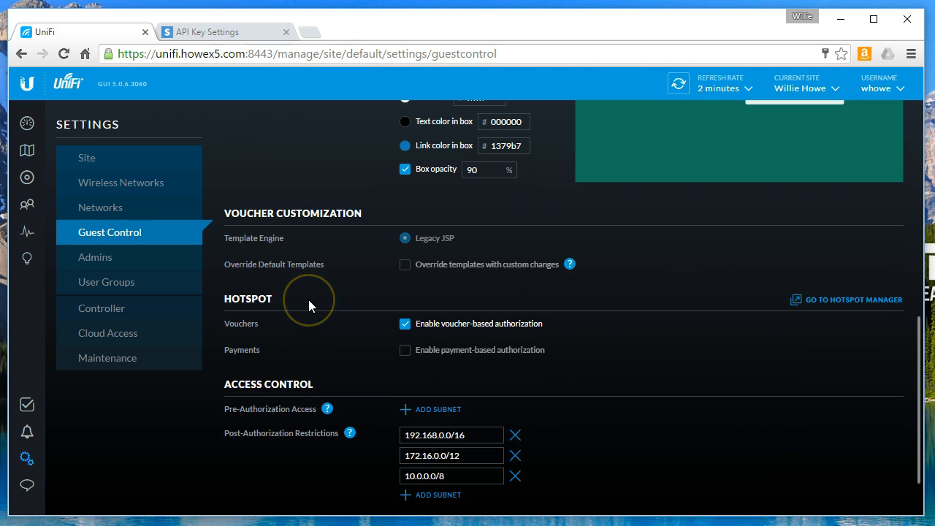
scroll("down", 3)
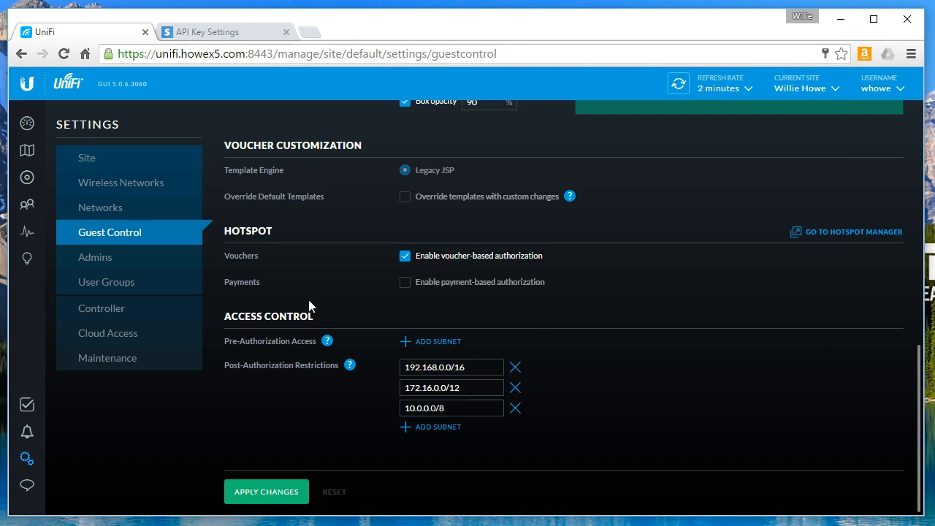
scroll("up", 3)
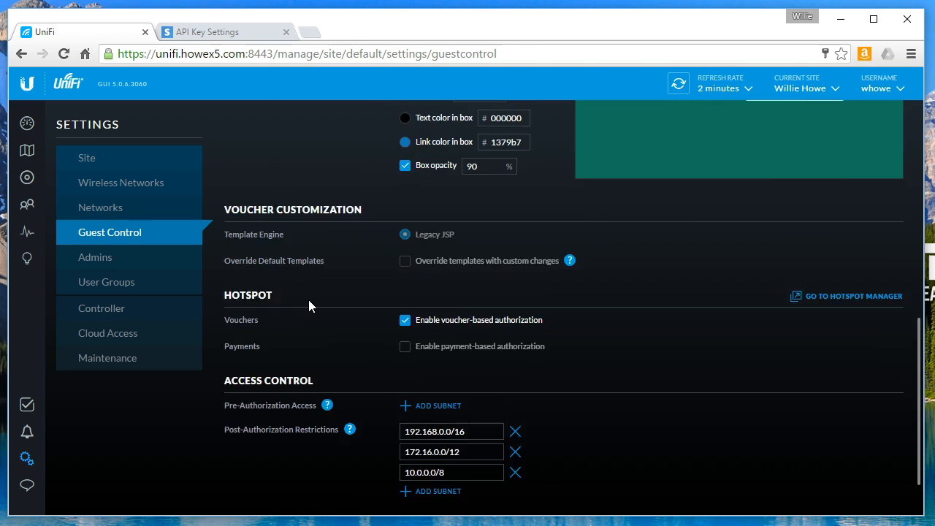
scroll("up", 3)
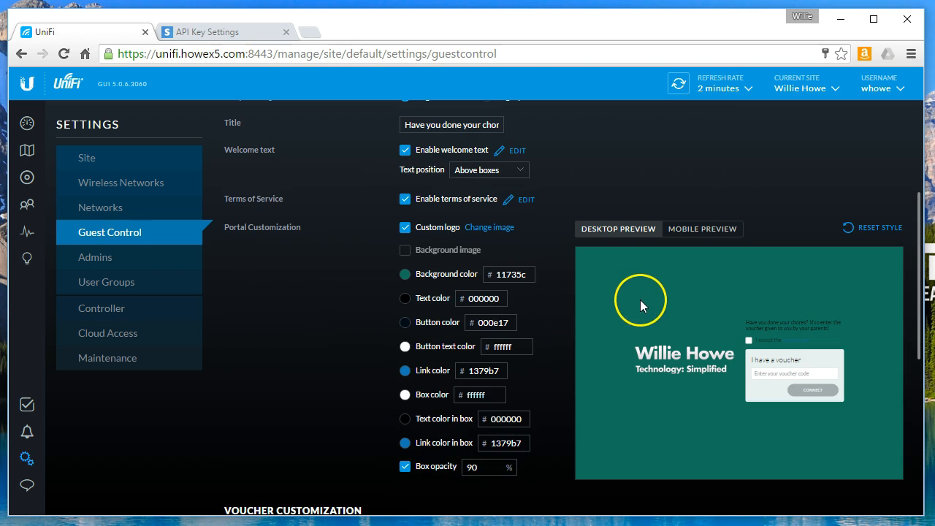
mouse_move(678, 365)
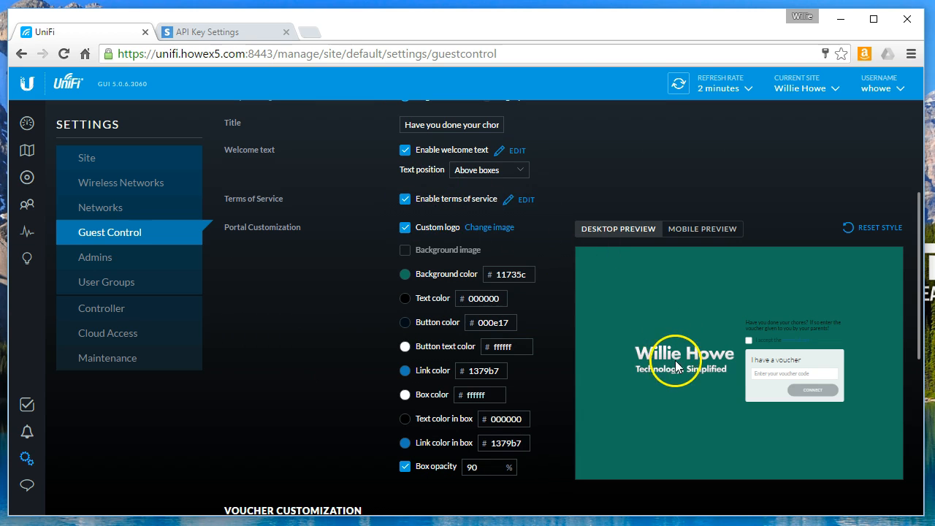
mouse_move(709, 336)
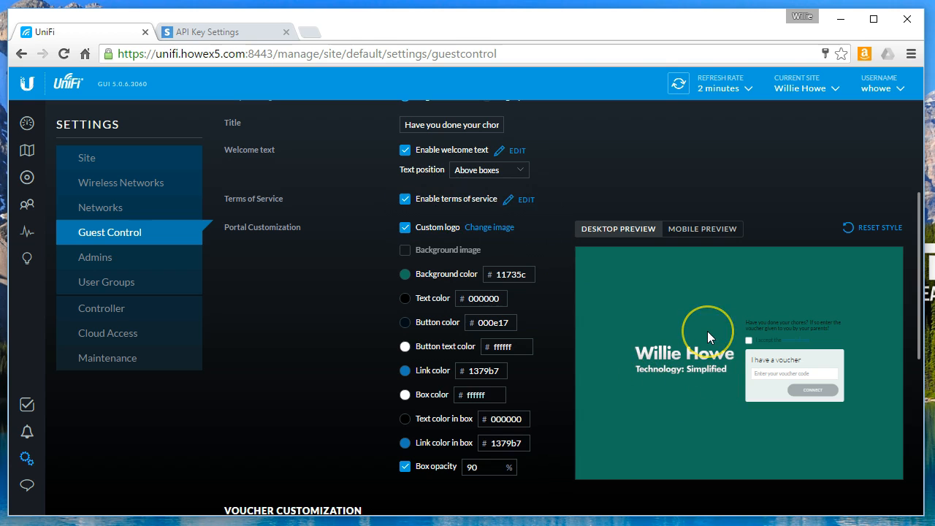
mouse_move(644, 298)
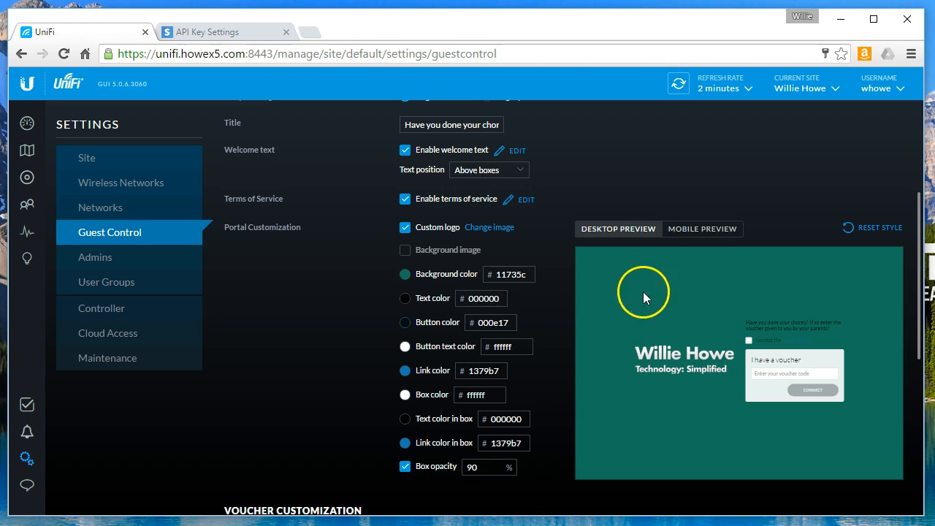
mouse_move(653, 296)
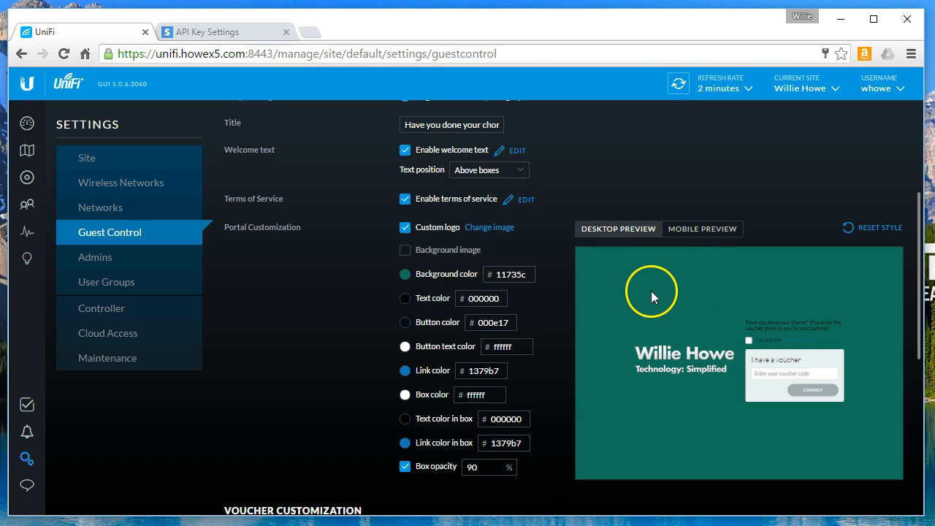
mouse_move(658, 351)
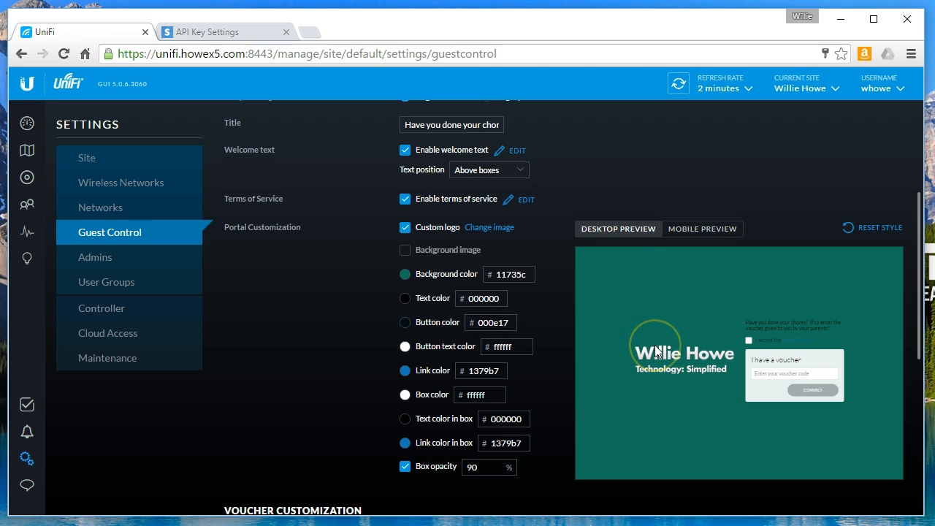
mouse_move(666, 382)
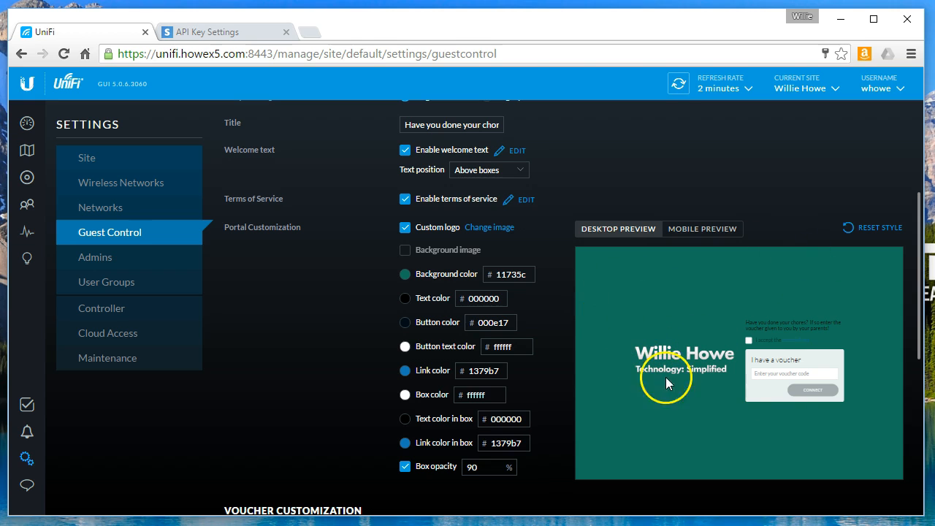
mouse_move(637, 330)
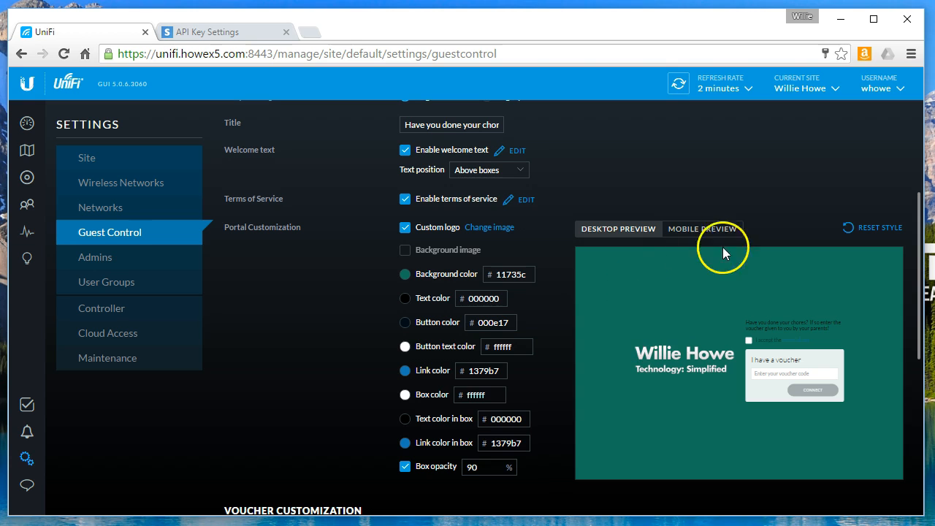
mouse_move(622, 337)
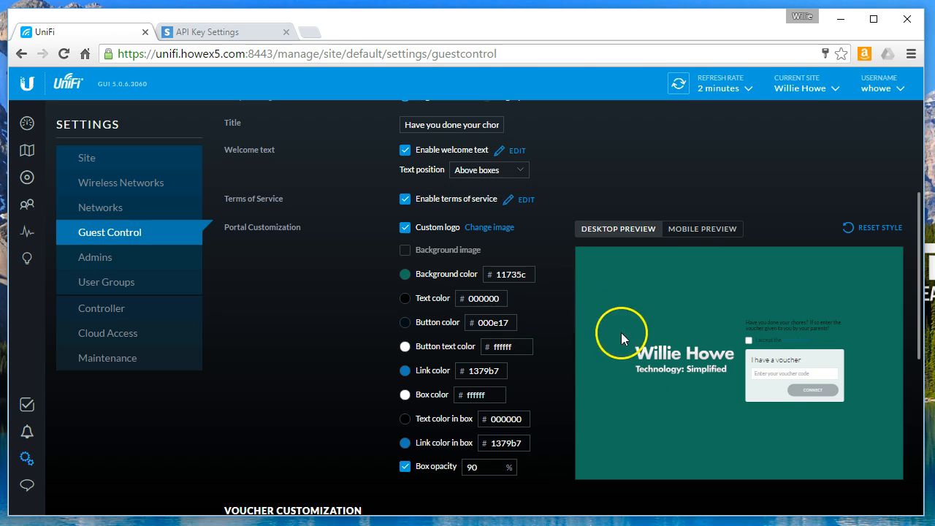
mouse_move(653, 327)
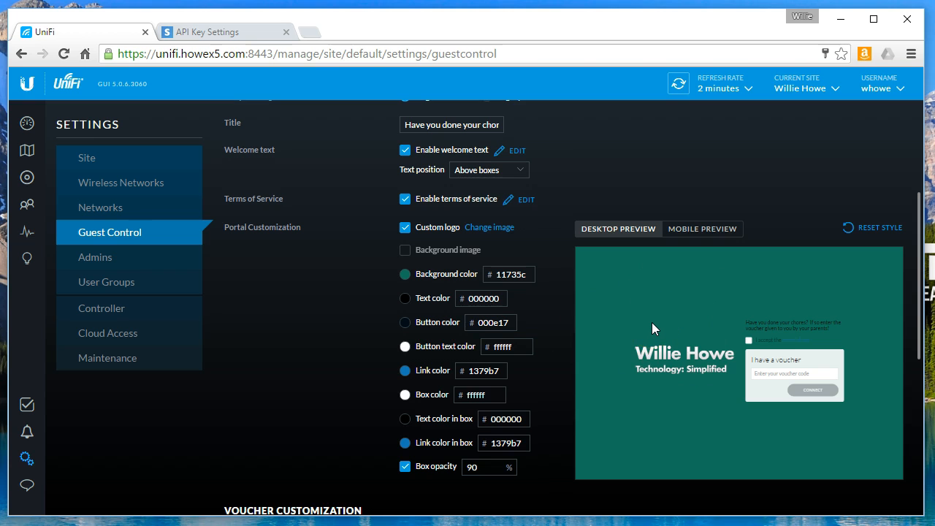
Enable payment-based authorization, disable voucher-based authorization, and apply the guest control changes
scroll("down", 3)
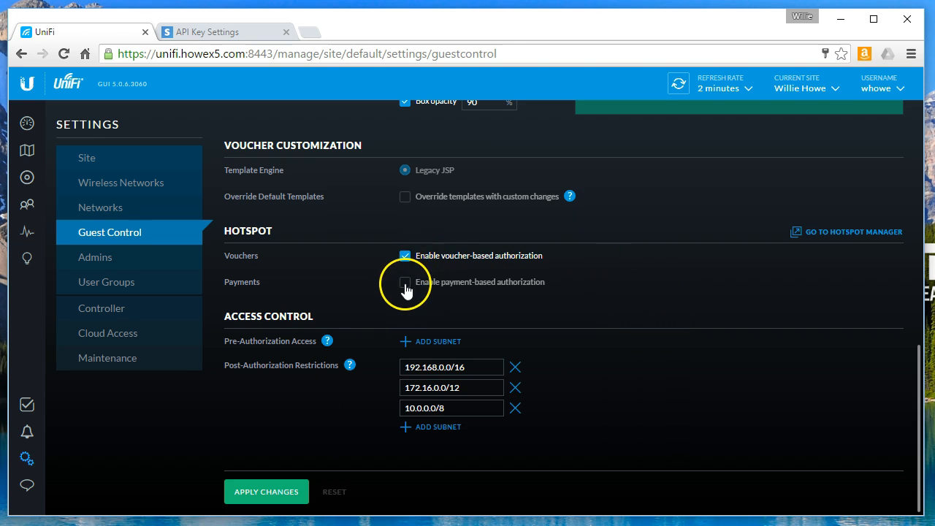
left_click(406, 282)
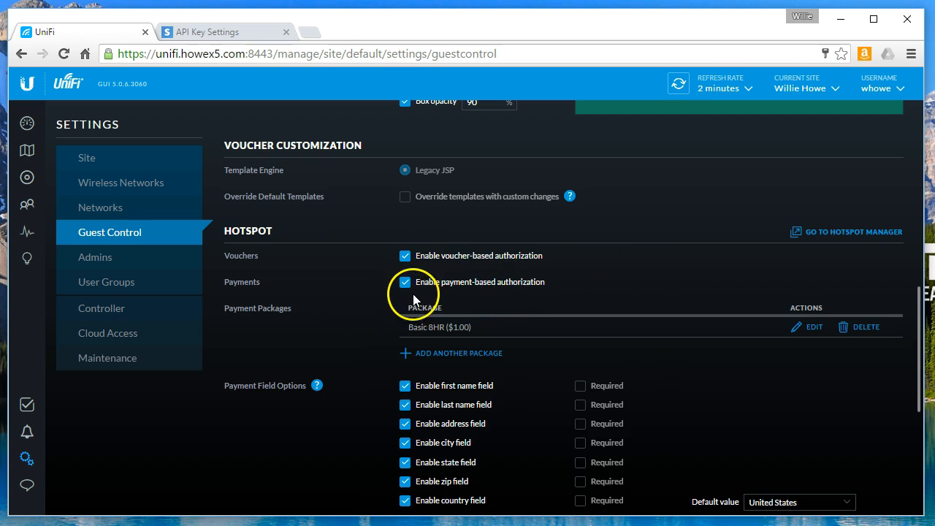
mouse_move(406, 256)
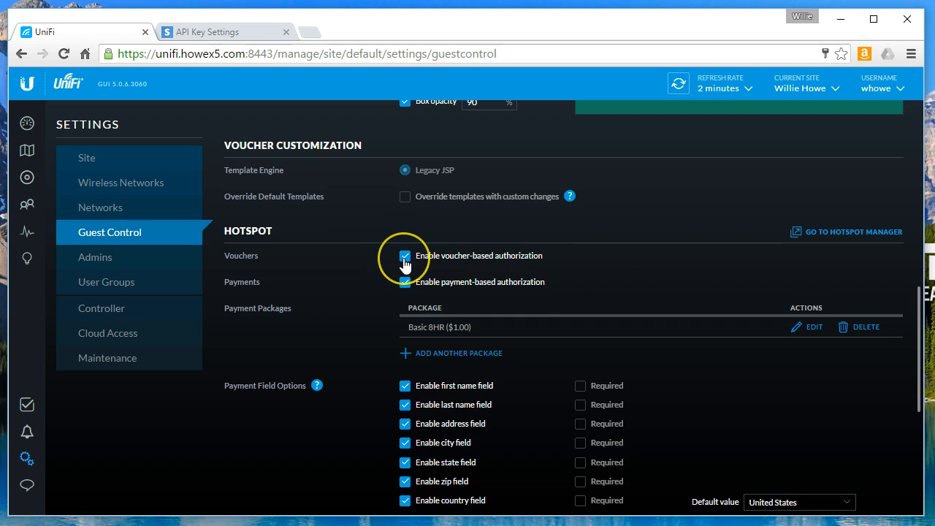
left_click(406, 256)
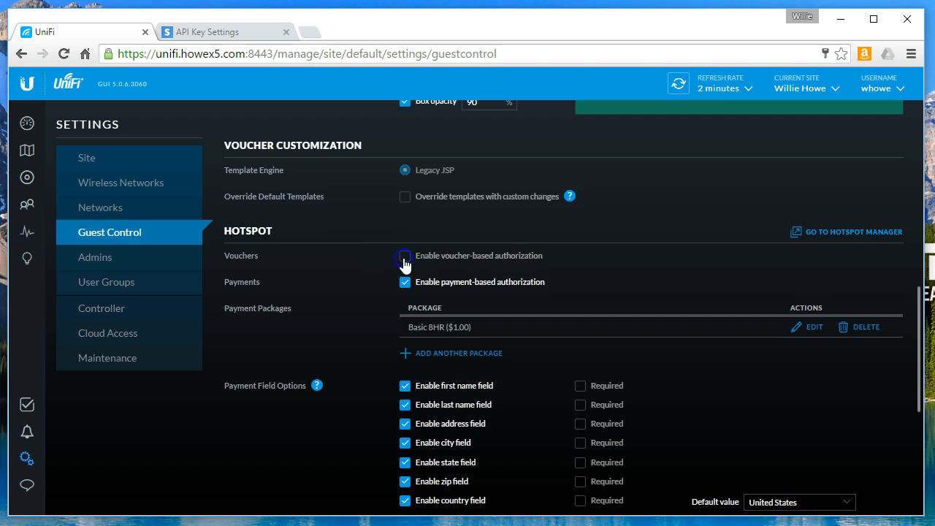
scroll("down", 3)
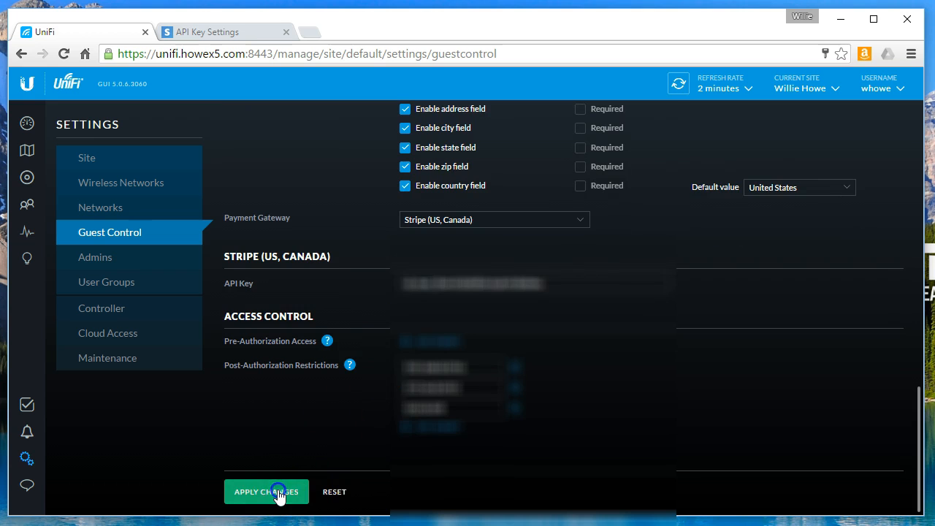
left_click(266, 491)
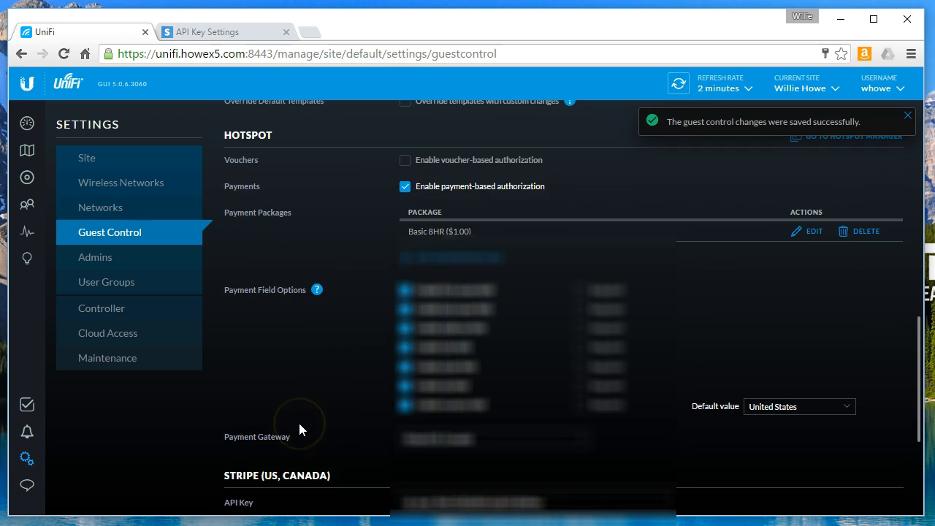
scroll("up", 3)
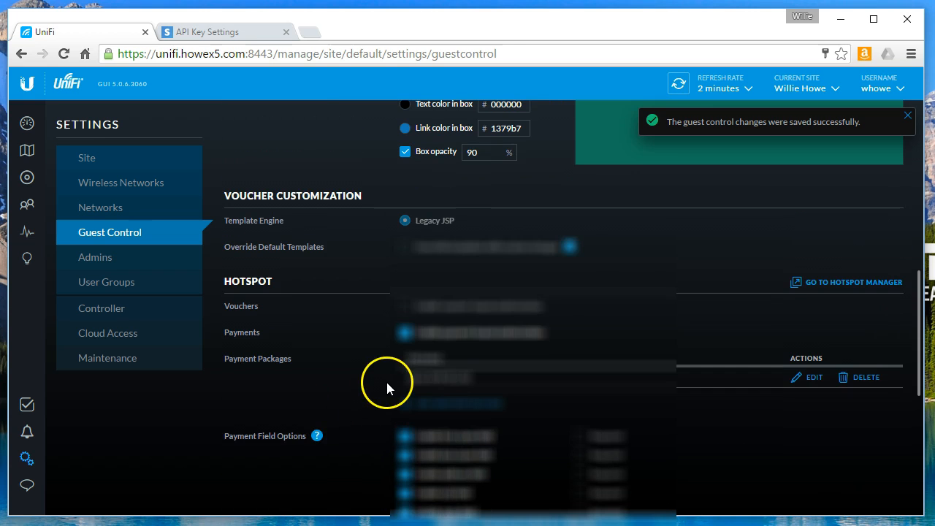
mouse_move(539, 401)
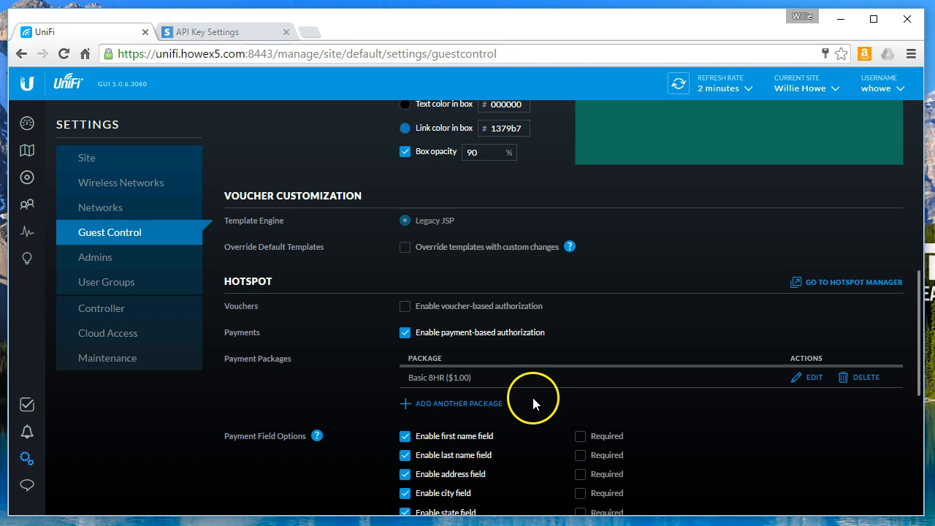
mouse_move(495, 379)
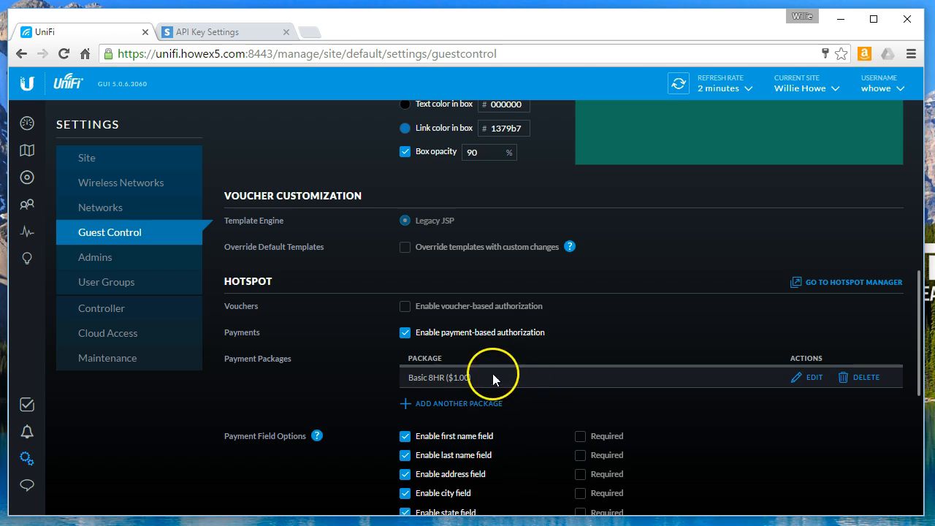
mouse_move(453, 378)
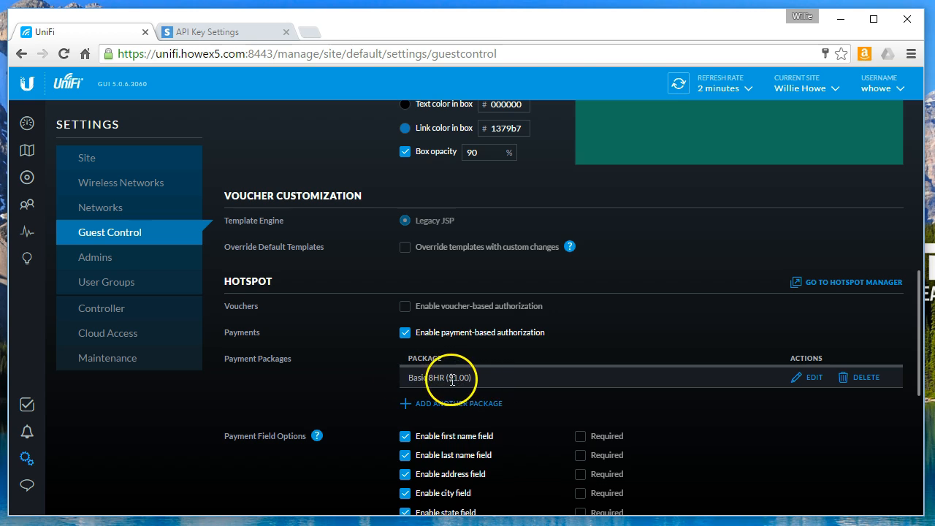
mouse_move(481, 383)
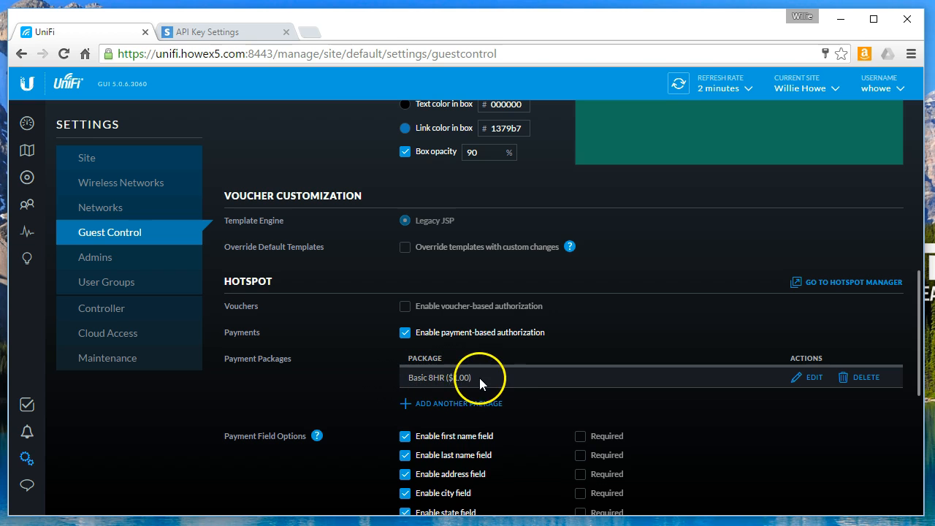
left_click(812, 377)
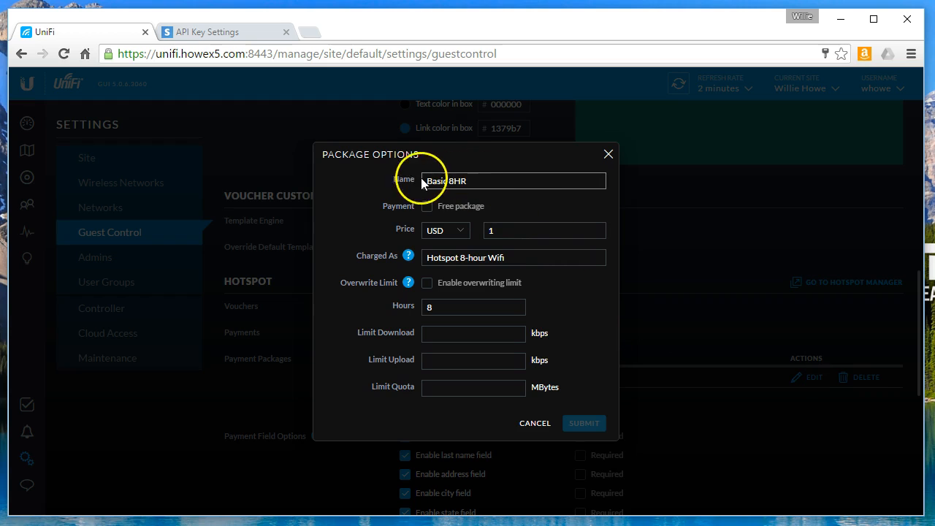
mouse_move(475, 252)
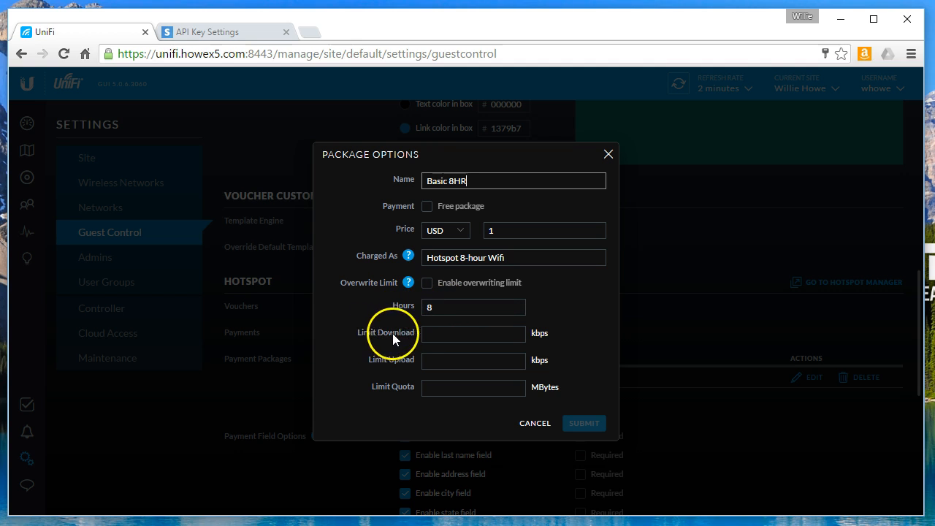
left_click(474, 333)
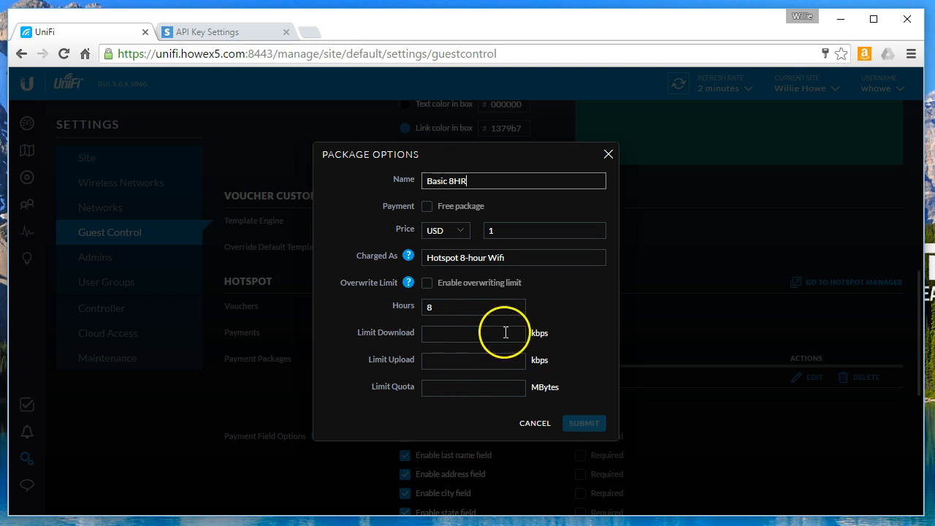
mouse_move(410, 328)
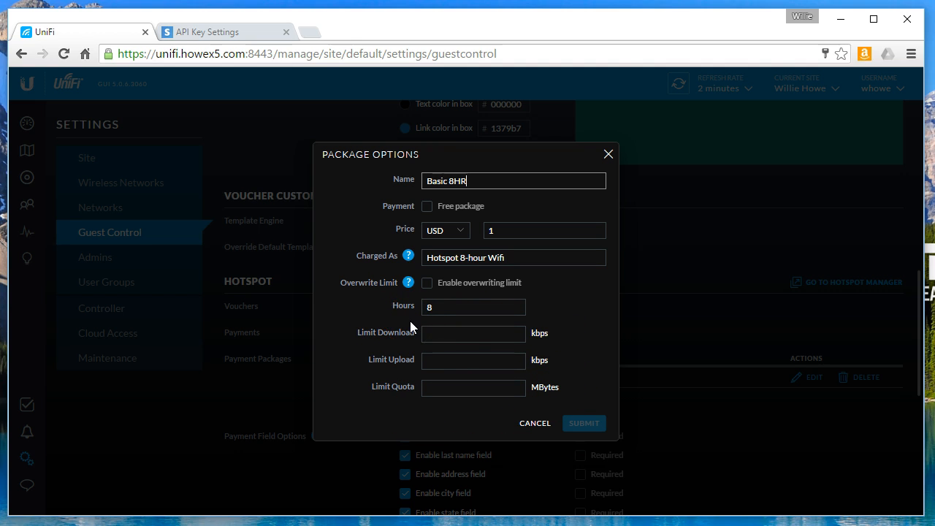
mouse_move(535, 424)
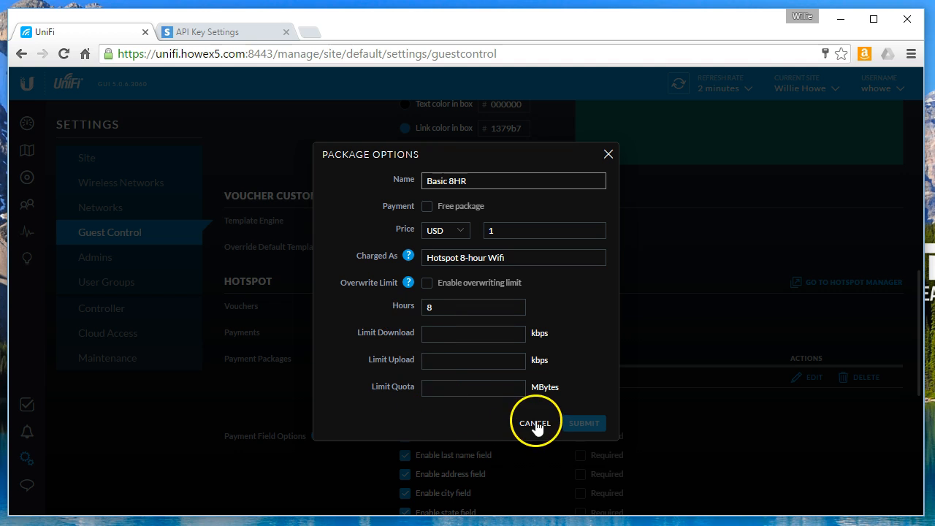
left_click(535, 424)
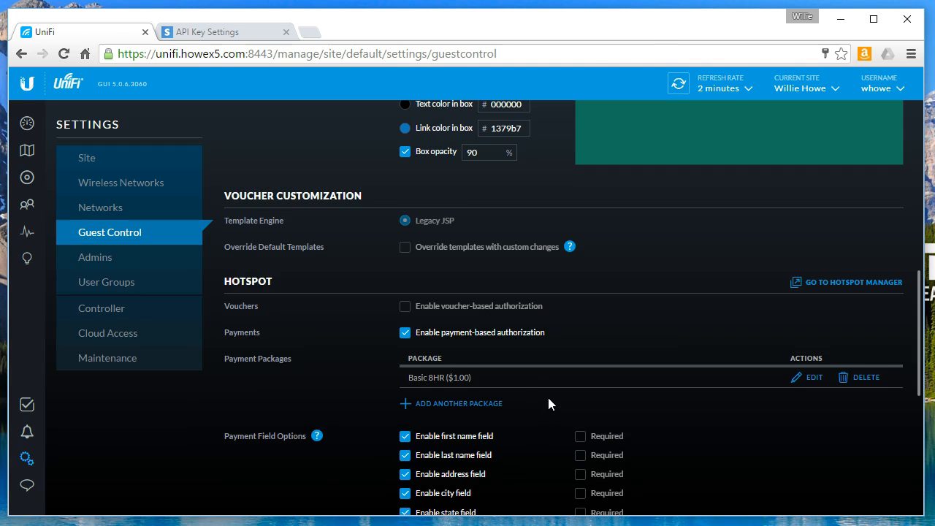
scroll("down", 3)
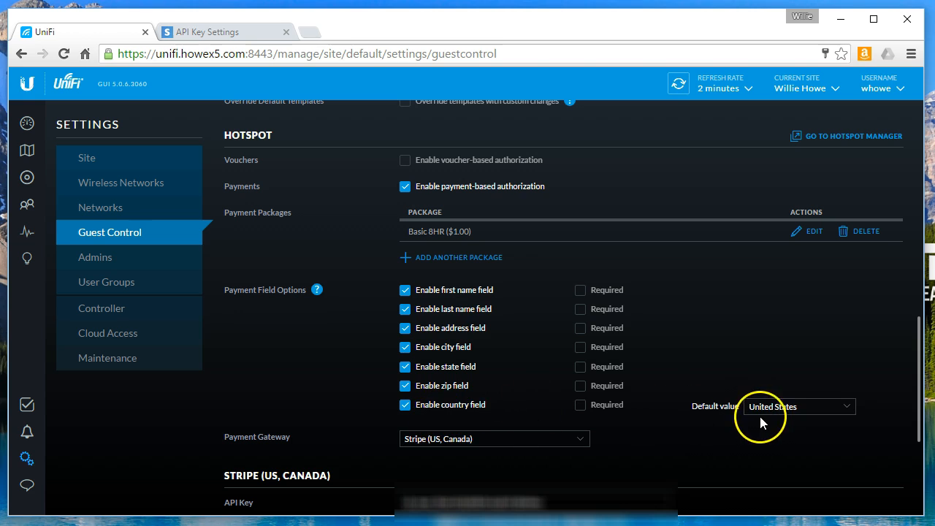
mouse_move(529, 438)
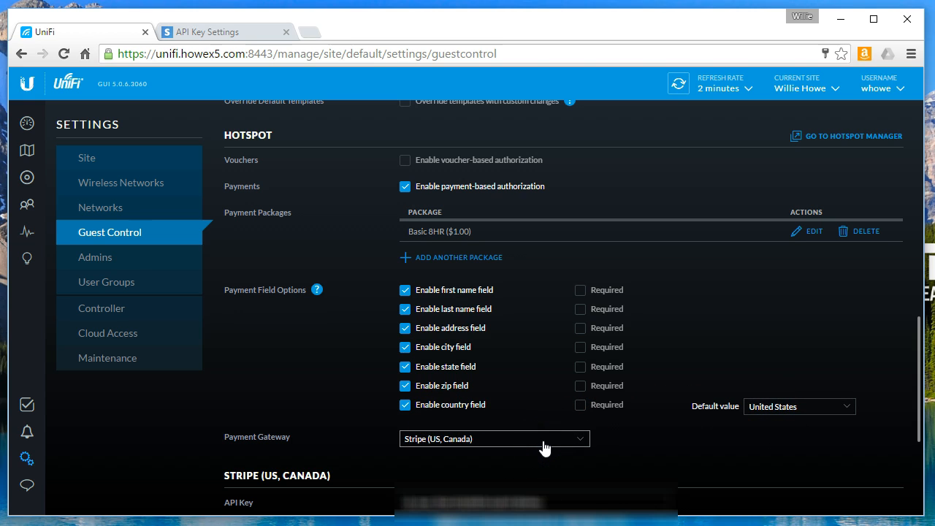
left_click(494, 438)
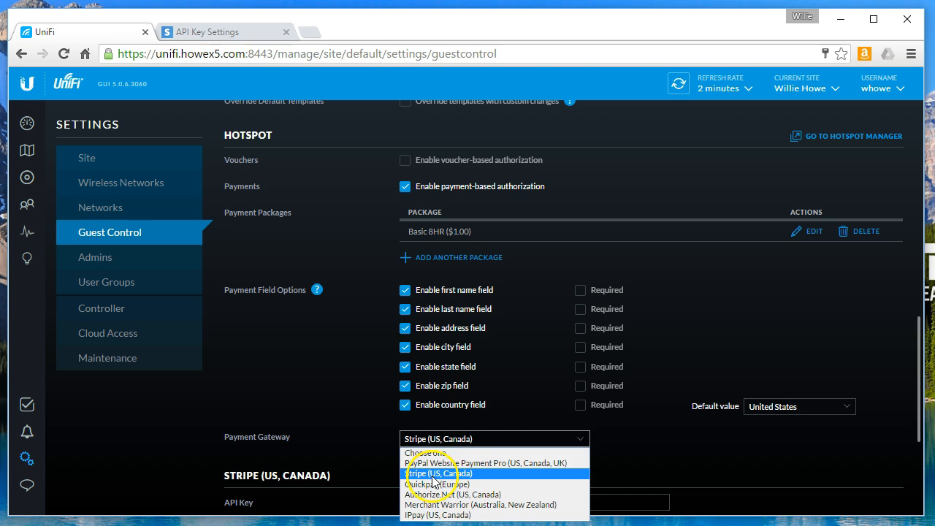
left_click(441, 473)
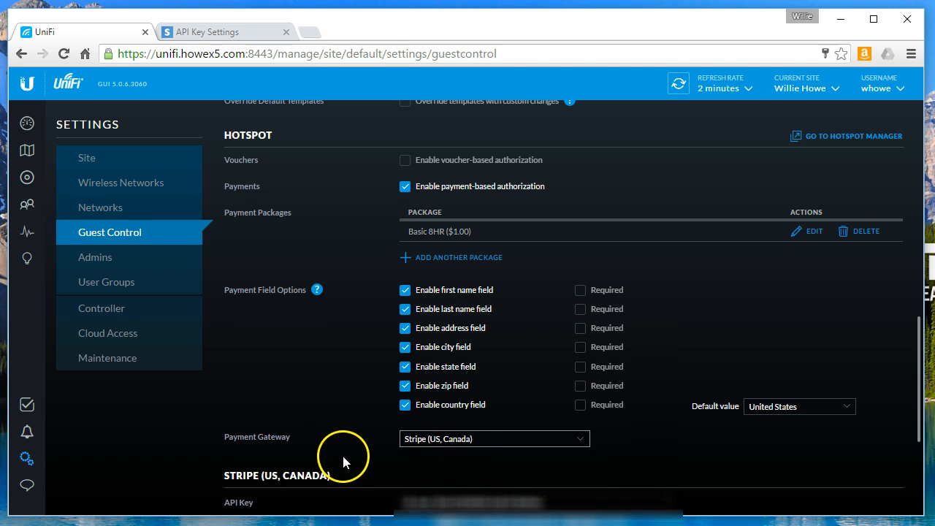
mouse_move(548, 293)
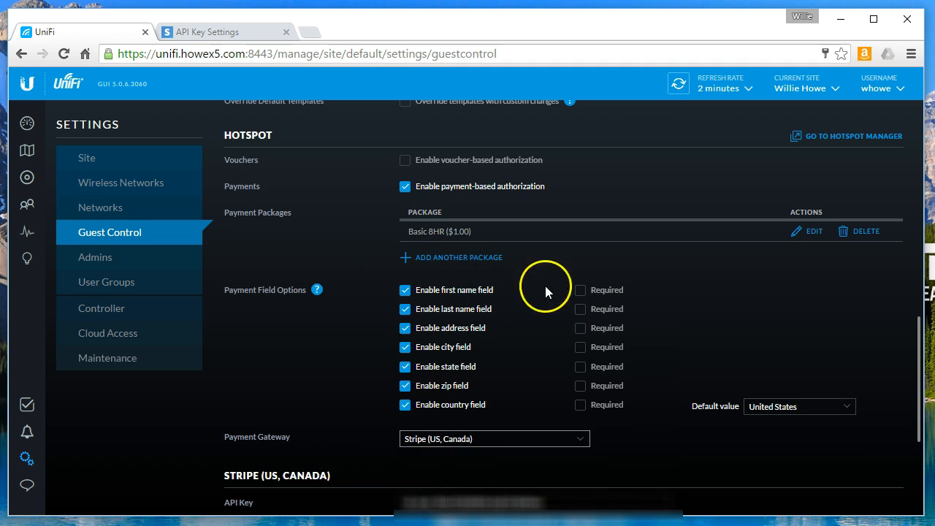
mouse_move(579, 285)
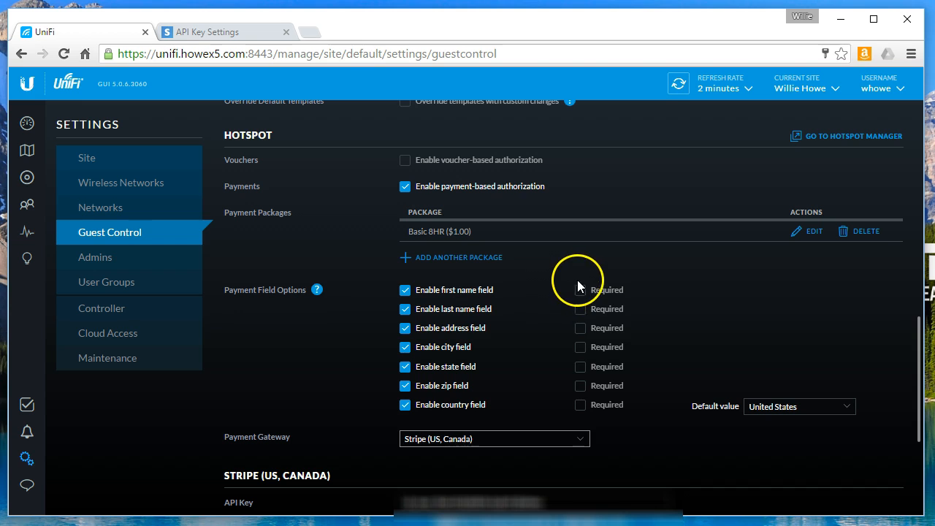
mouse_move(600, 302)
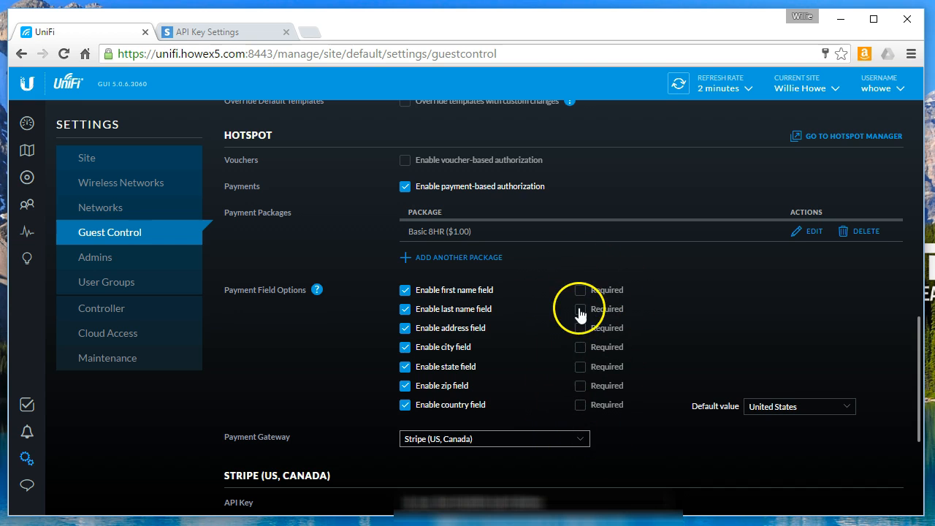
mouse_move(580, 295)
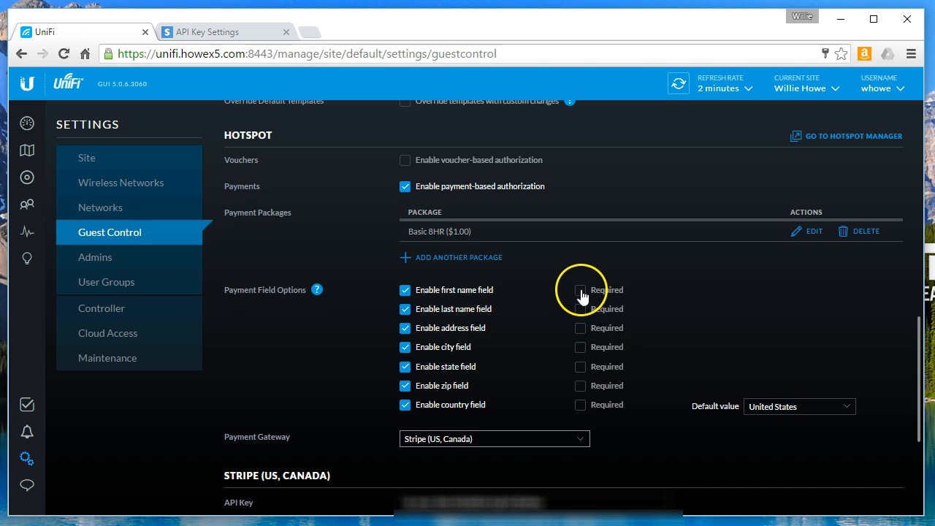
Mark the first name, last name and zip payment fields as Required
left_click(582, 289)
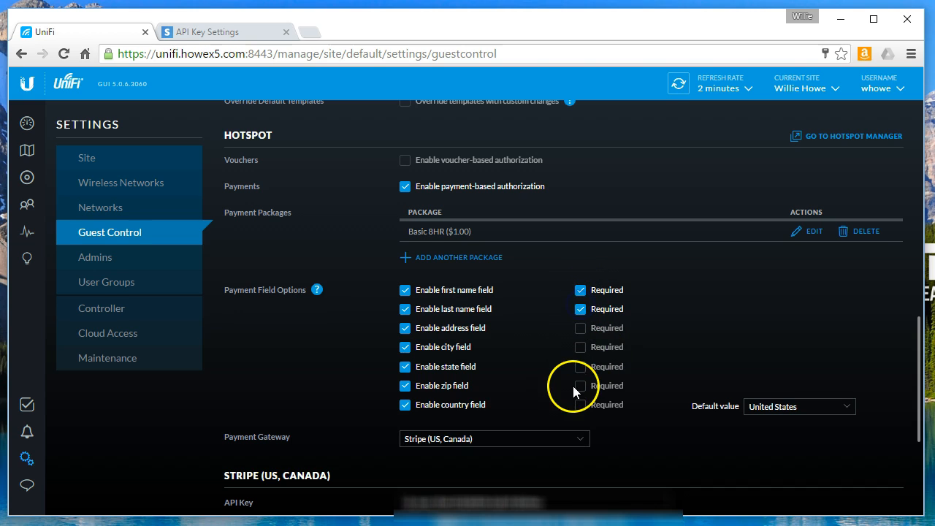
mouse_move(581, 395)
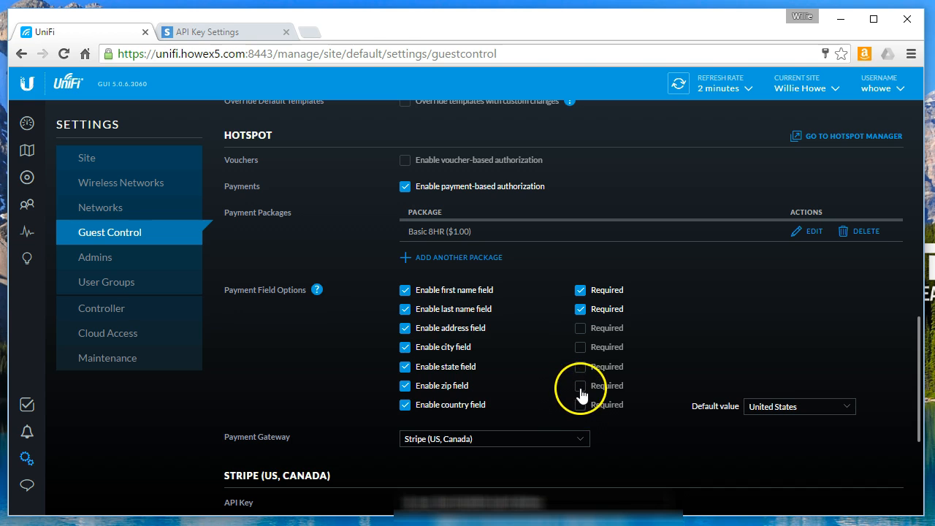
mouse_move(582, 377)
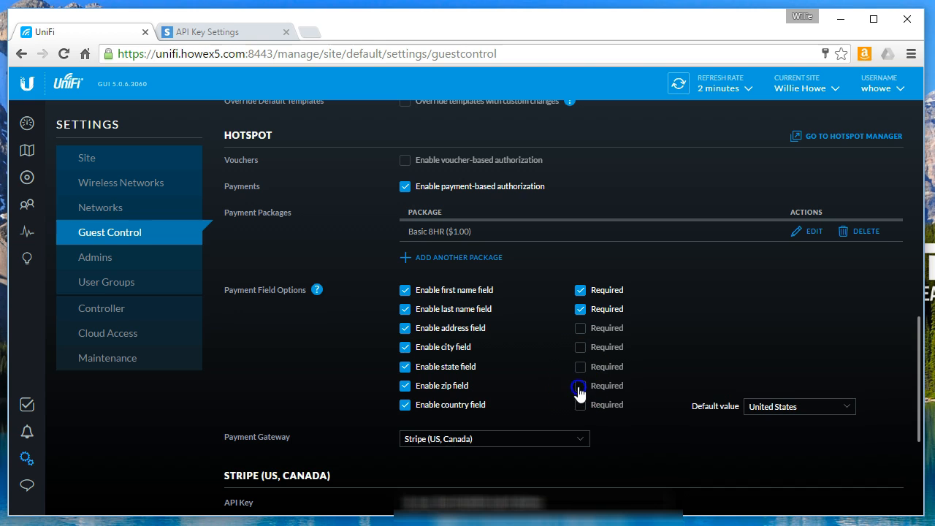
left_click(582, 385)
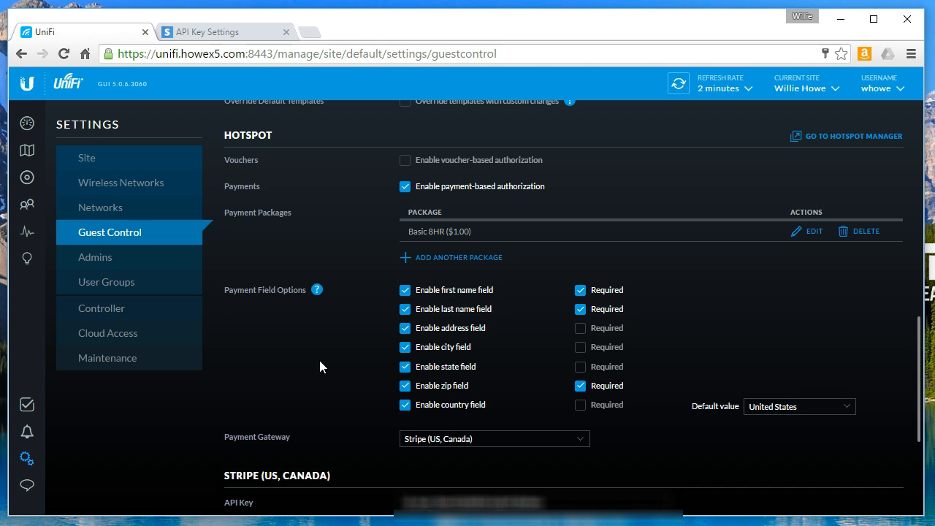
mouse_move(425, 377)
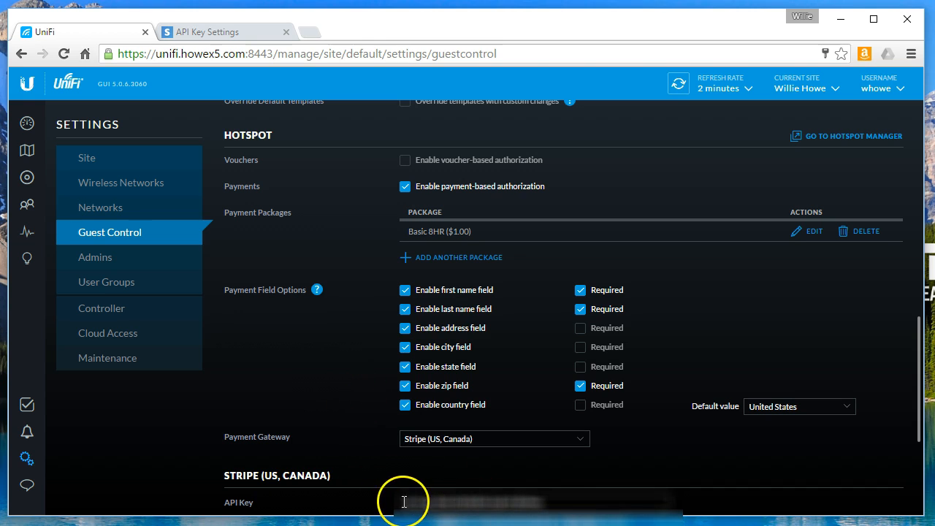
mouse_move(512, 506)
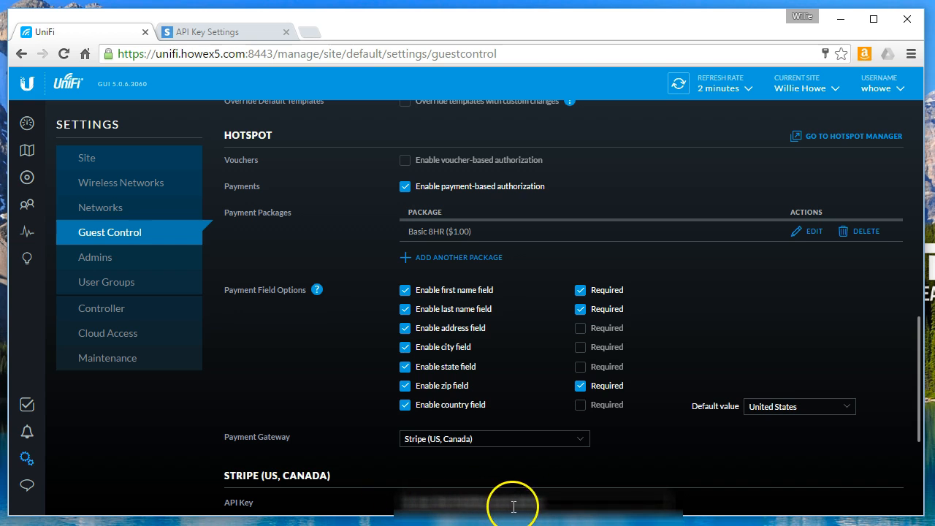
Apply the guest control changes and close the Stripe API Key Settings tab
scroll("down", 3)
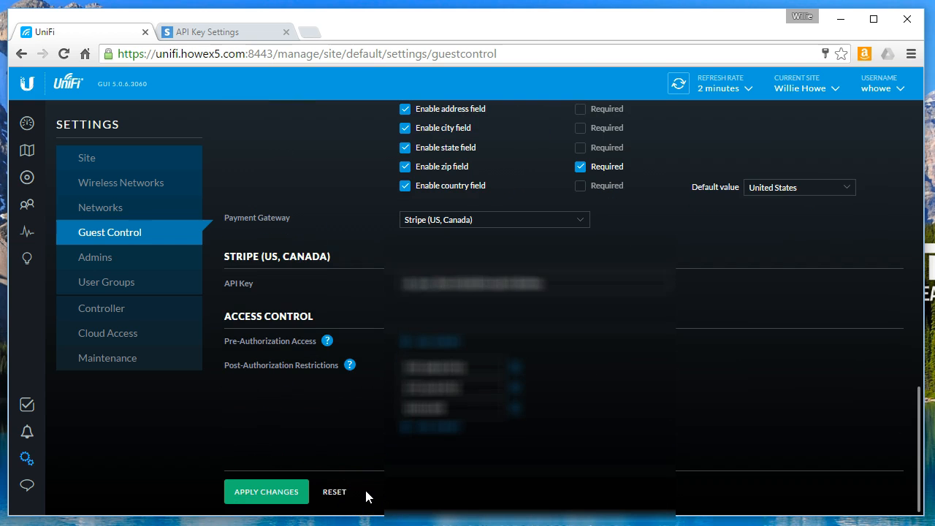
left_click(265, 491)
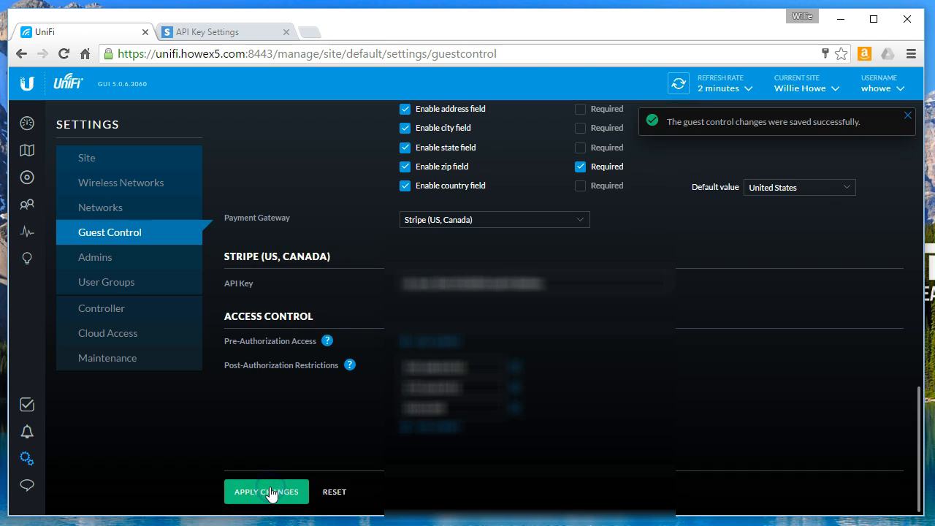
mouse_move(821, 126)
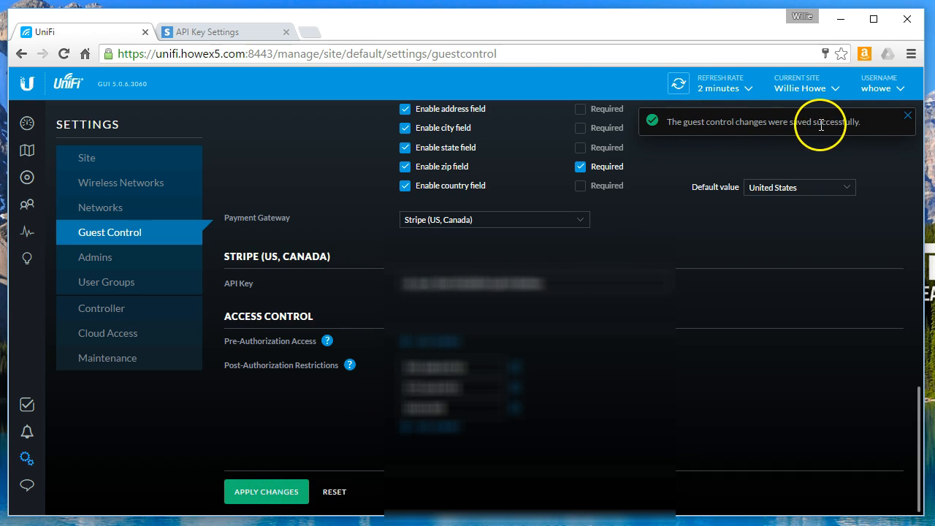
mouse_move(467, 260)
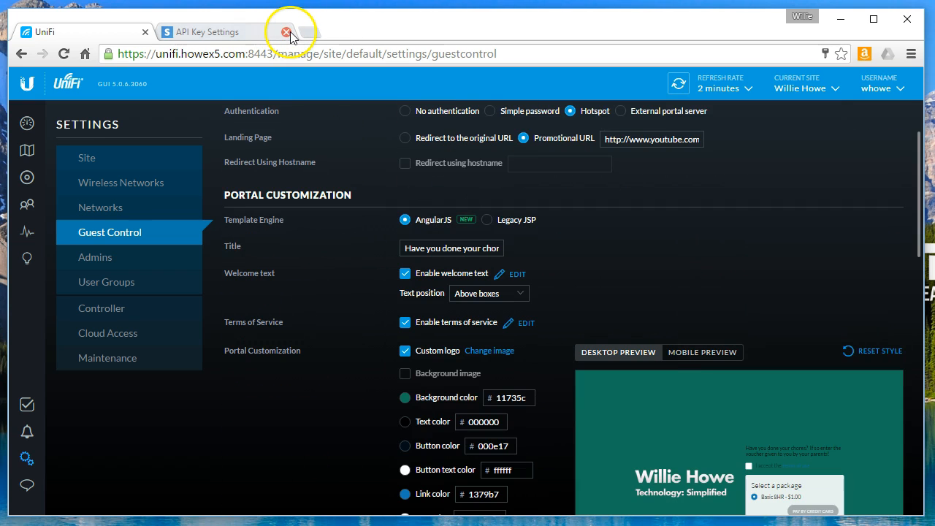
left_click(286, 33)
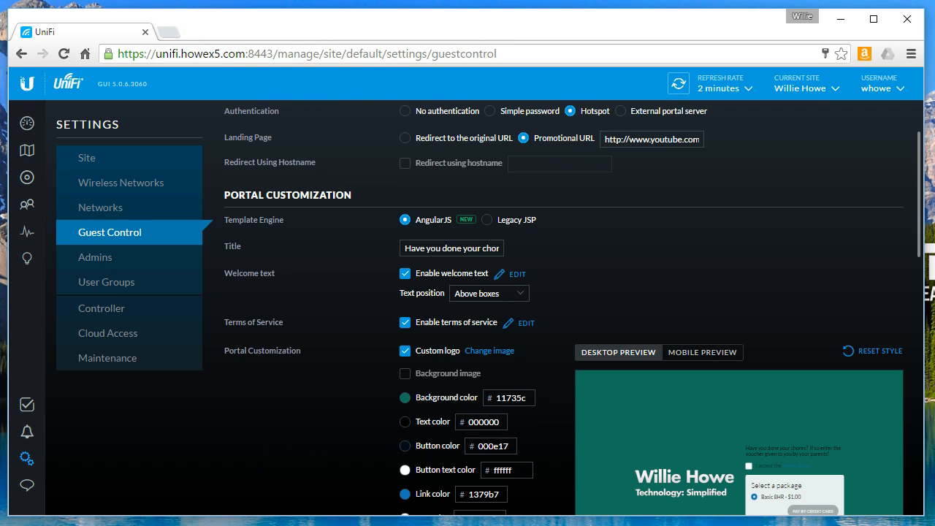
mouse_move(840, 32)
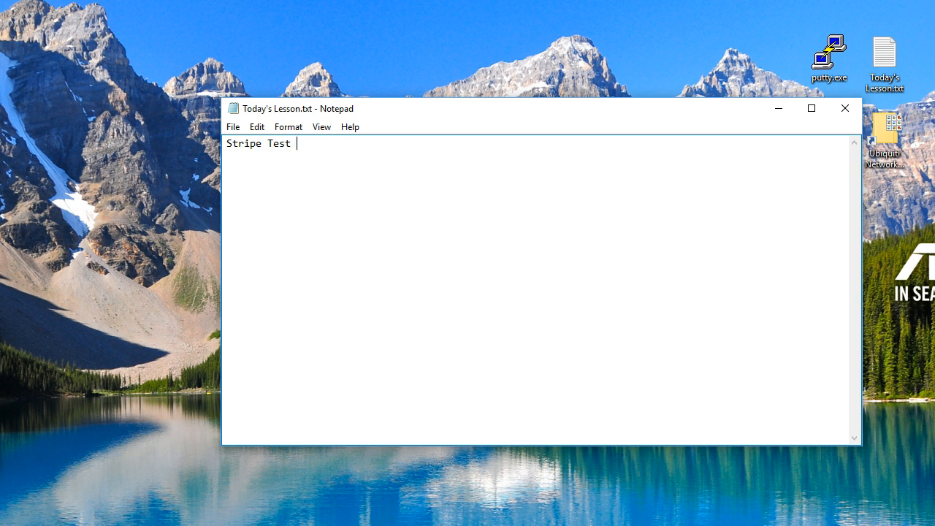
type("- 4242")
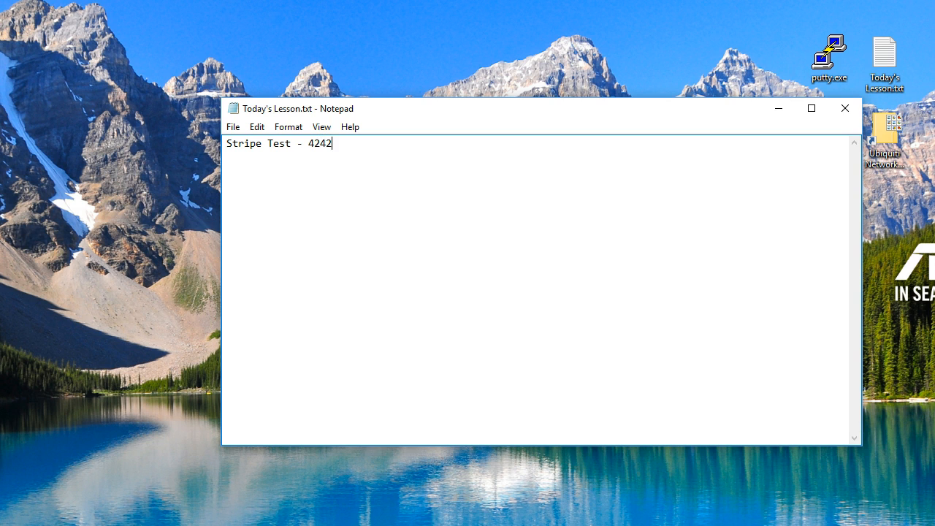
type("4242 4242 4242")
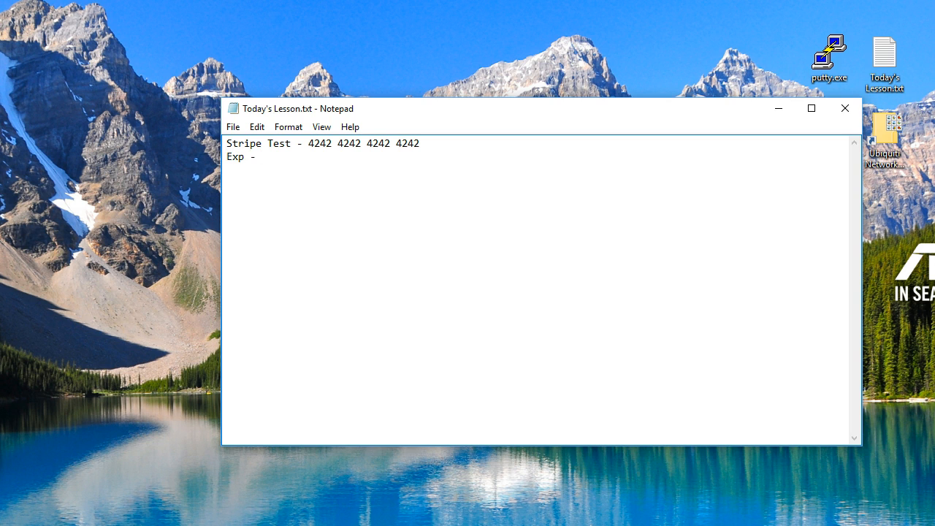
type("12/2017")
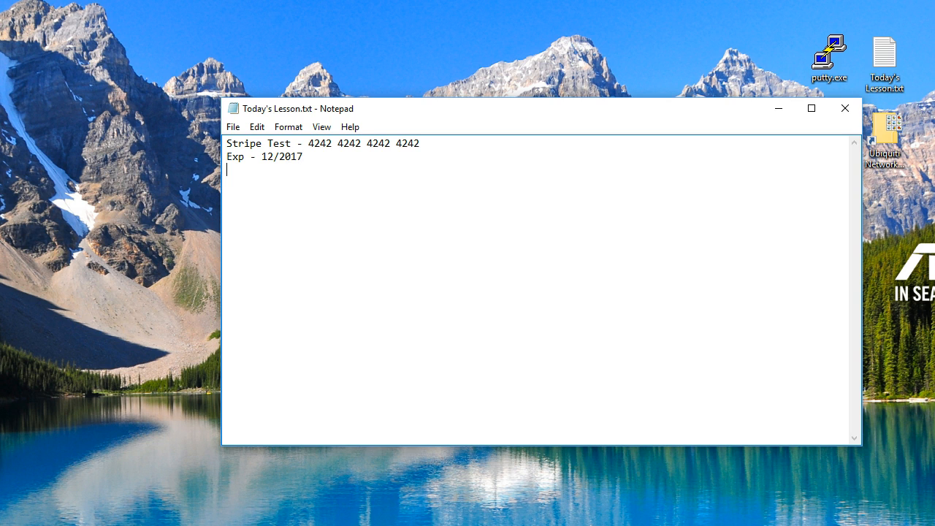
type("CVV -")
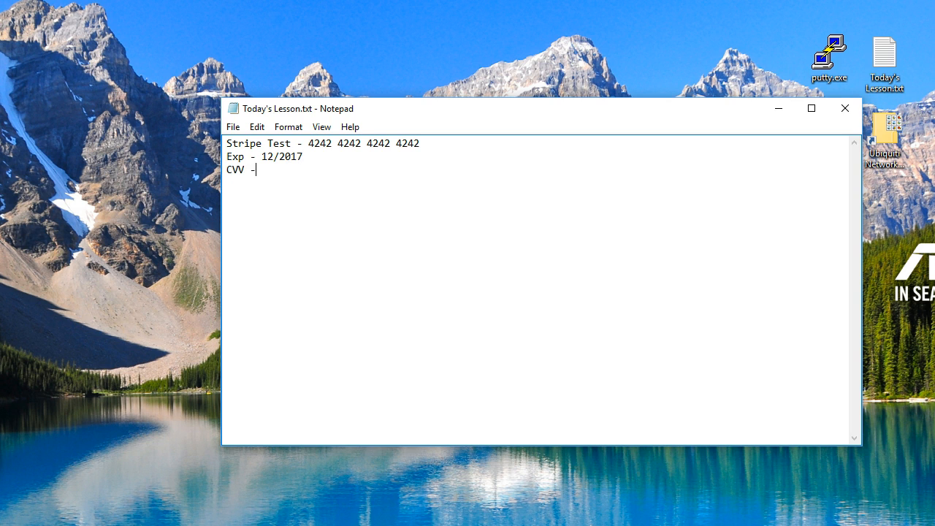
type("123")
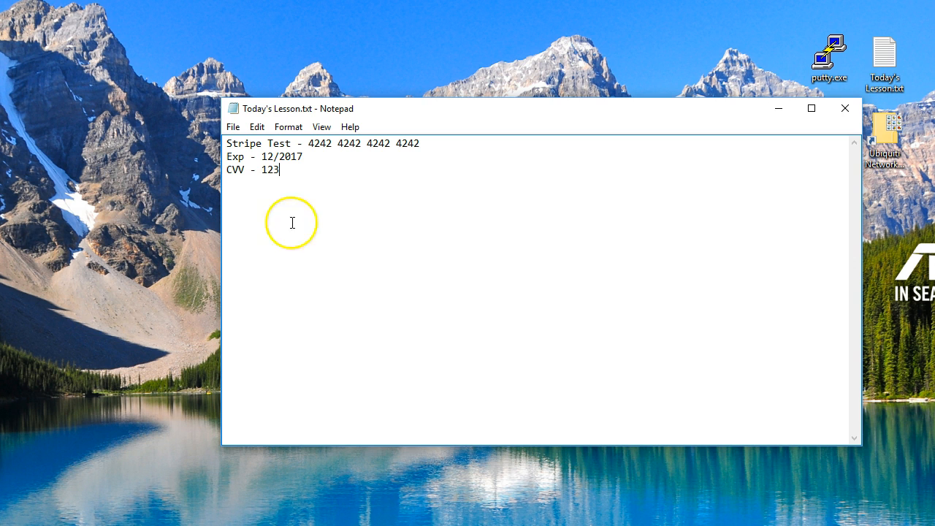
left_click(233, 126)
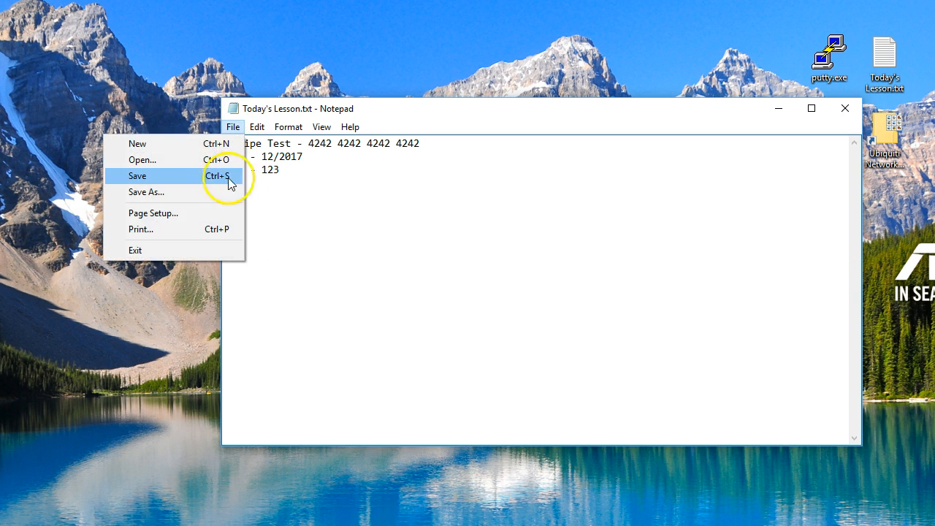
left_click(137, 175)
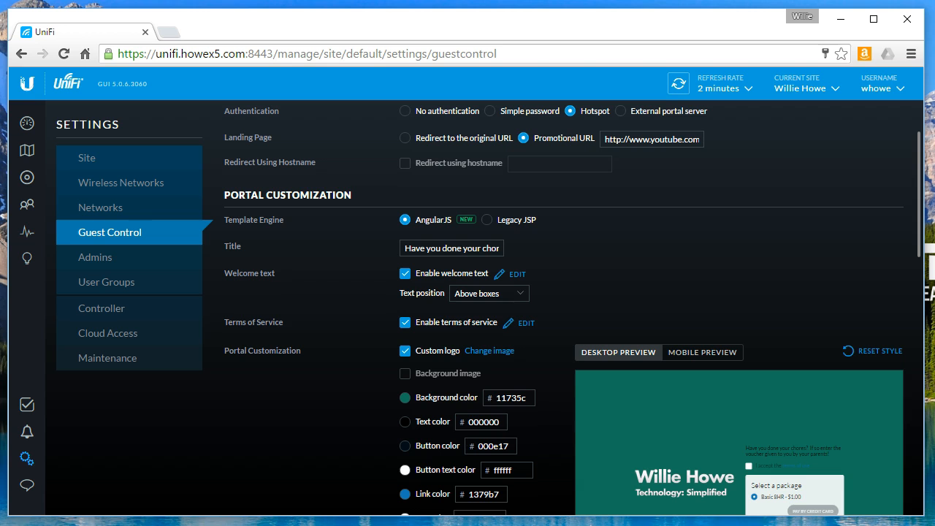
mouse_move(251, 489)
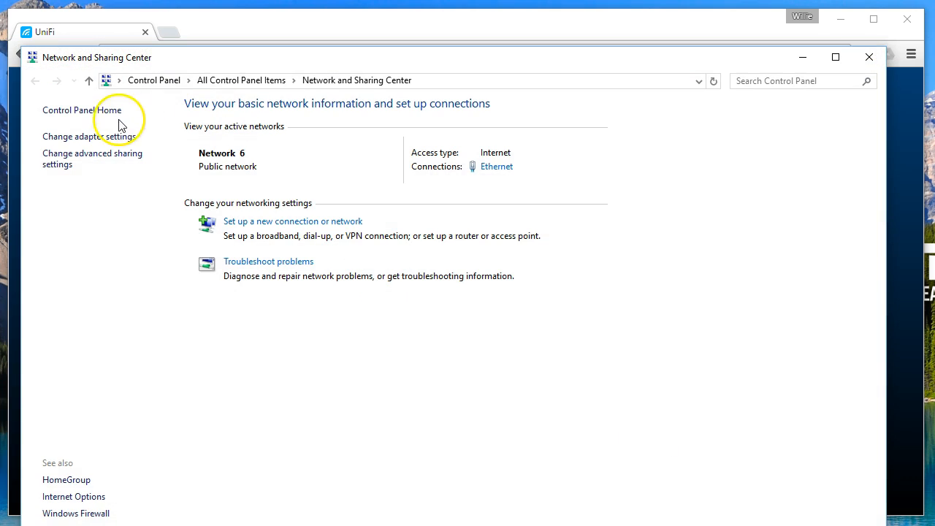
Disable the Ethernet adapter and connect Wi-Fi to the open 'Do Your Chores First' network
left_click(84, 136)
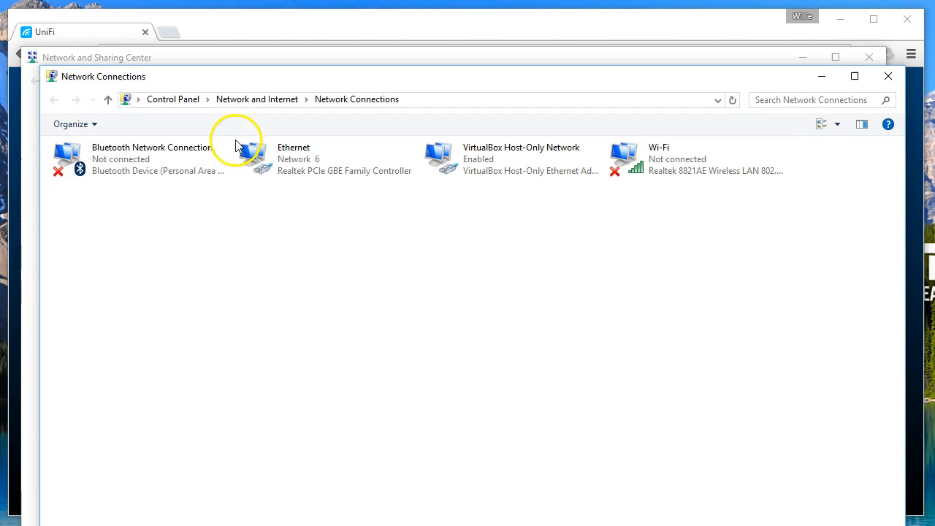
left_click(324, 158)
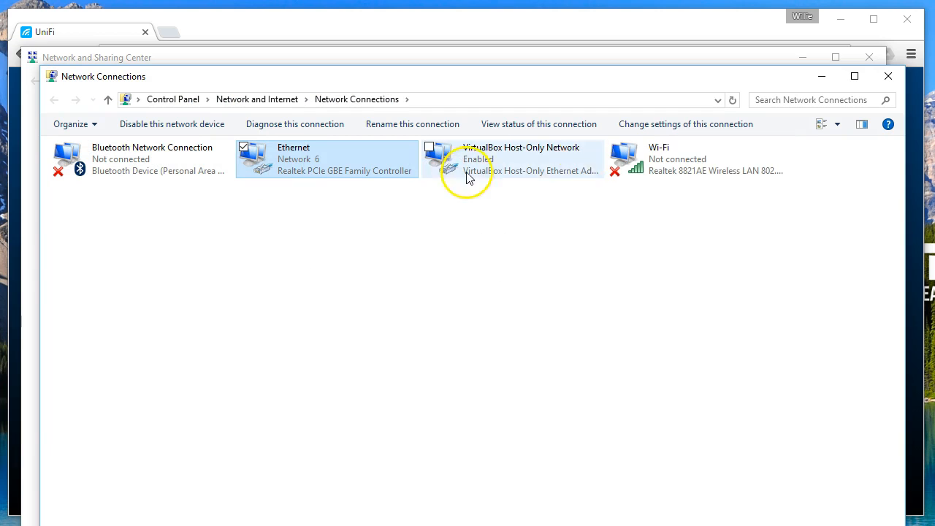
right_click(695, 158)
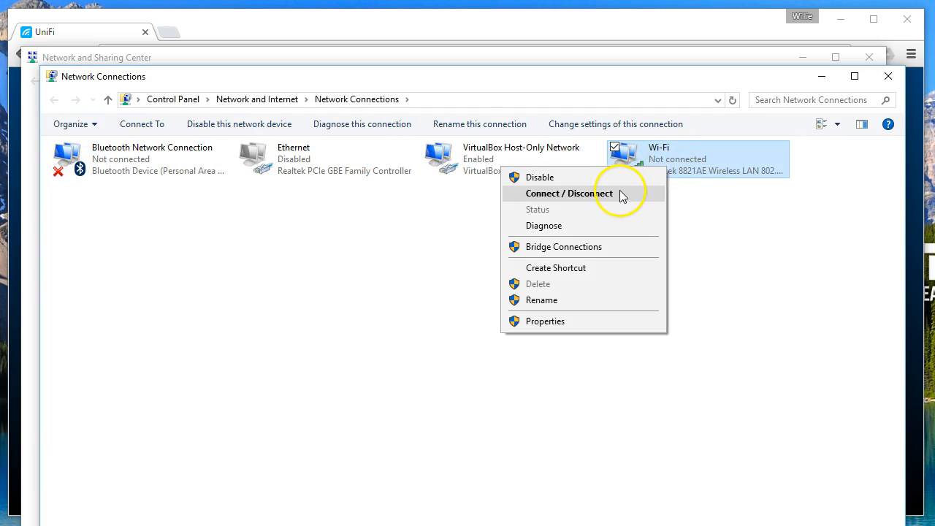
left_click(570, 193)
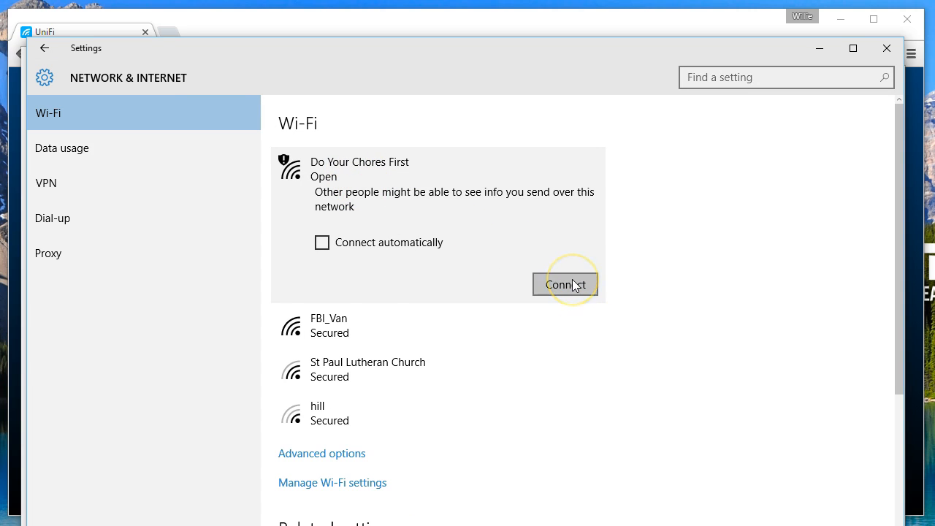
left_click(564, 283)
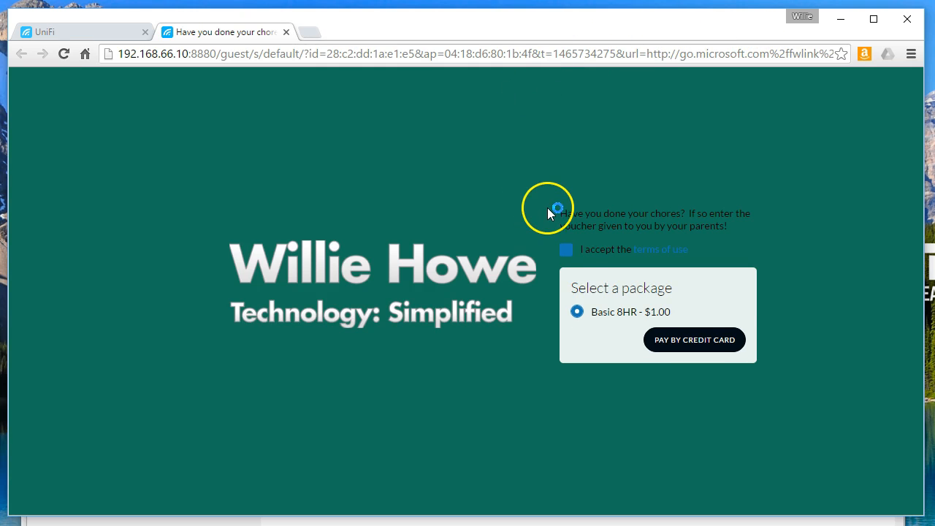
Accept the terms of use and choose Pay by Credit Card for the Basic 8HR $1.00 package
left_click(567, 248)
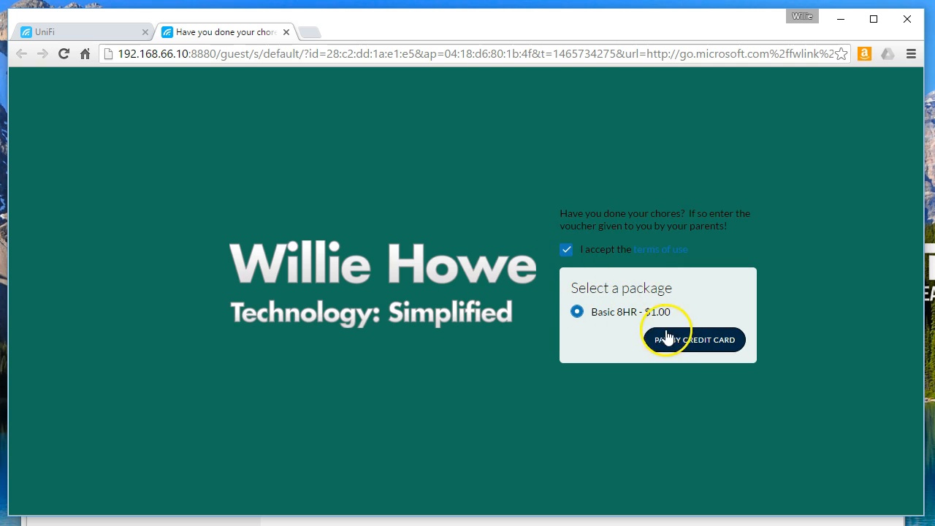
left_click(693, 339)
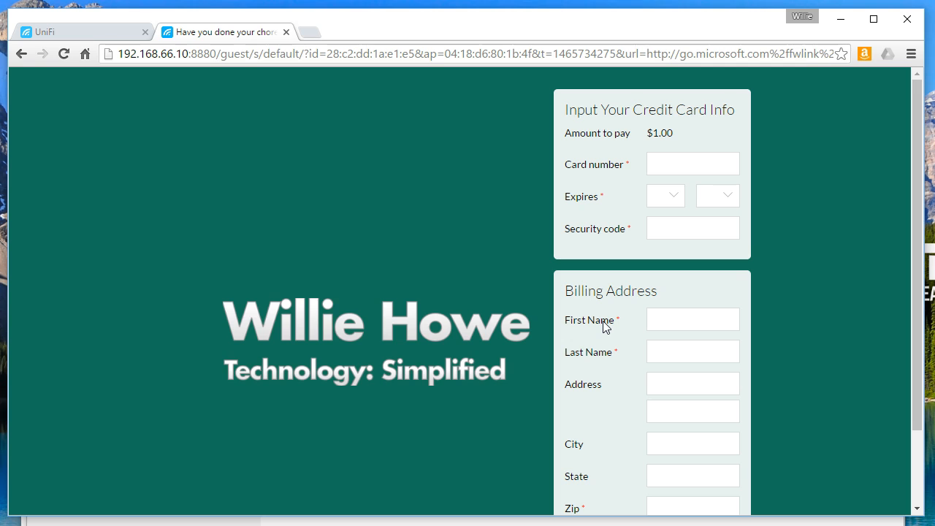
Enter the 4242 test card number, expiry month 1 year 20, and security code 123
left_click(692, 164)
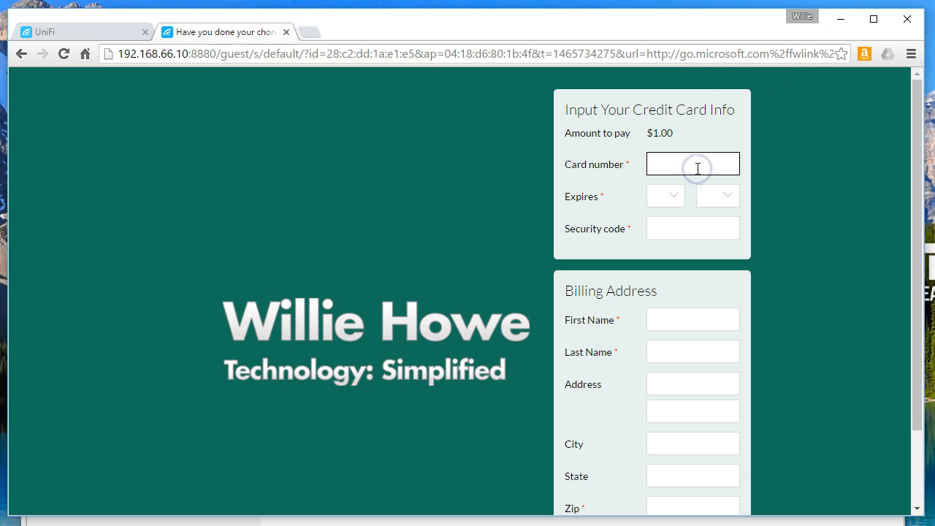
type("42424242424242")
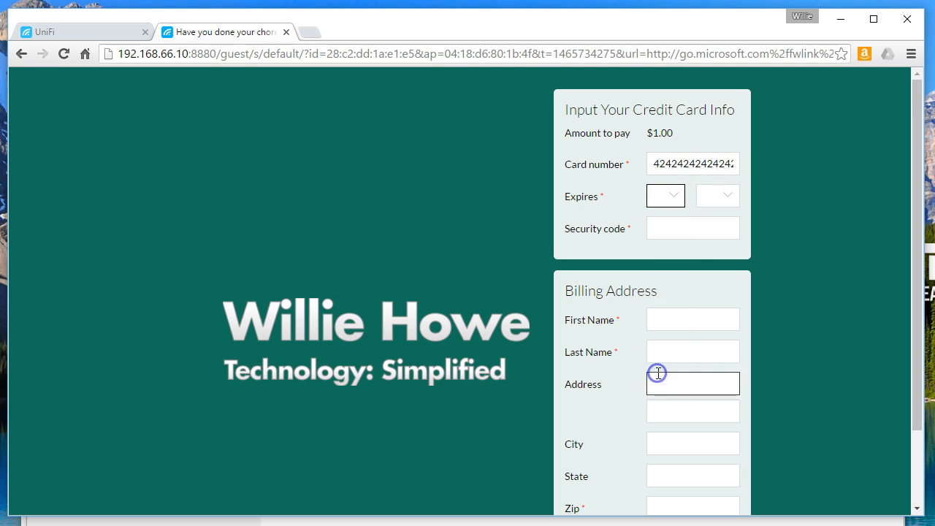
left_click(664, 196)
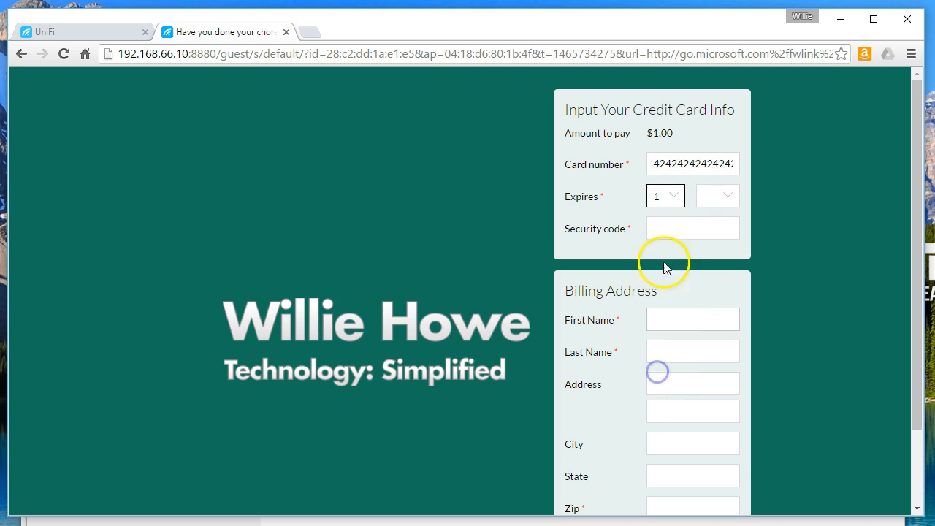
mouse_move(646, 215)
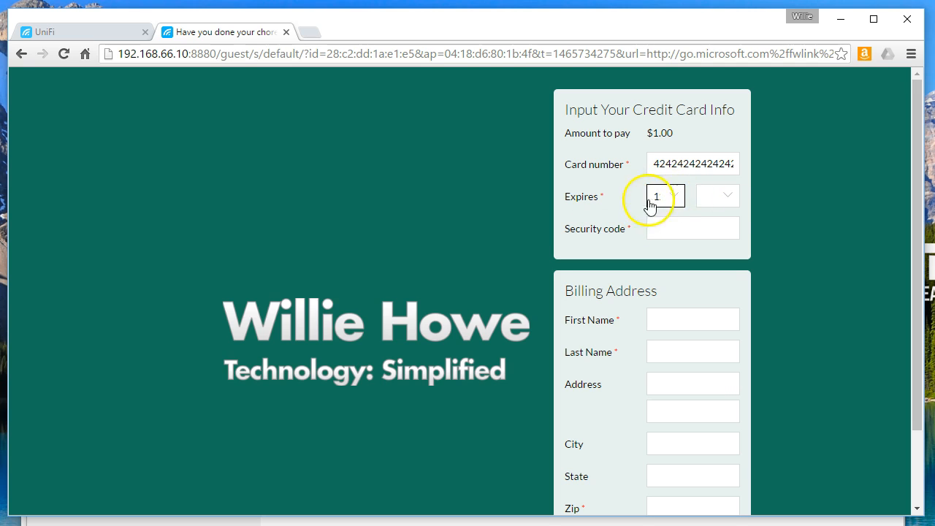
left_click(718, 195)
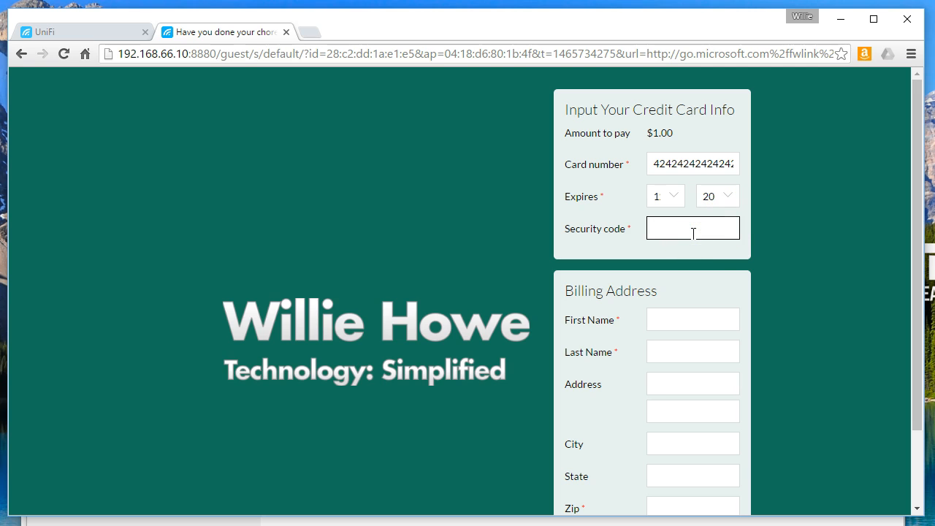
type("123")
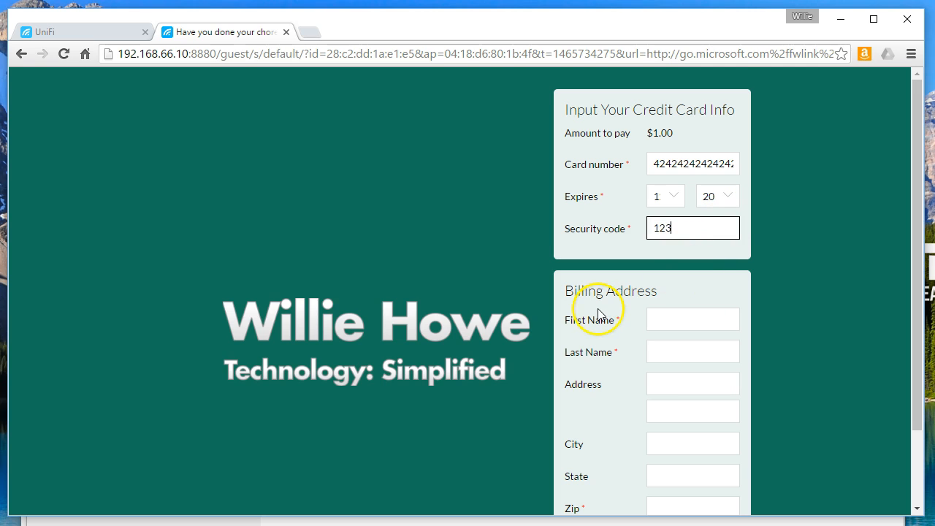
scroll("down", 3)
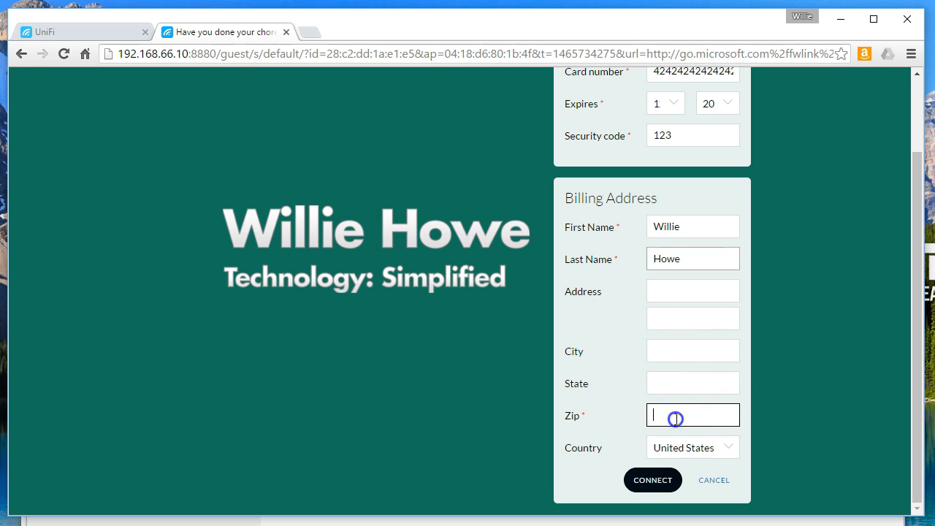
Enter the billing zip code, then correct the mistyped value to 61517 with United States as country
type("5")
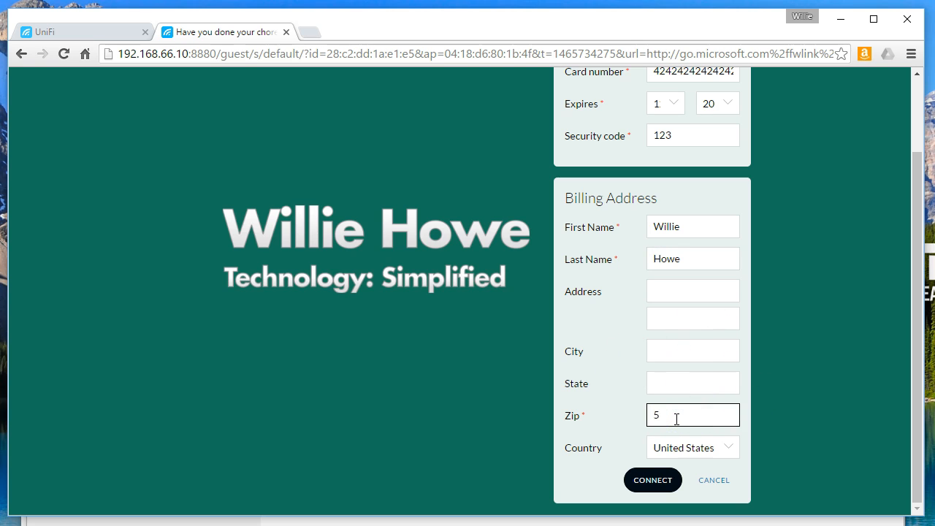
type("1511")
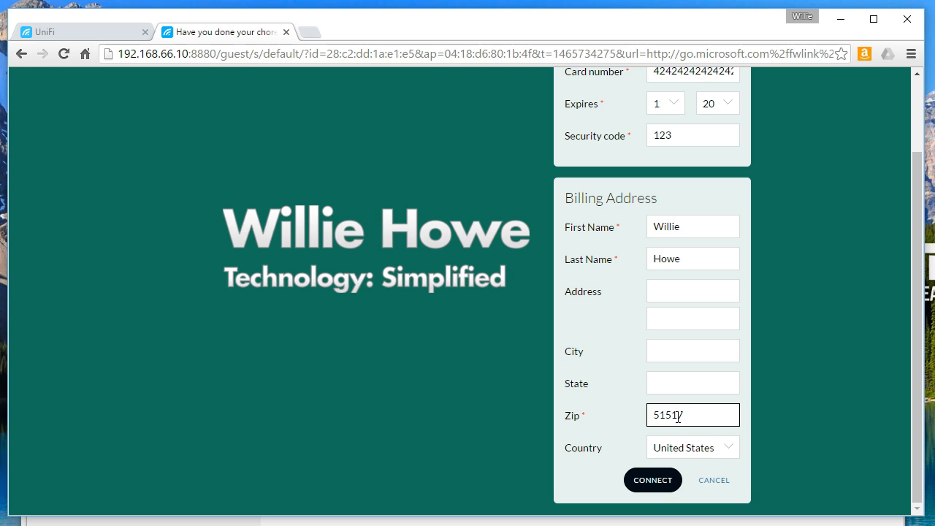
mouse_move(612, 330)
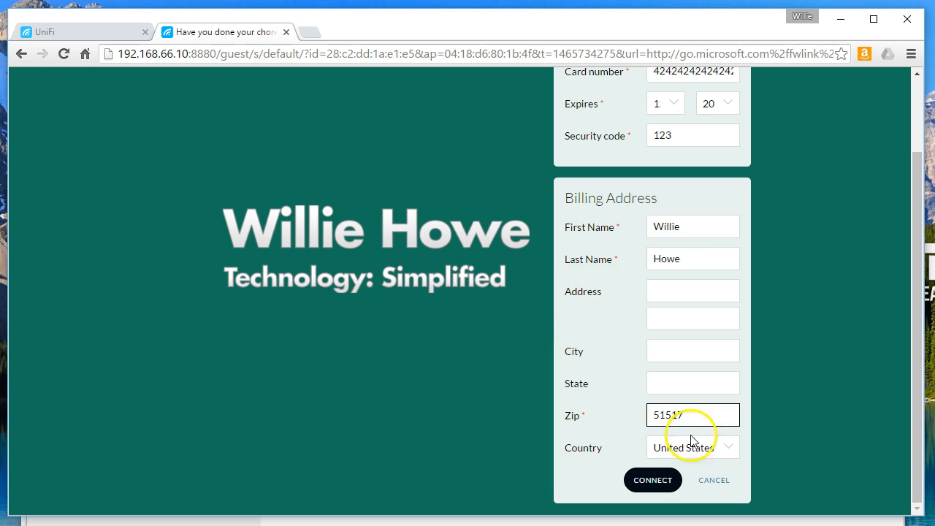
left_click(692, 351)
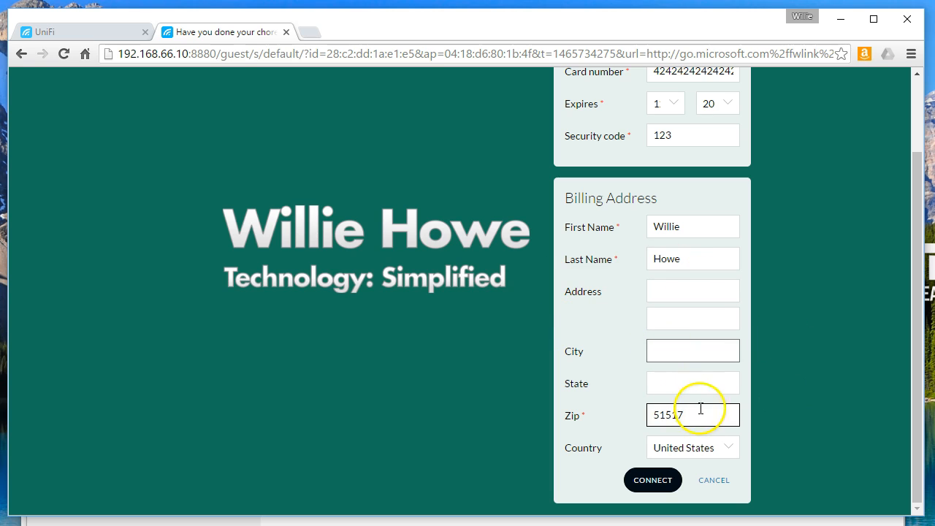
triple_click(693, 415)
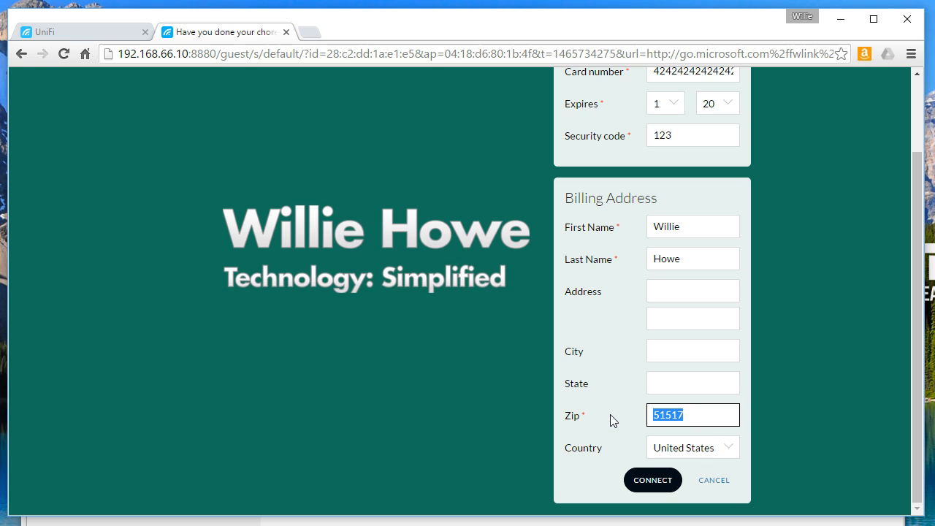
type("6151")
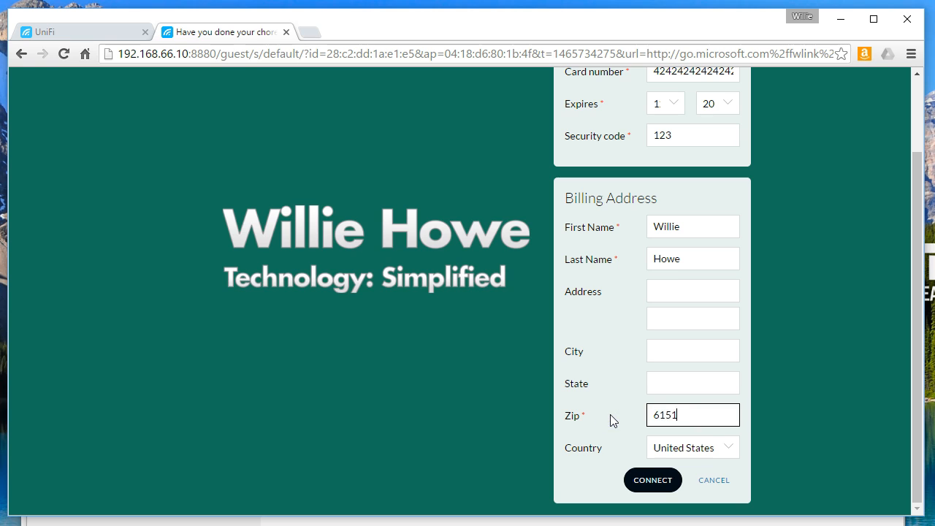
type("7")
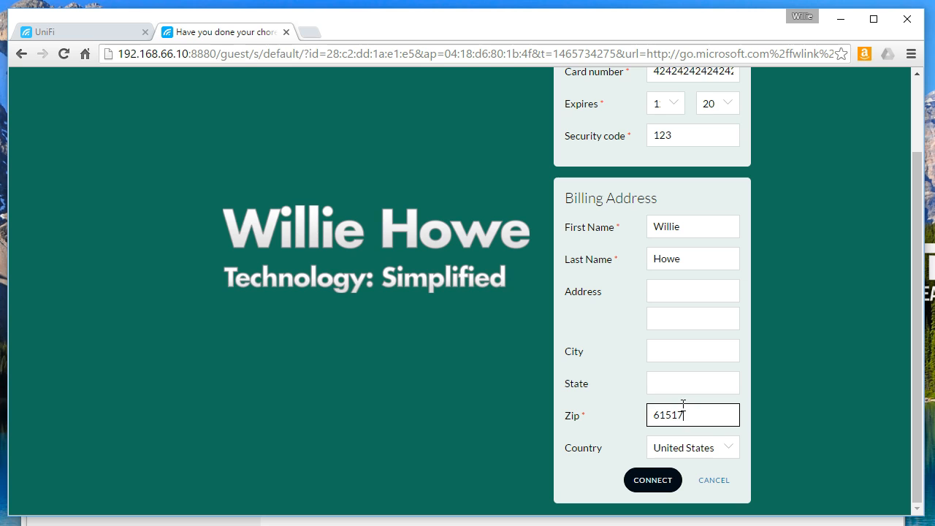
mouse_move(704, 464)
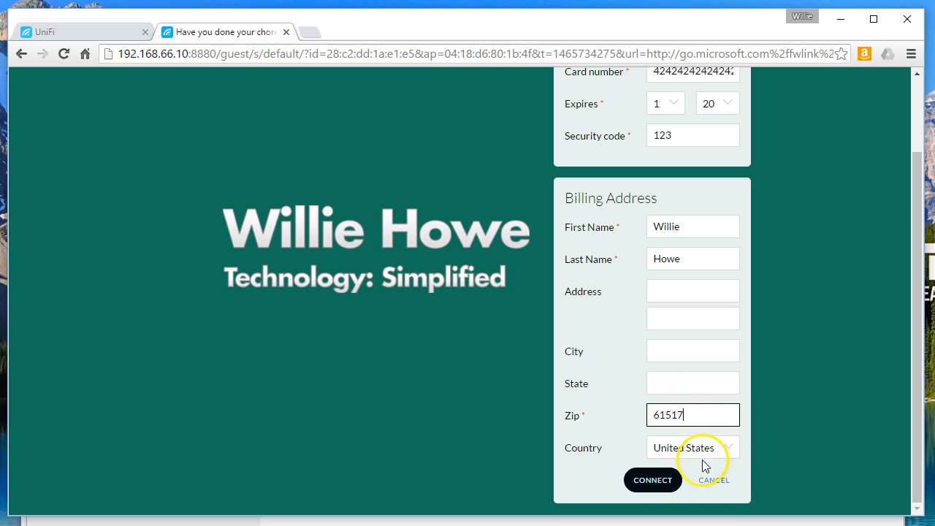
scroll("up", 3)
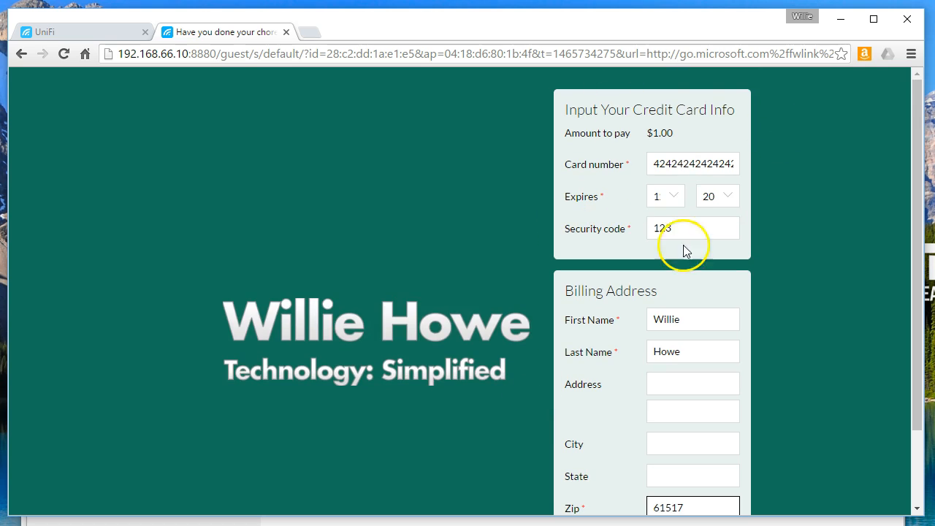
scroll("down", 3)
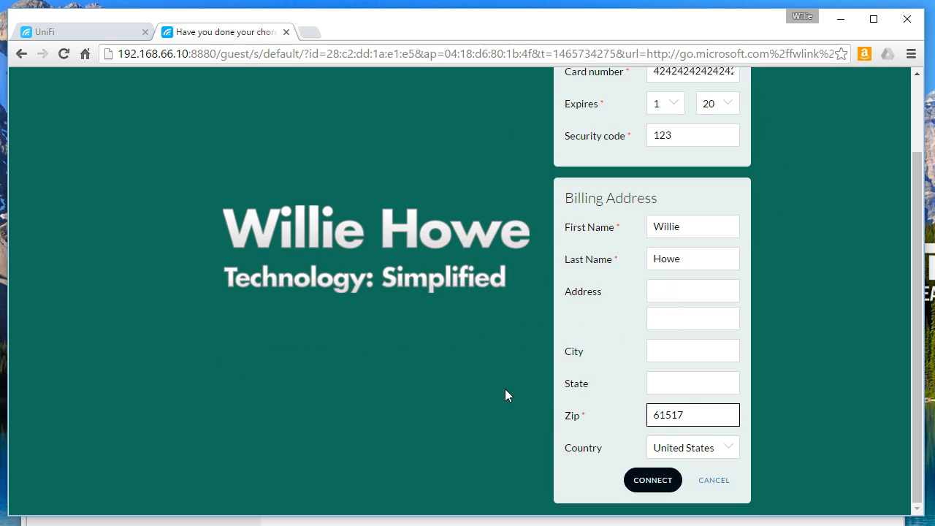
Submit the payment via CONNECT and wait for the guest network landing page to load
left_click(651, 480)
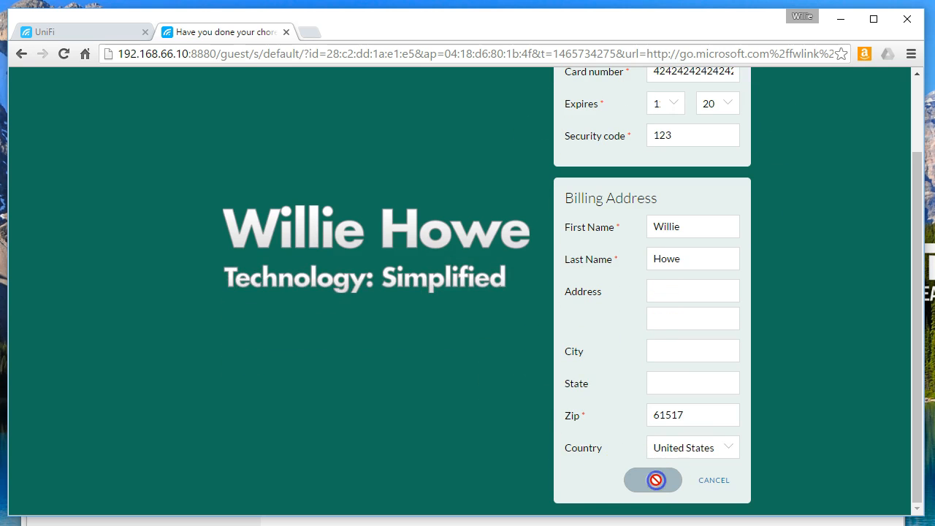
left_click(652, 479)
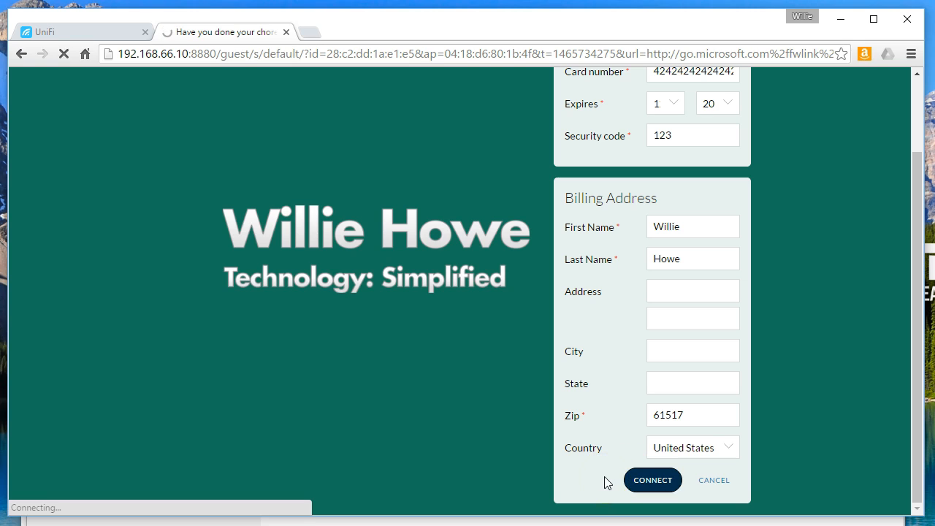
left_click(651, 479)
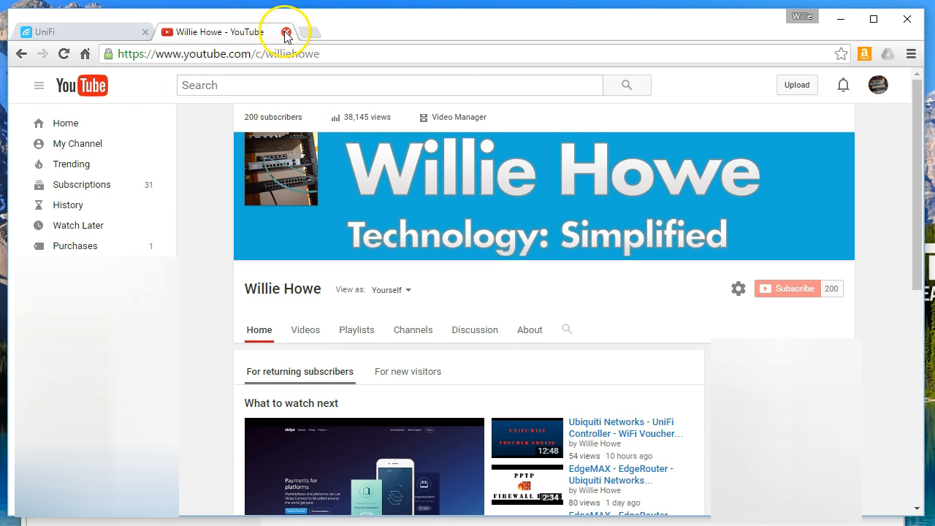
Close the YouTube channel tab, returning to the UniFi Controller sign-in page
left_click(287, 32)
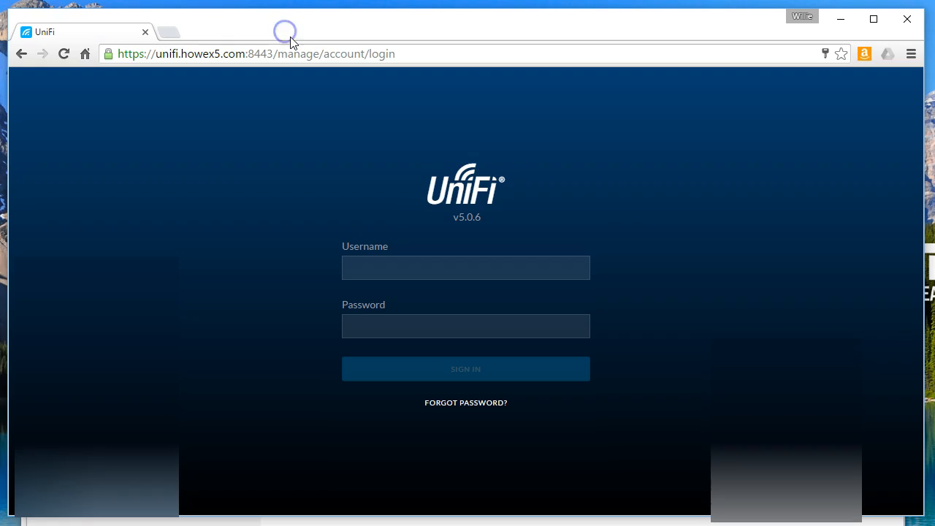
mouse_move(290, 41)
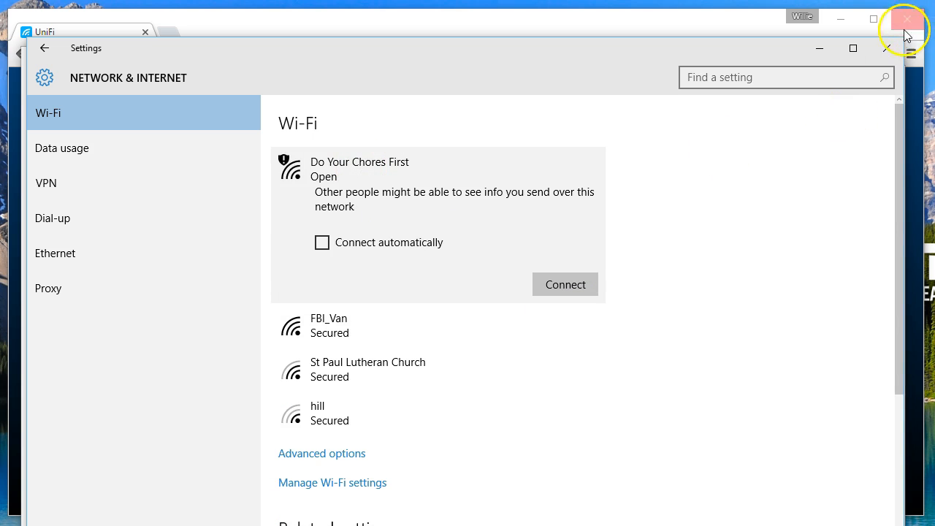
Close the Wi-Fi Settings window and the Network Connections window
left_click(906, 21)
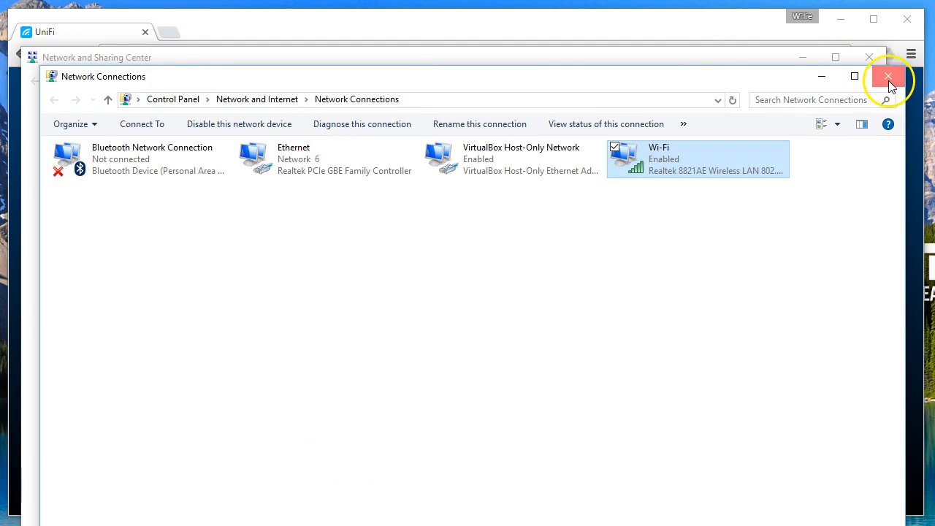
left_click(889, 76)
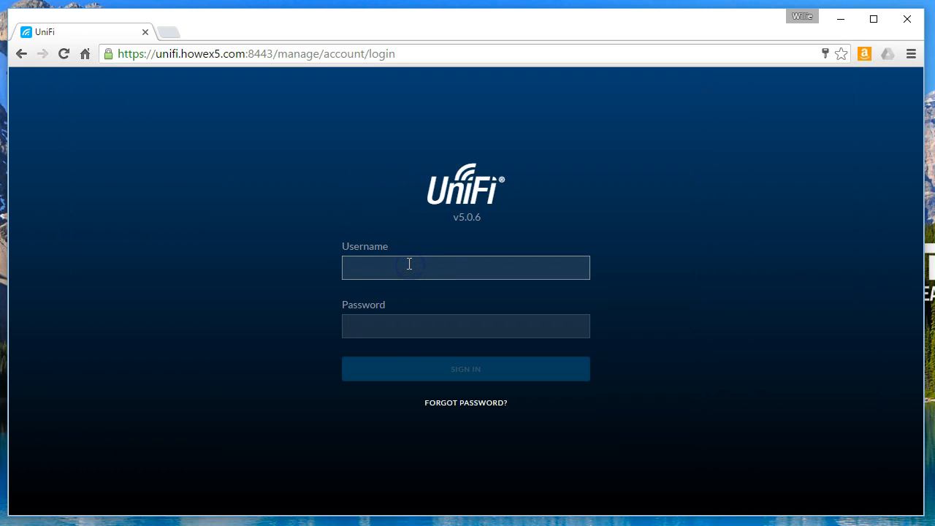
Sign in to the controller as user 'whowe'
type("whowe")
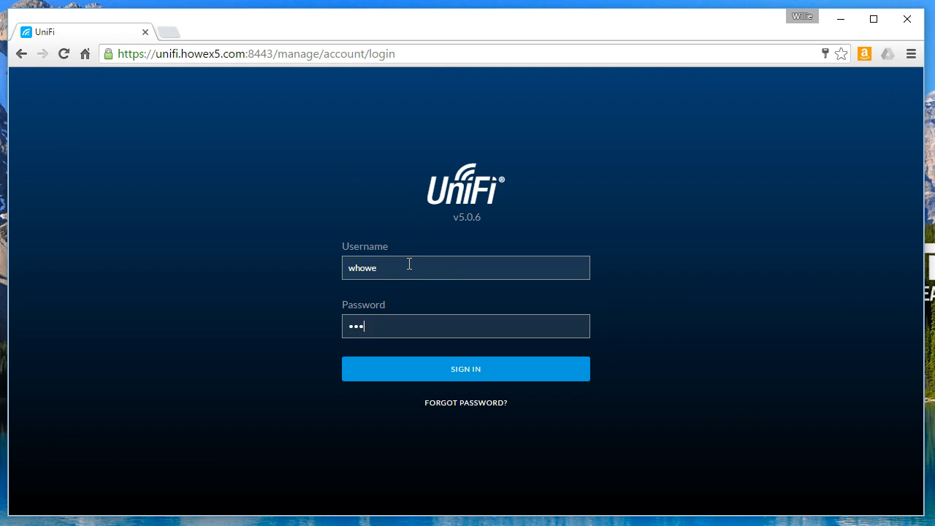
left_click(465, 368)
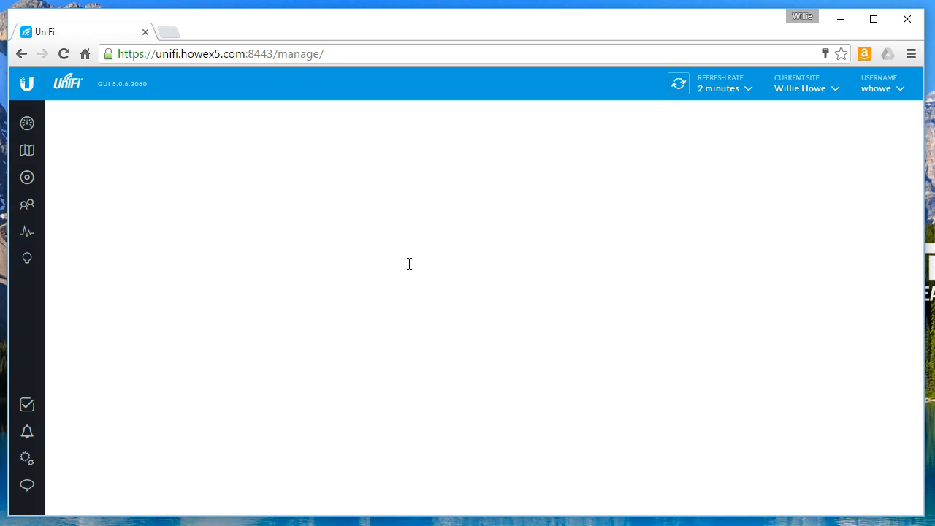
Go to Settings > Guest Control and launch the Hotspot Manager
left_click(26, 122)
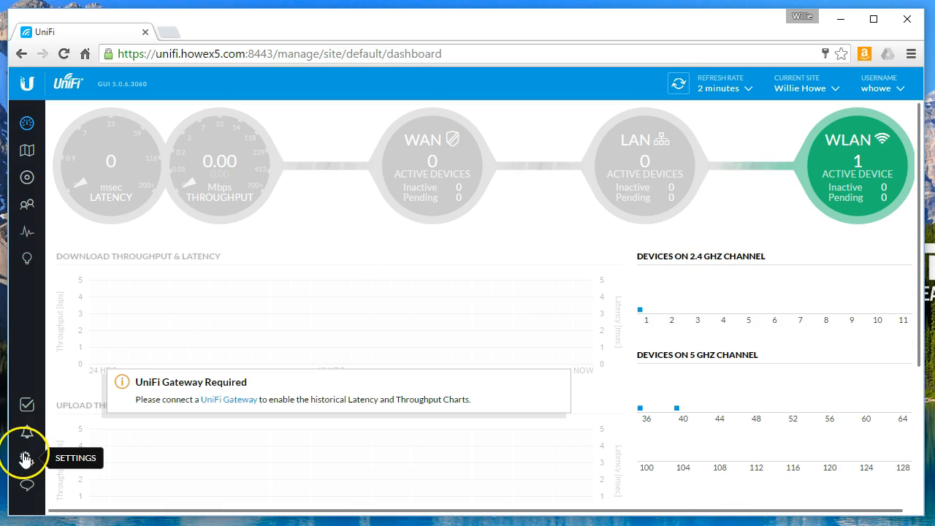
left_click(26, 458)
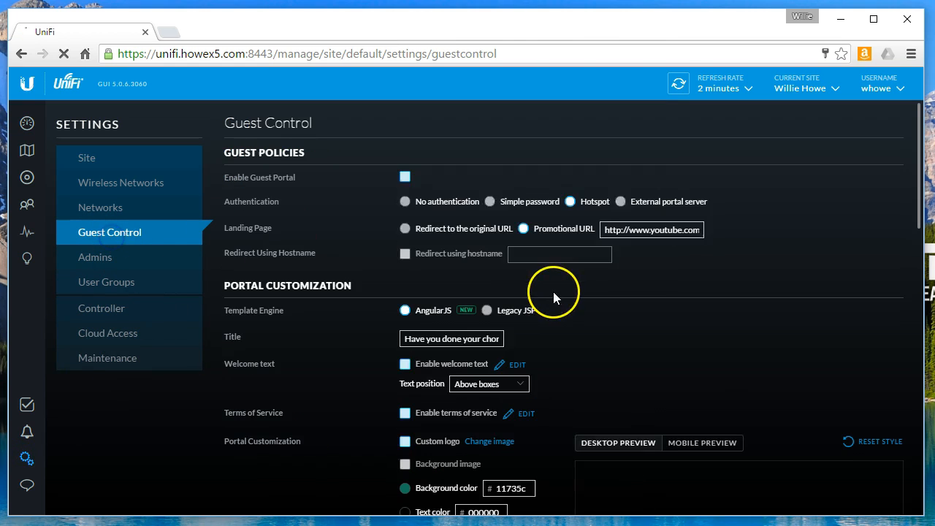
scroll("down", 3)
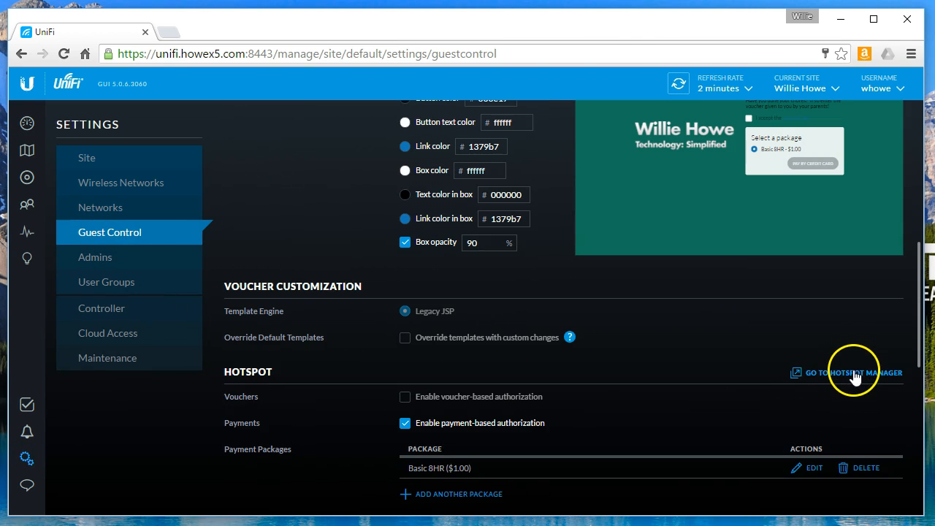
left_click(854, 373)
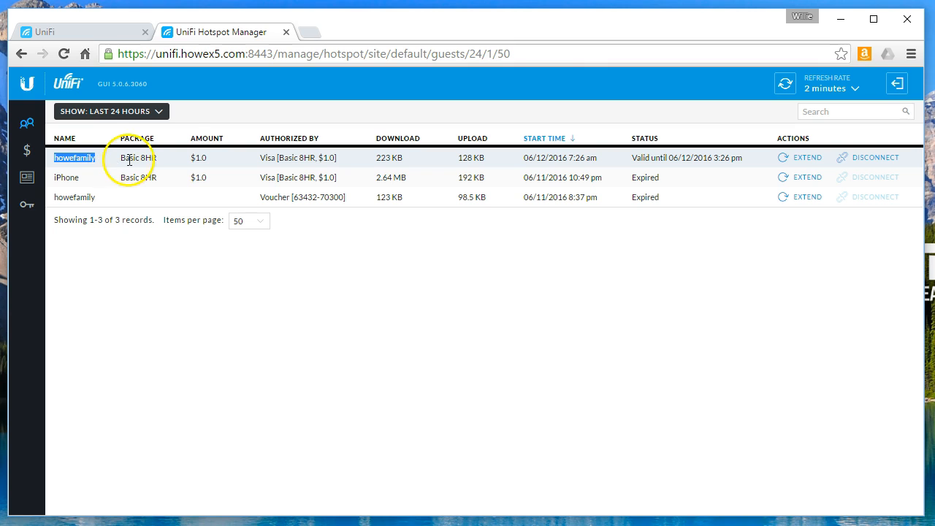
mouse_move(26, 123)
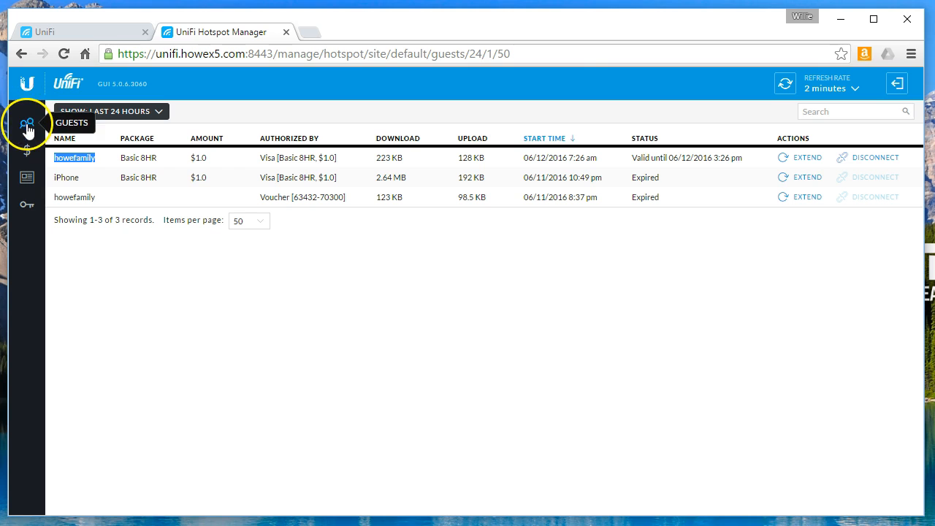
mouse_move(145, 157)
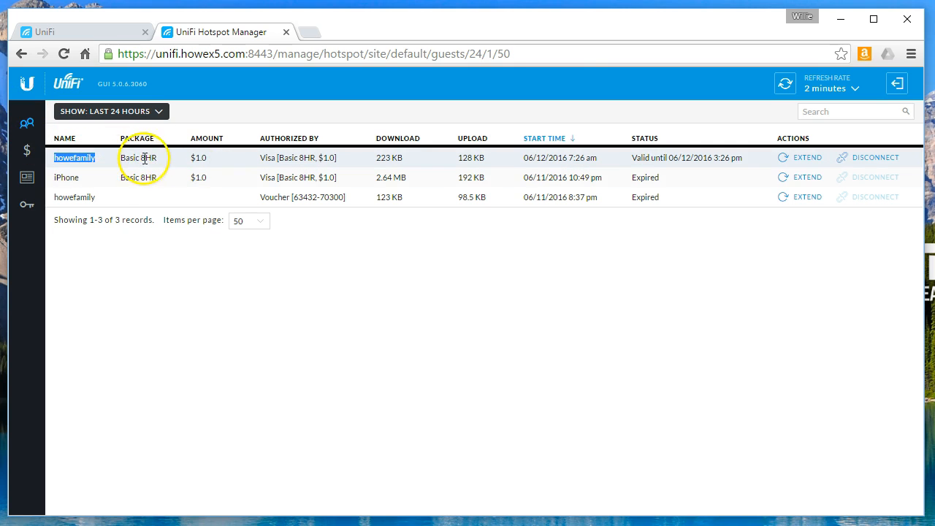
mouse_move(241, 163)
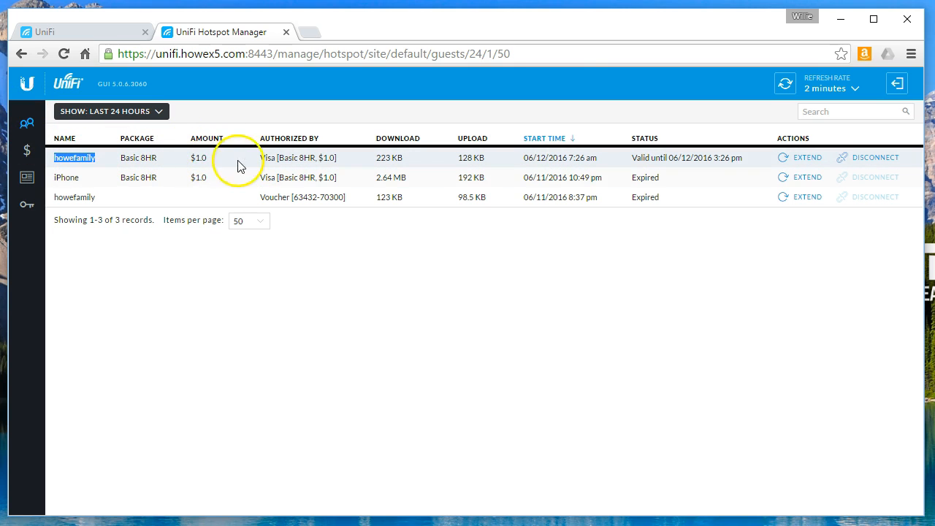
mouse_move(262, 164)
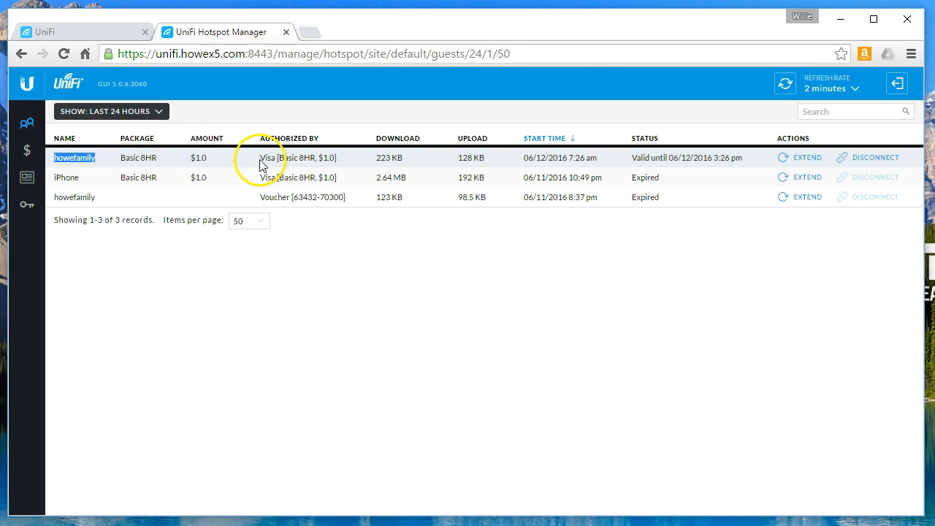
mouse_move(447, 166)
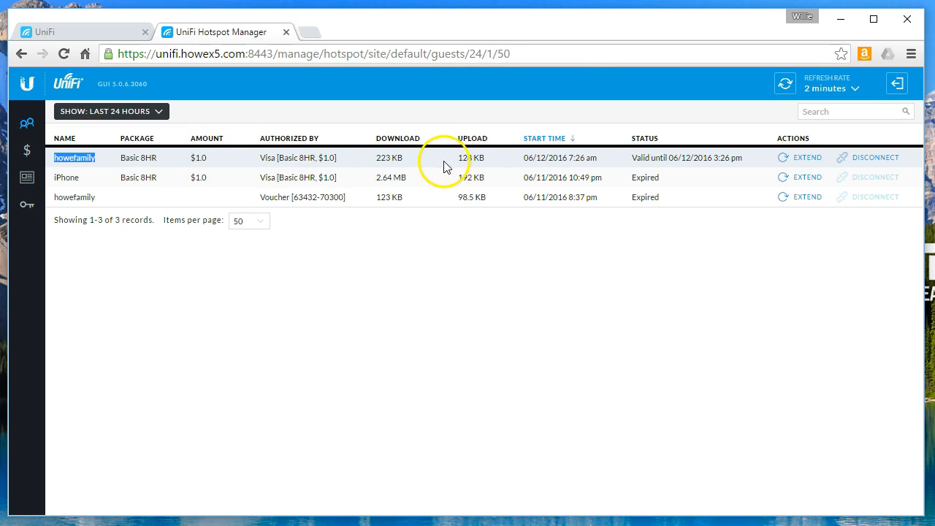
mouse_move(582, 170)
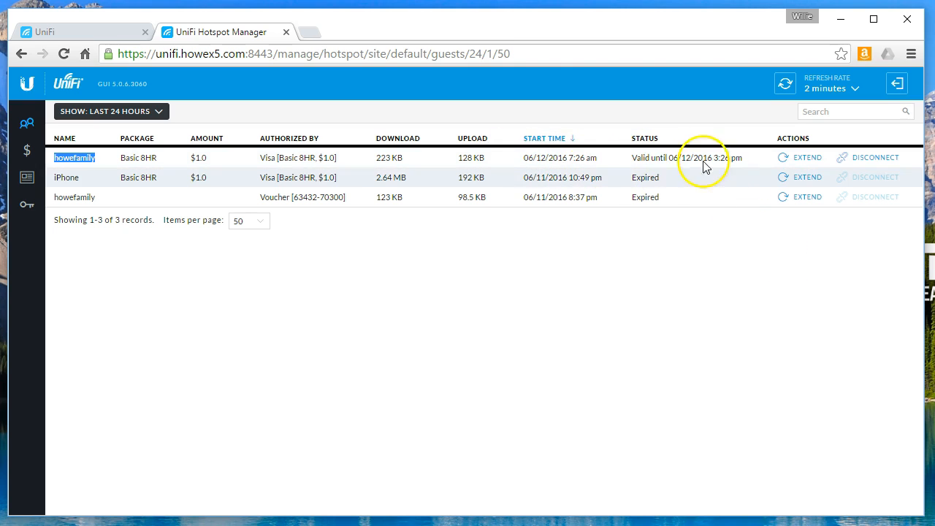
mouse_move(26, 149)
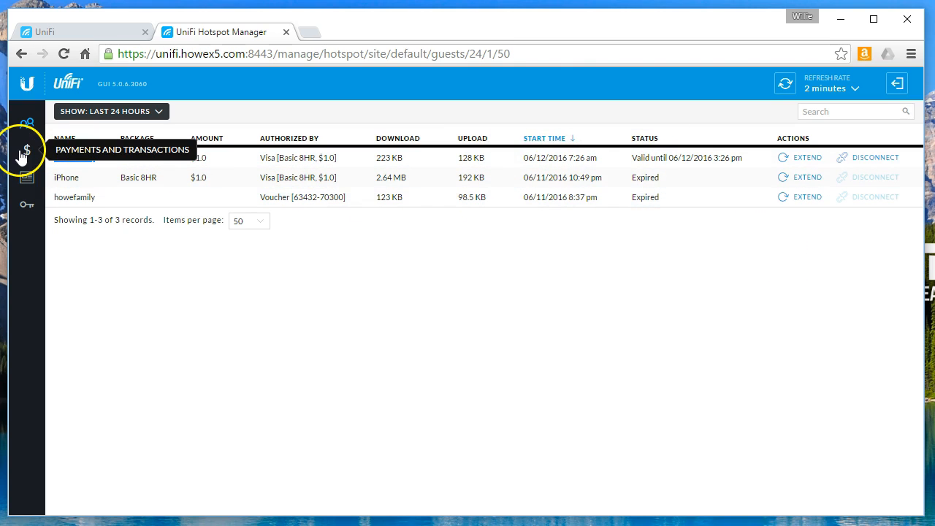
Show the Payments and Transactions list with the Basic 8HR $1.0 Visa charges
left_click(26, 152)
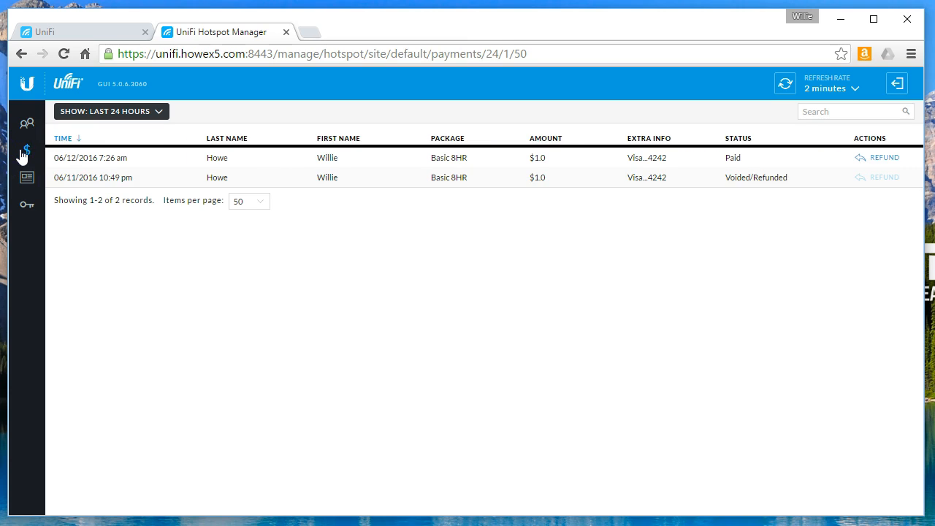
mouse_move(182, 164)
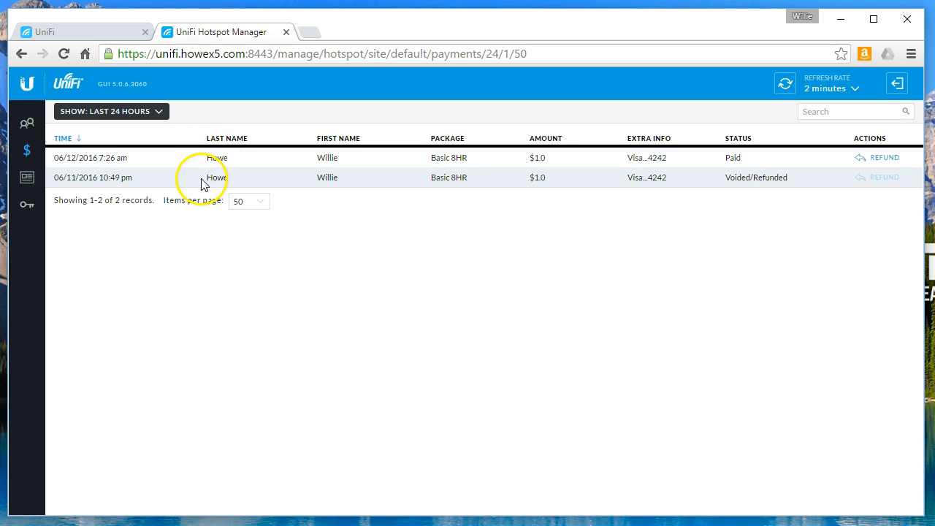
mouse_move(590, 167)
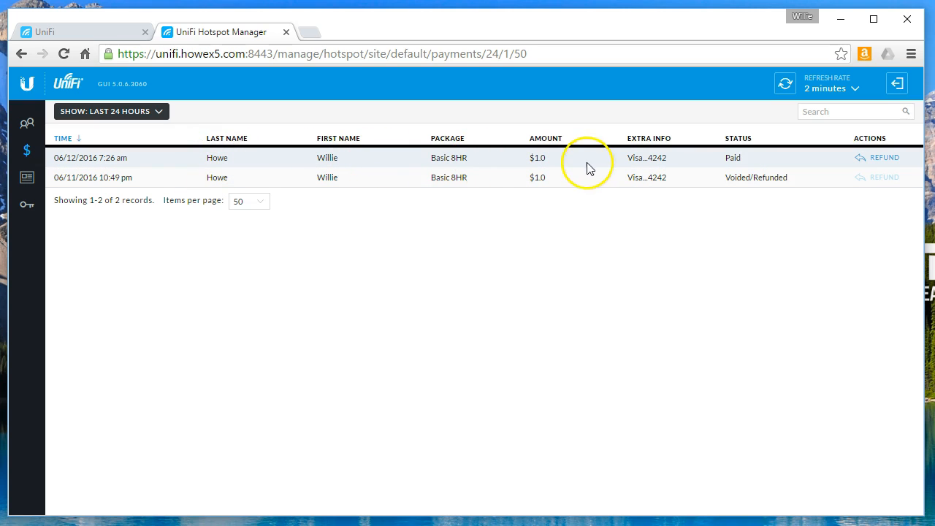
mouse_move(734, 158)
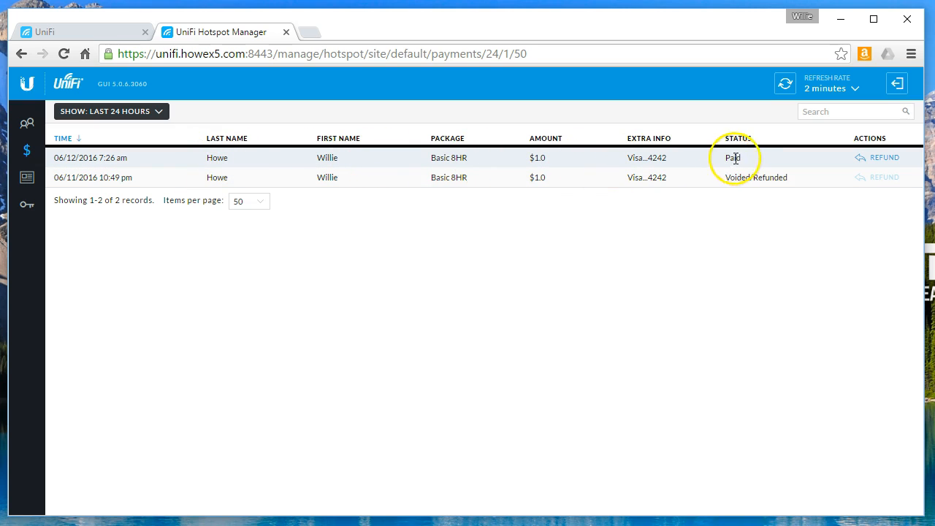
mouse_move(809, 252)
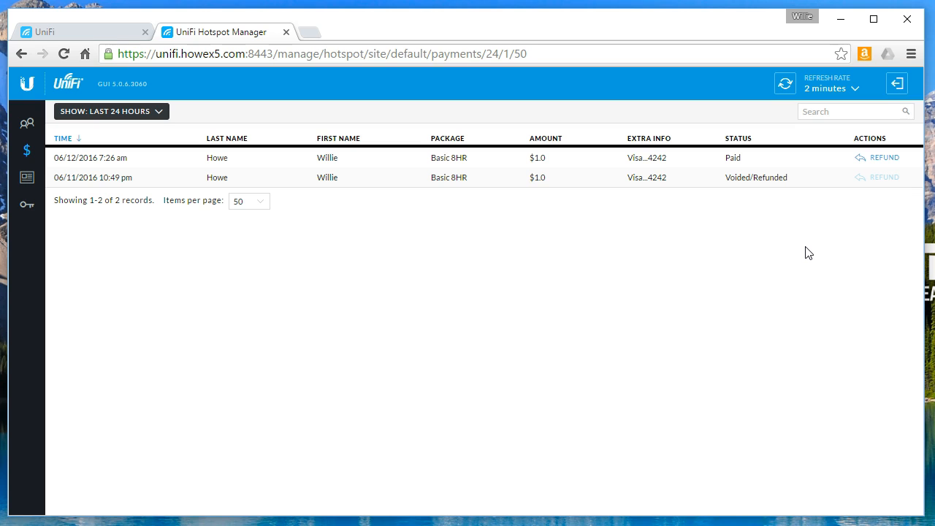
mouse_move(27, 150)
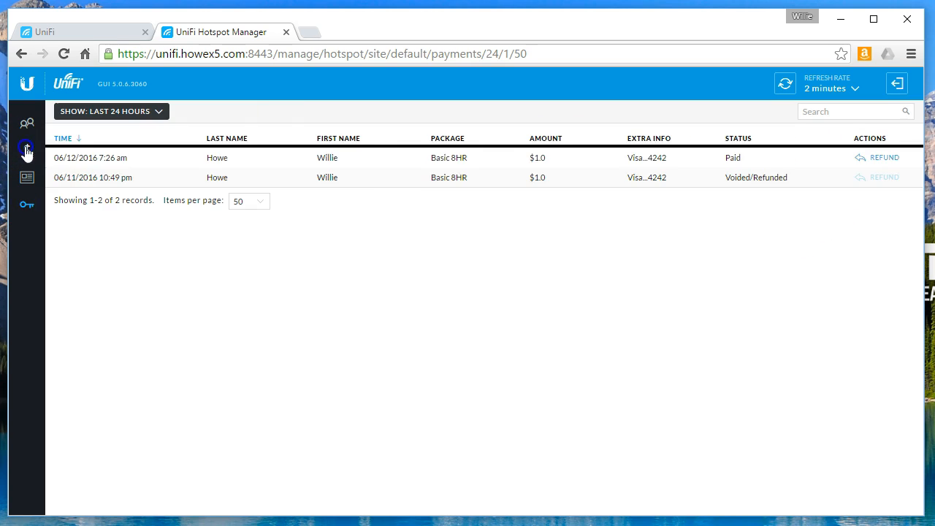
mouse_move(885, 158)
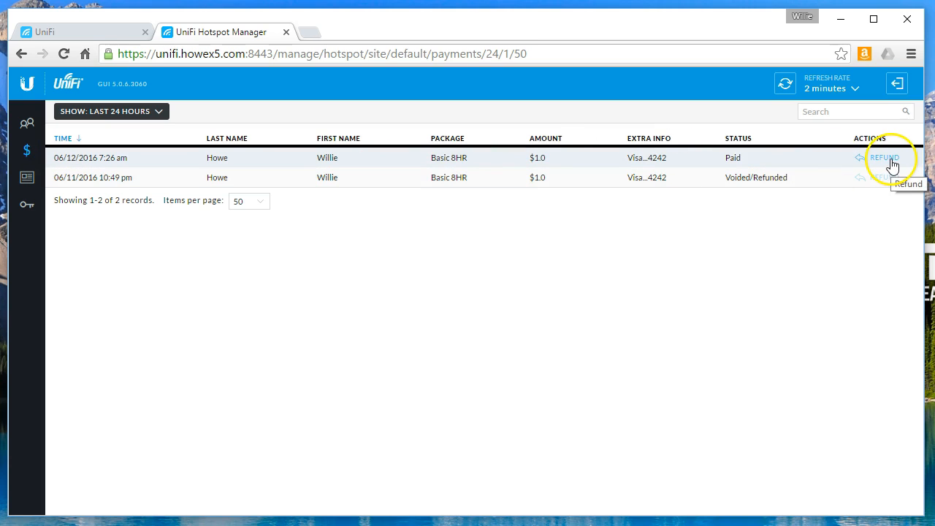
Refund the Paid $1.0 Basic 8HR charge and confirm, so both records read Voided/Refunded
left_click(884, 158)
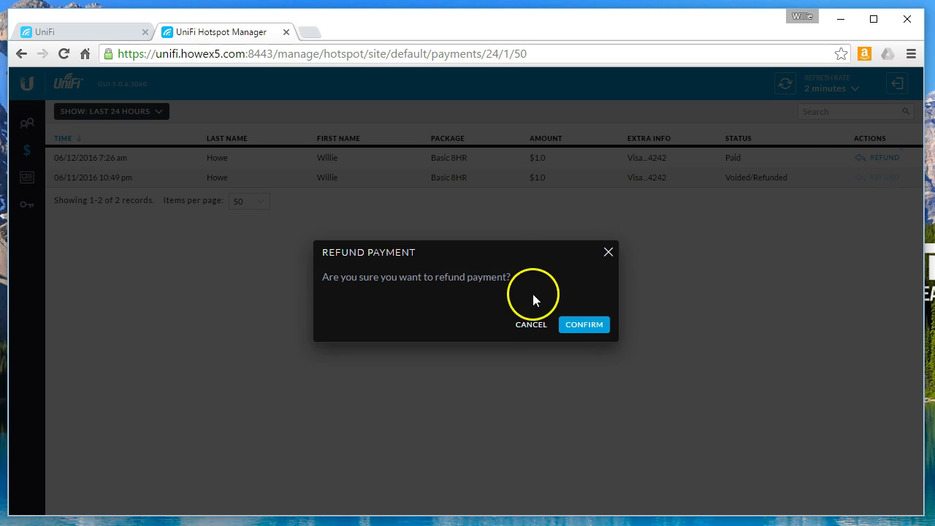
left_click(584, 324)
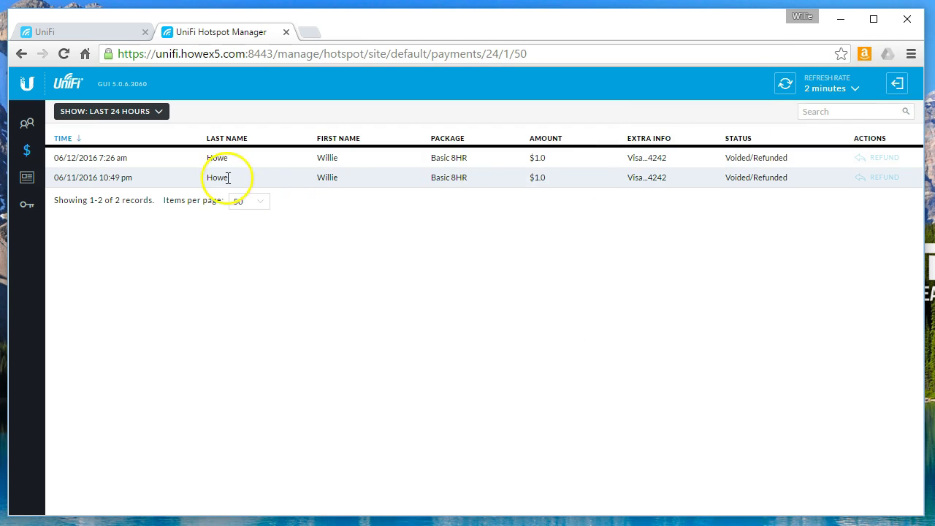
mouse_move(58, 131)
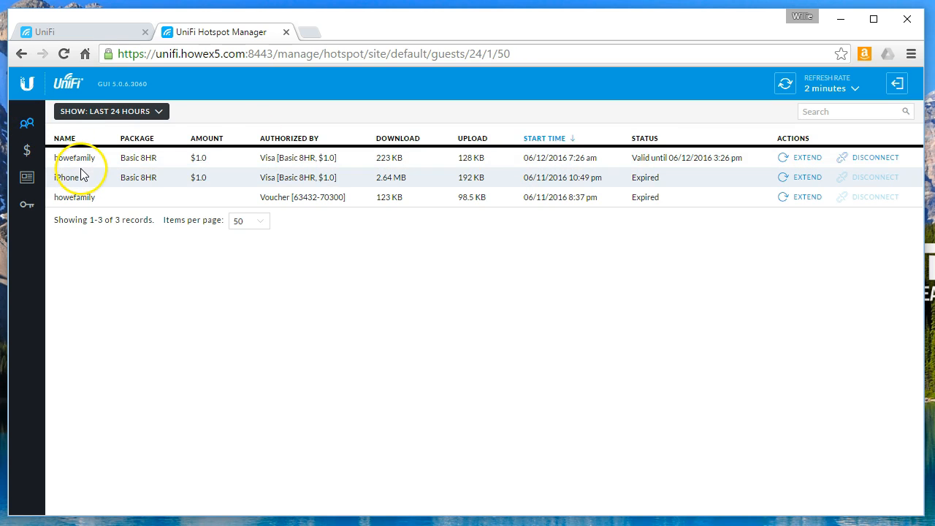
left_click(65, 53)
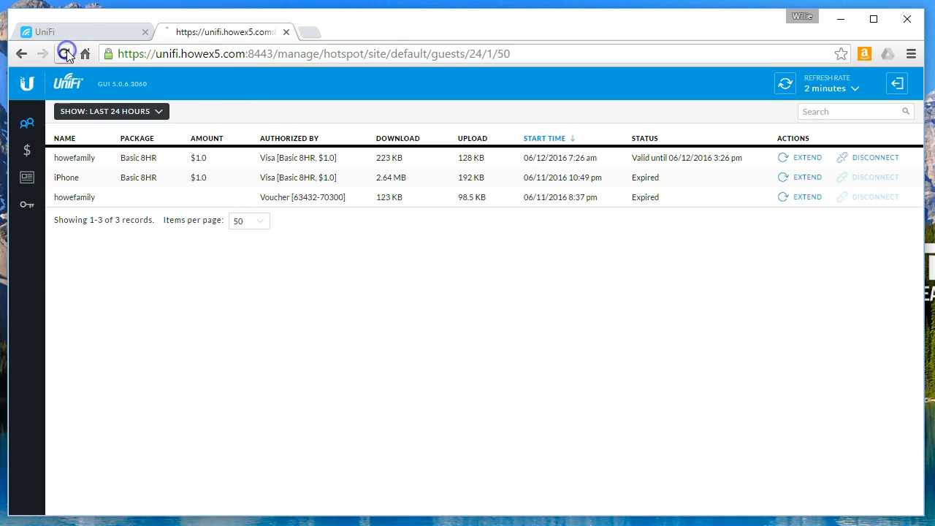
left_click(65, 52)
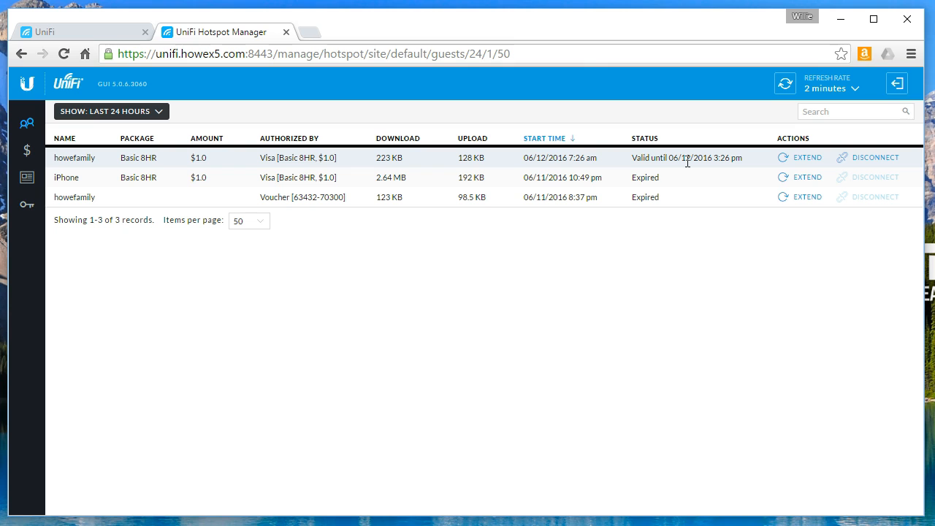
left_click(873, 158)
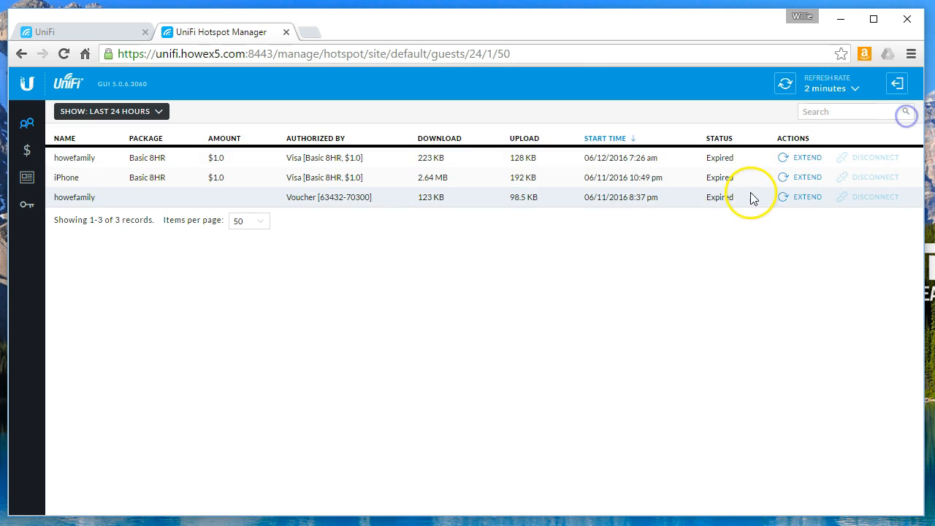
mouse_move(661, 178)
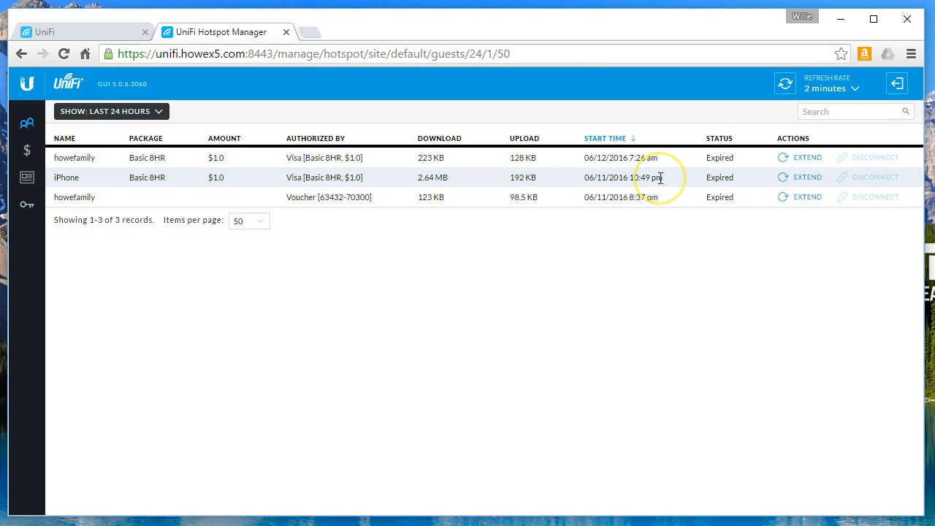
mouse_move(657, 179)
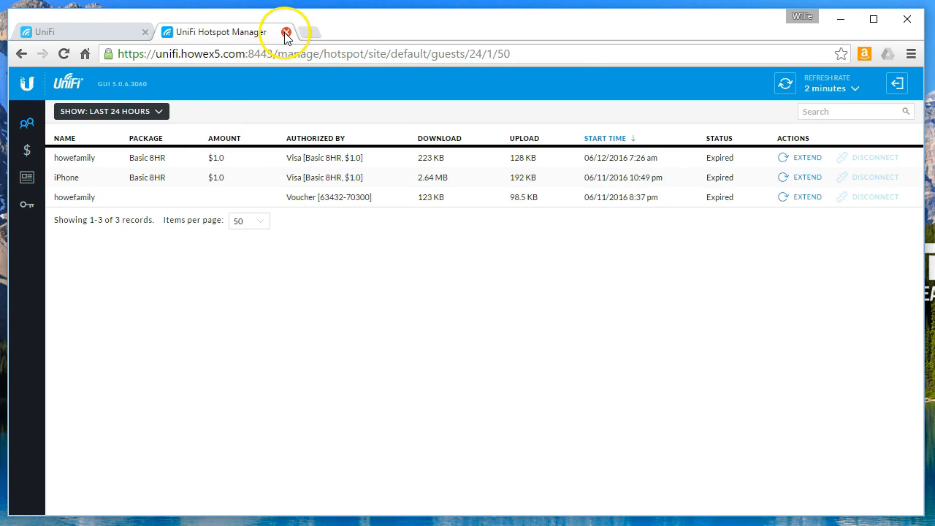
Close the Hotspot Manager tab and scroll Guest Control down to Payment Field Options
left_click(287, 32)
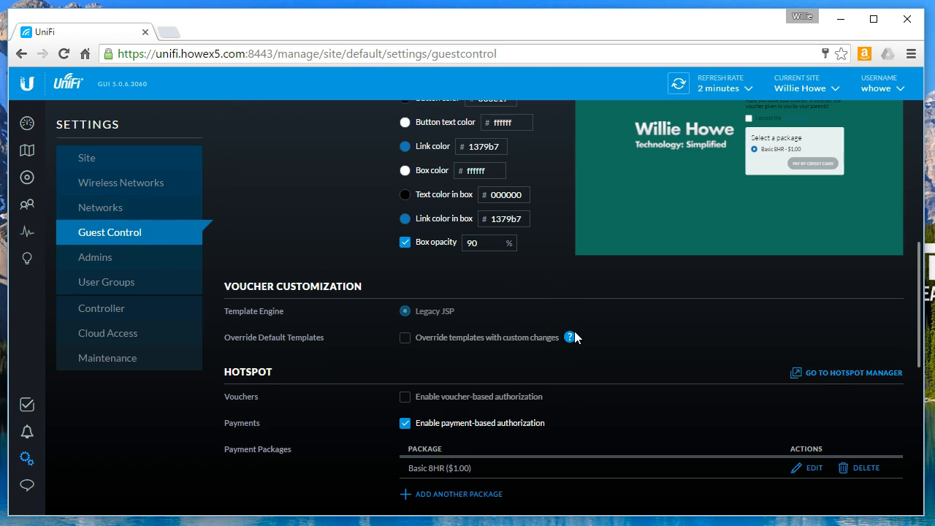
scroll("down", 3)
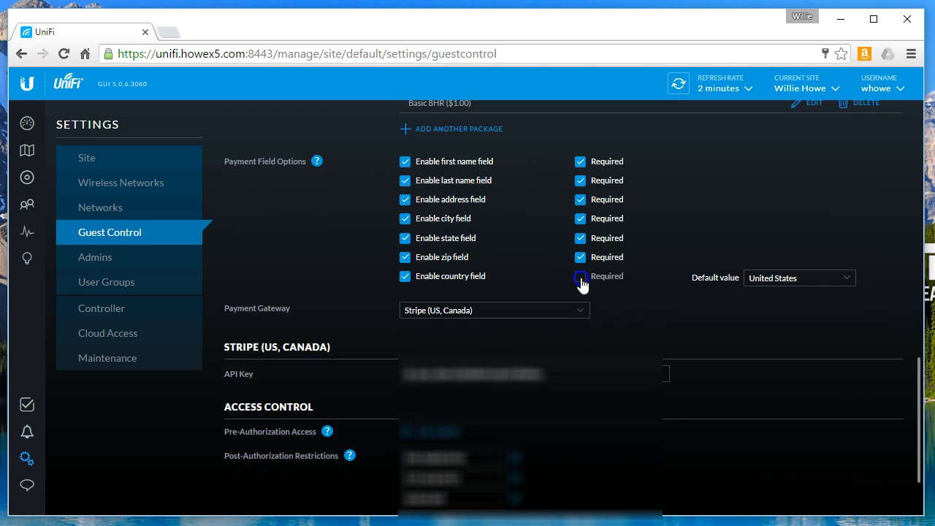
mouse_move(643, 333)
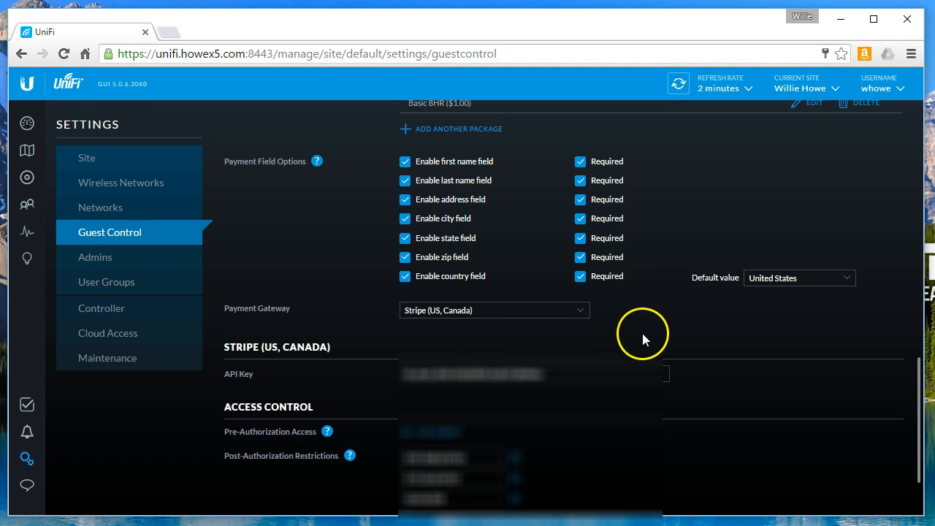
mouse_move(374, 379)
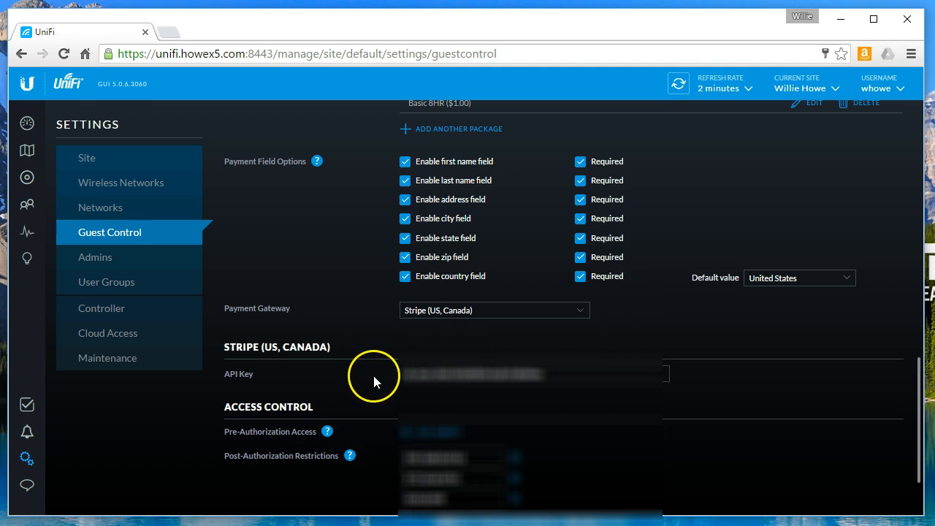
mouse_move(634, 362)
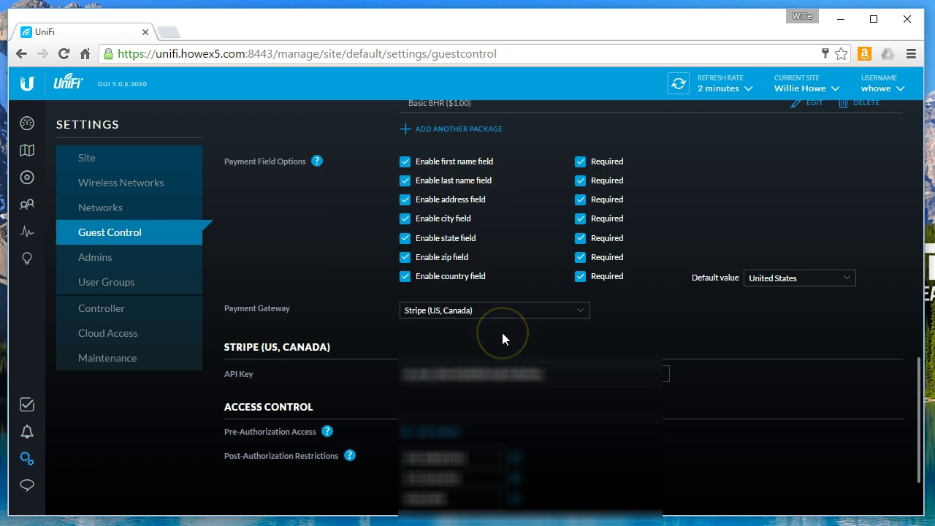
mouse_move(504, 339)
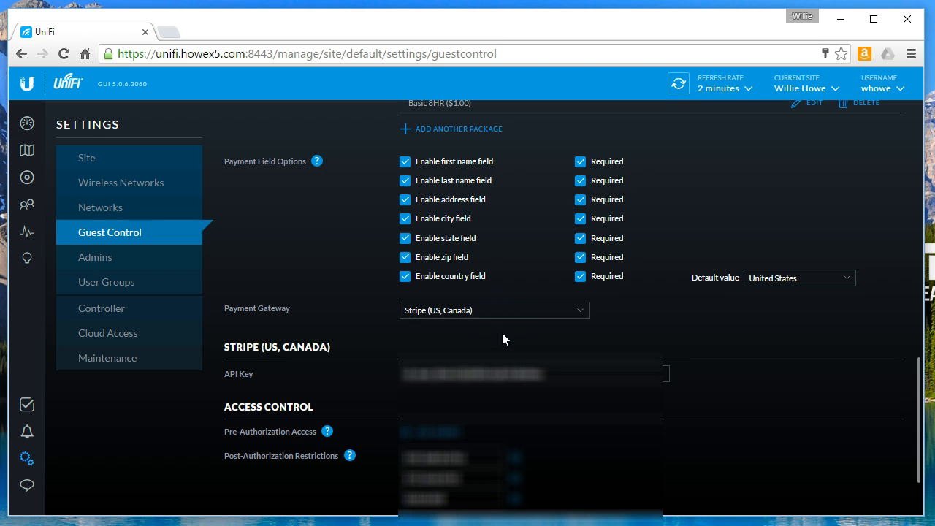